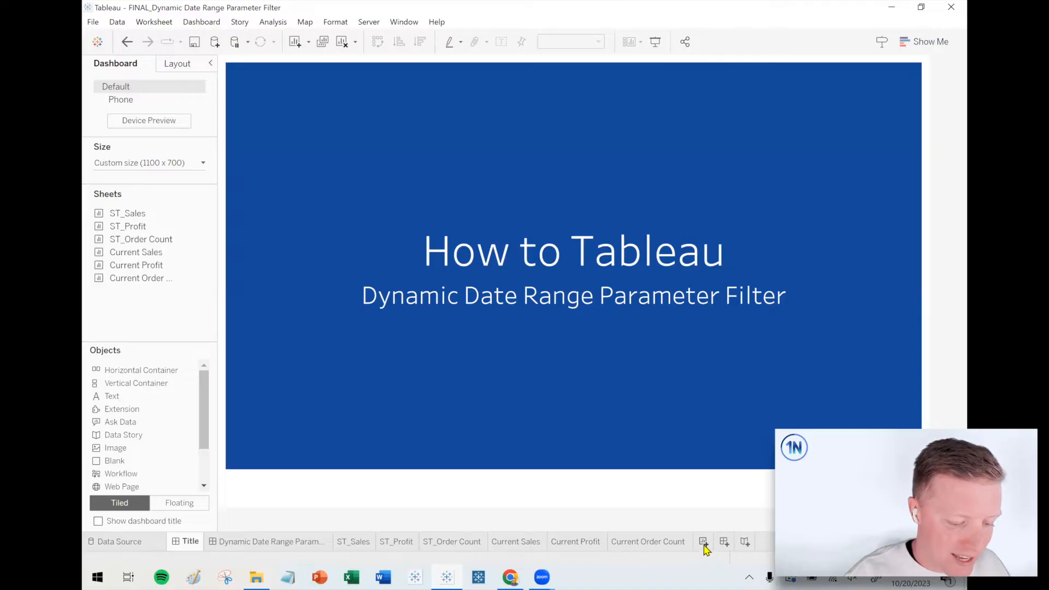
On a new sheet, plot SUM(Sales) as a line across continuous DAY(Order Date)
left_click(703, 541)
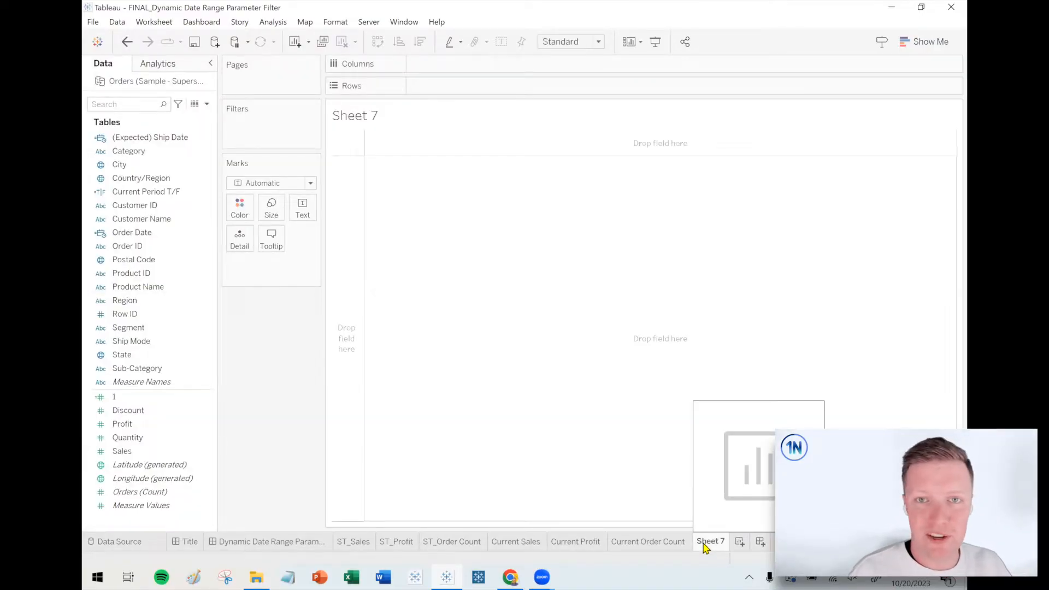
left_click(132, 232)
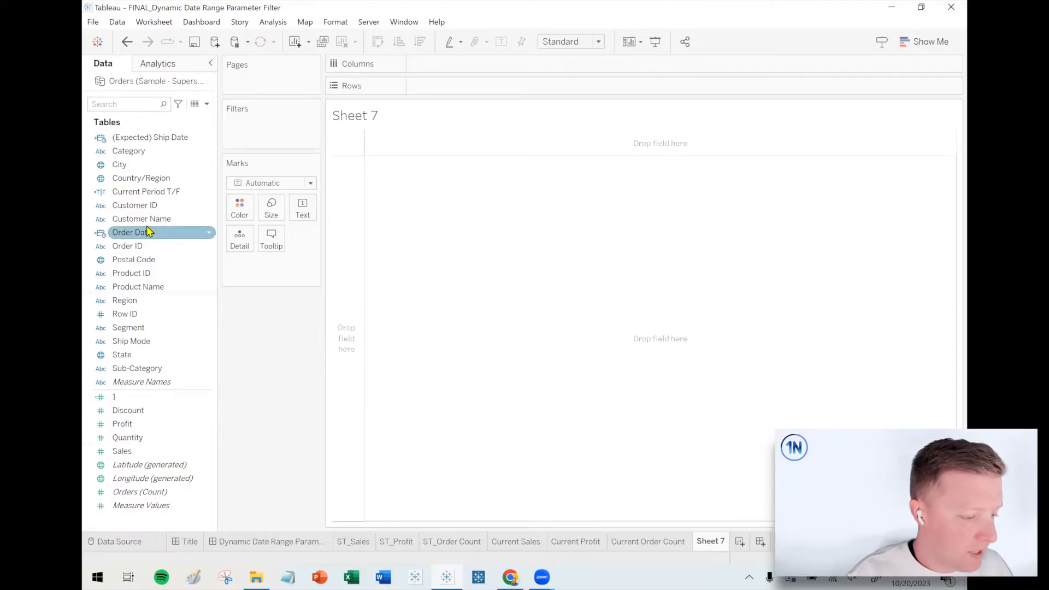
left_click_drag(131, 232, 501, 63)
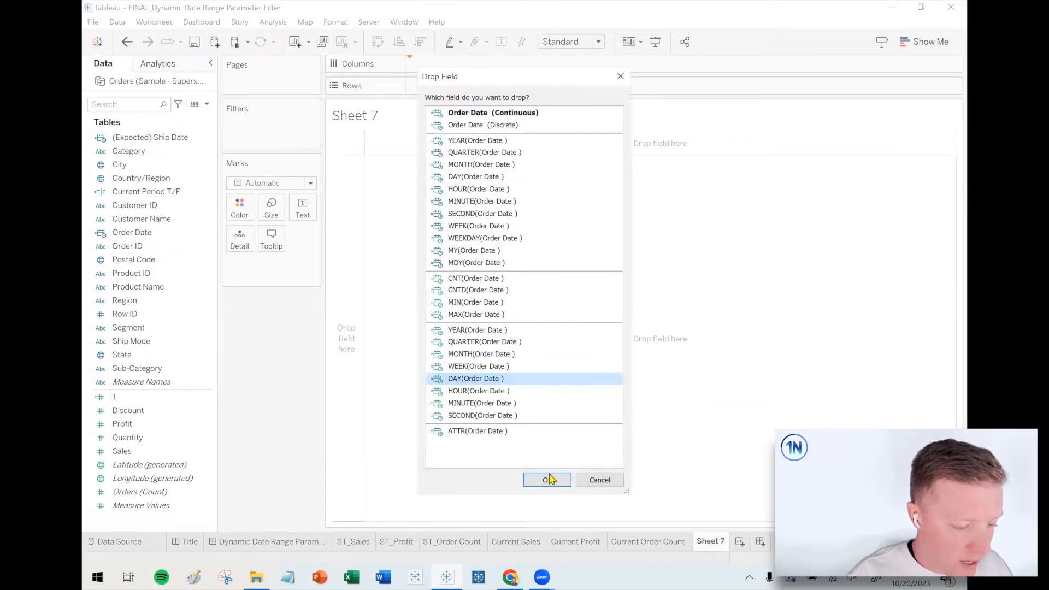
left_click(548, 480)
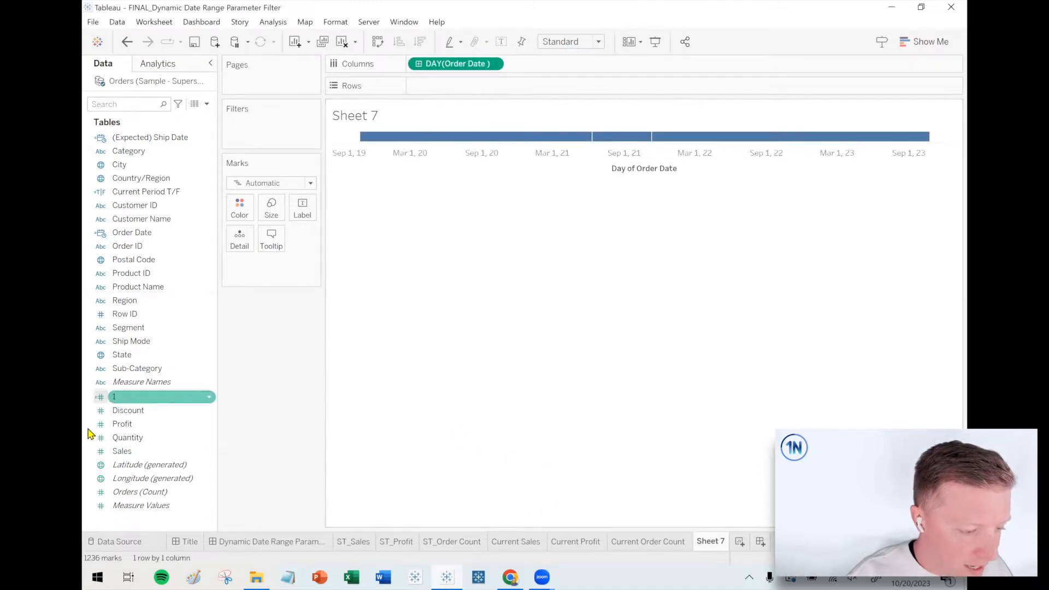
left_click_drag(122, 451, 435, 85)
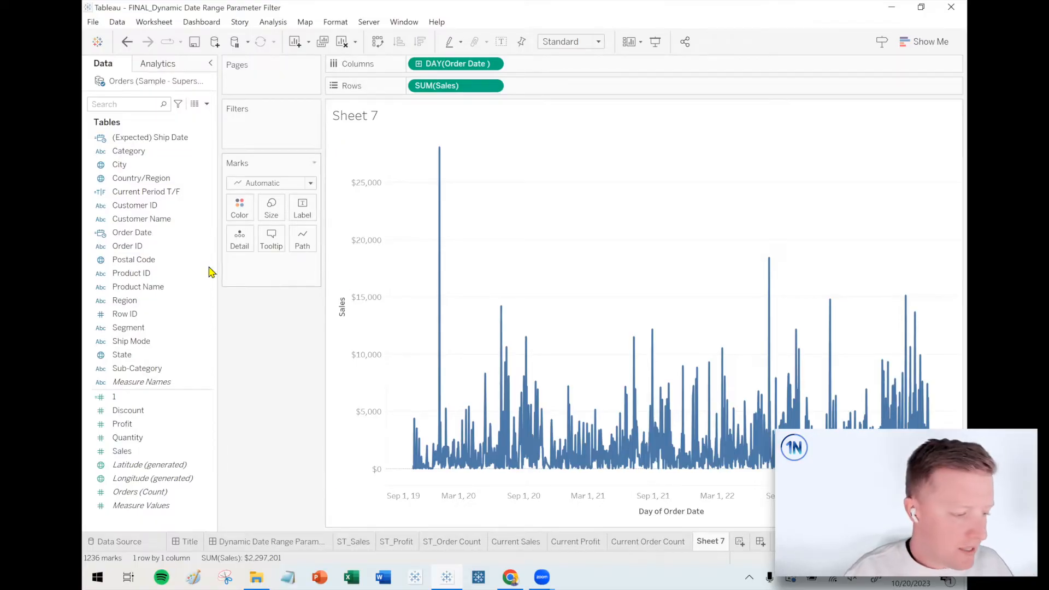
Filter Order Date with a relative date filter for the last 30 days
left_click_drag(132, 232, 275, 126)
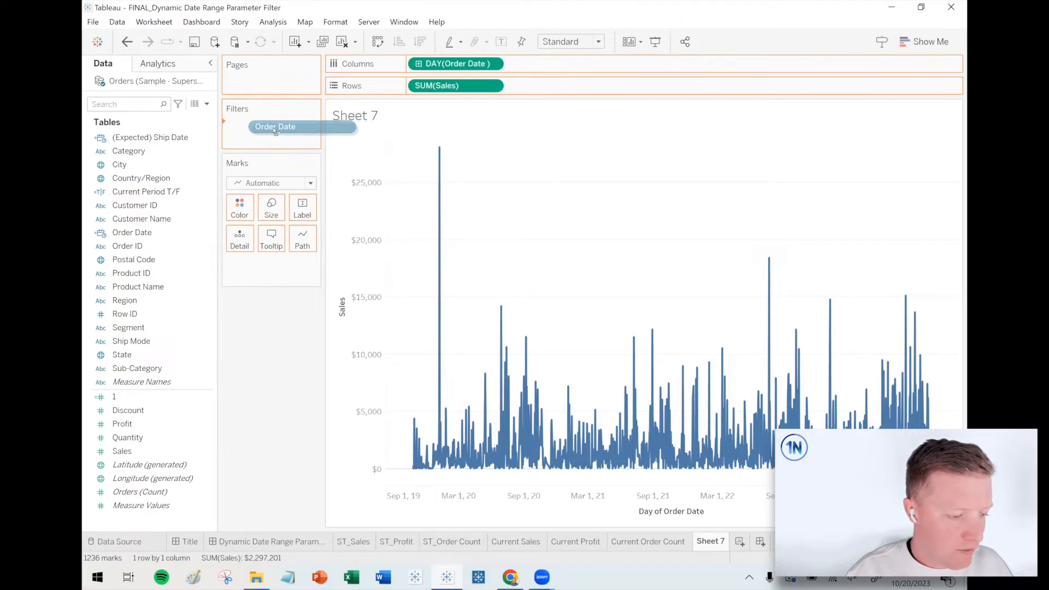
left_click(274, 126)
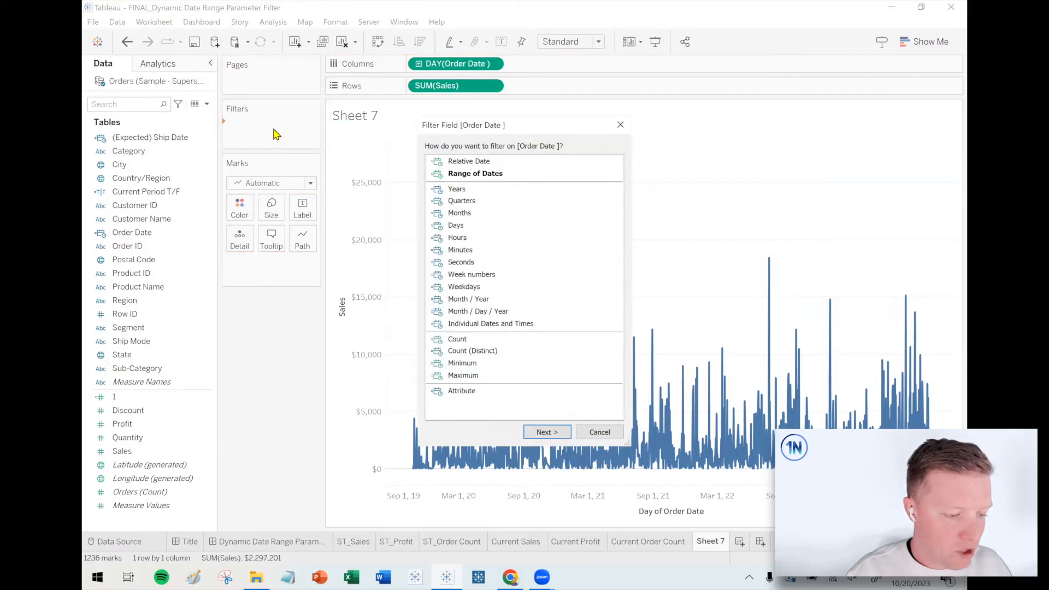
mouse_move(468, 161)
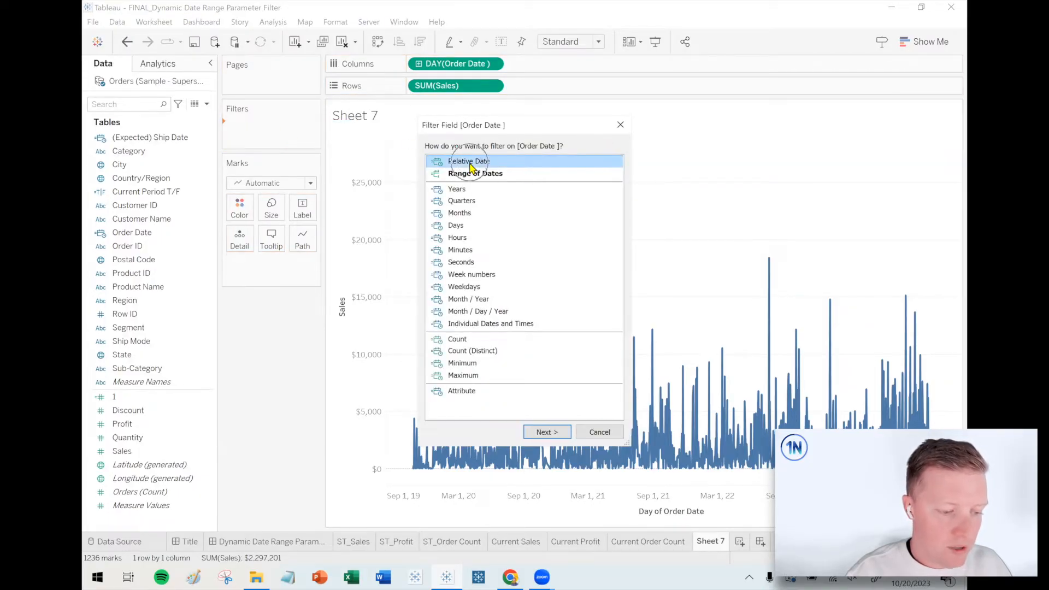
left_click(545, 432)
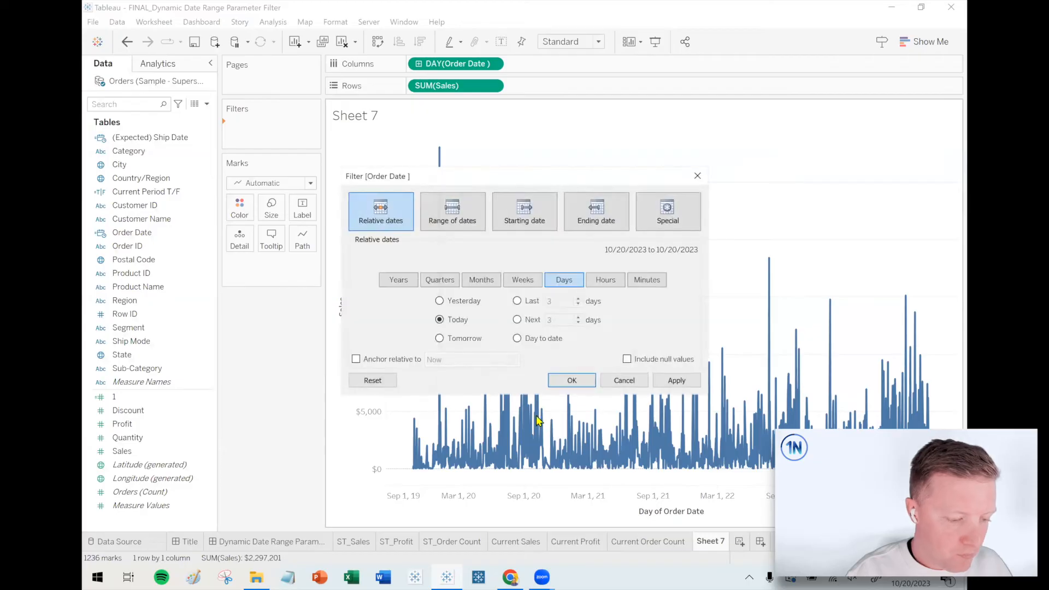
left_click(516, 301)
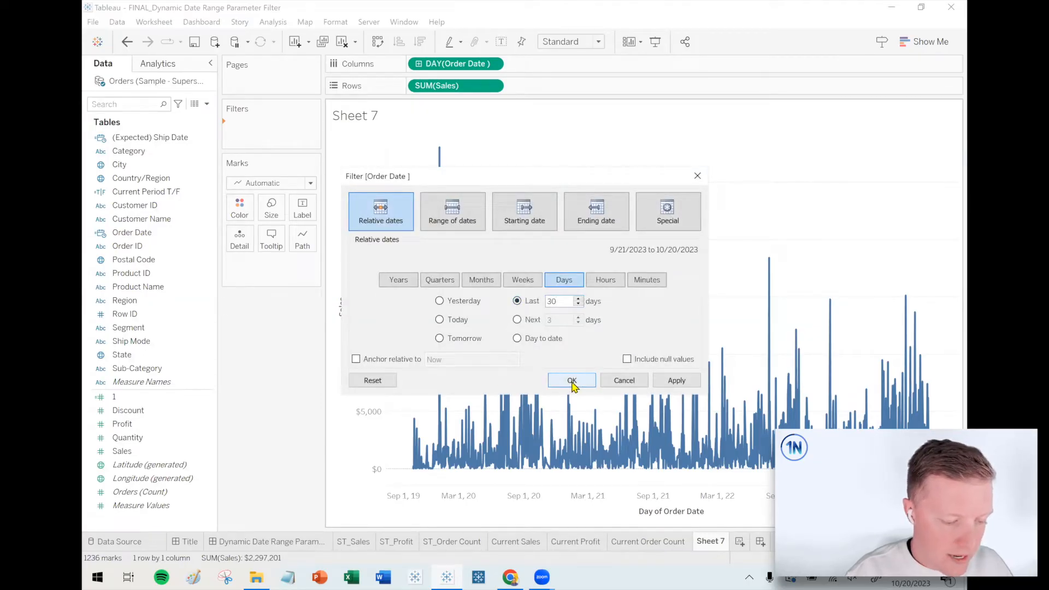
left_click(571, 381)
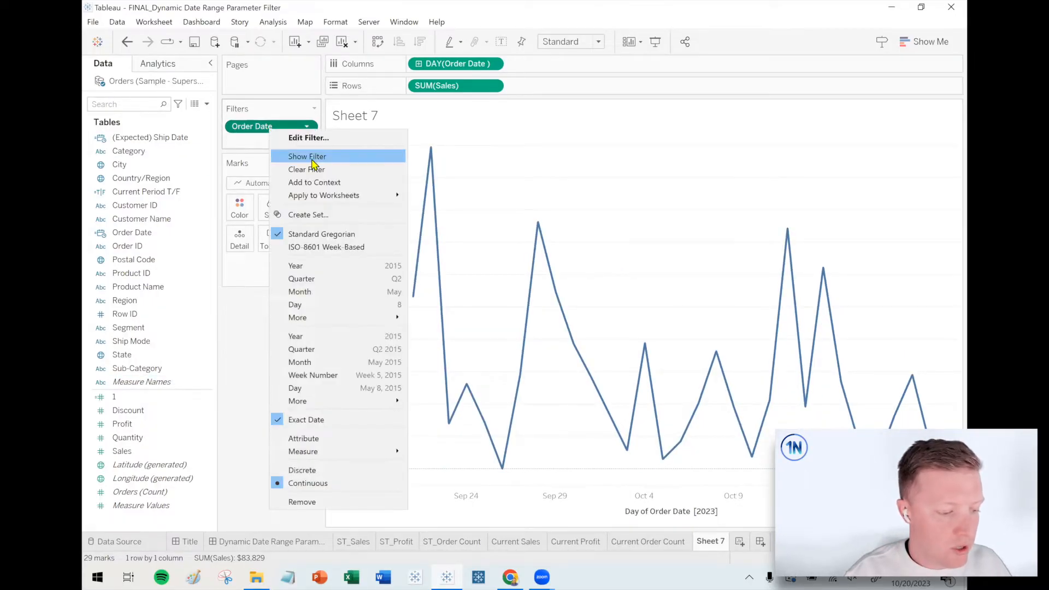
Show the Order Date filter control and change it to the last 45 days
left_click(307, 156)
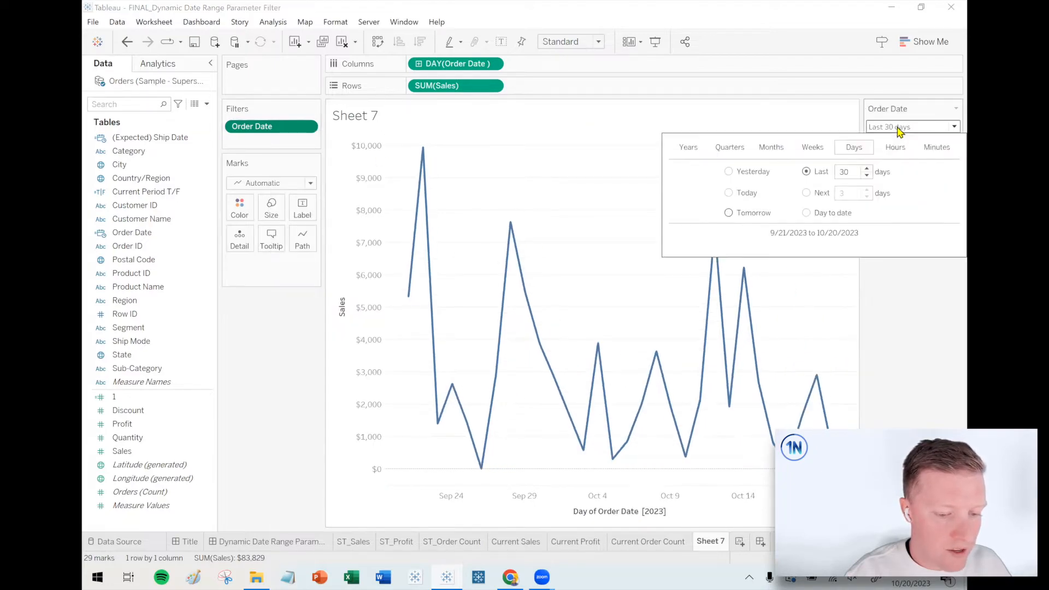
left_click(847, 171)
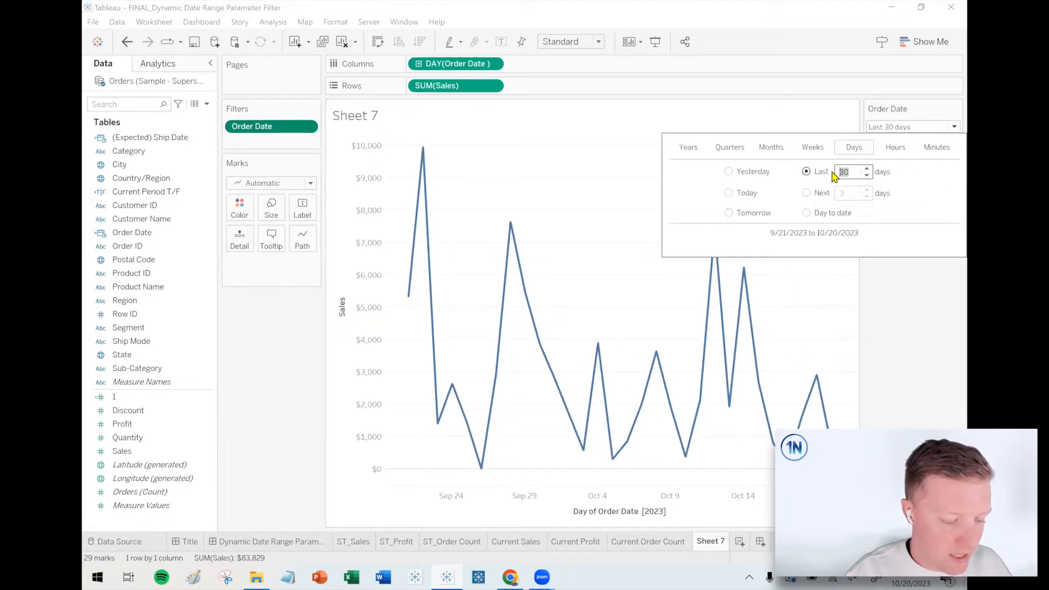
type("45")
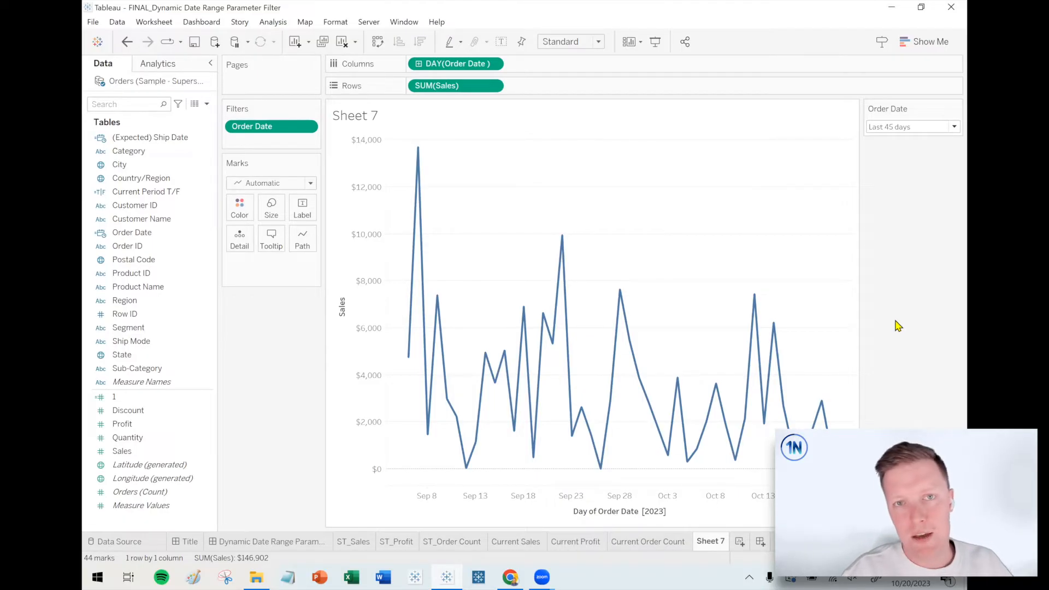
left_click(953, 126)
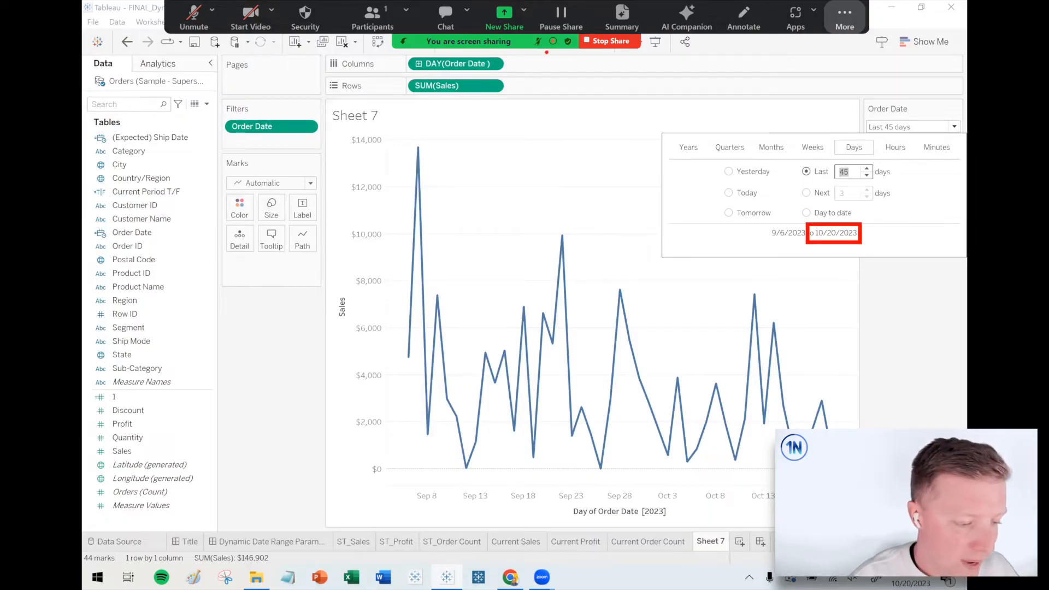
right_click(253, 126)
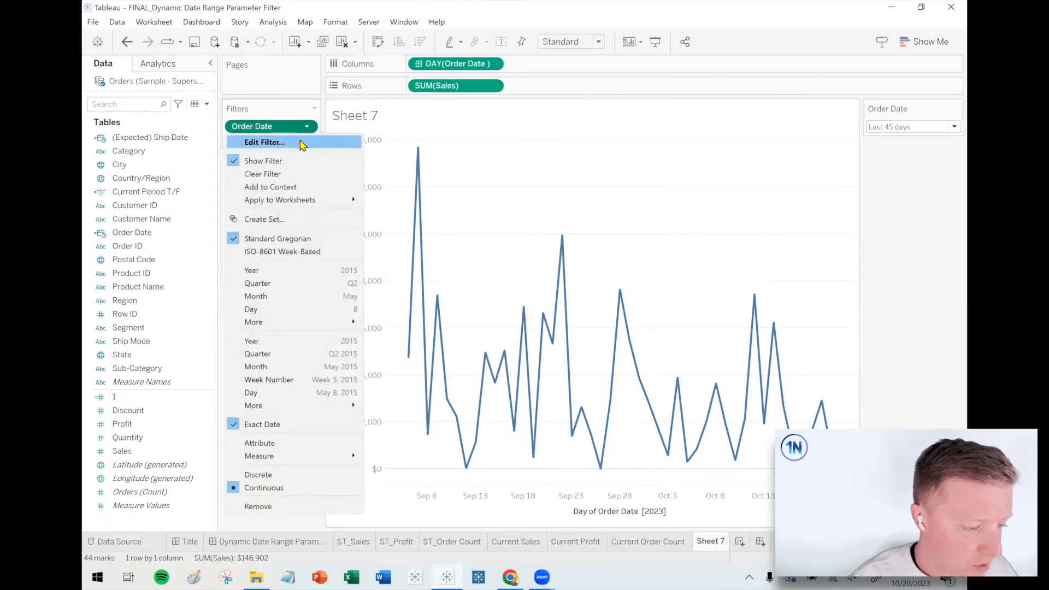
left_click(264, 142)
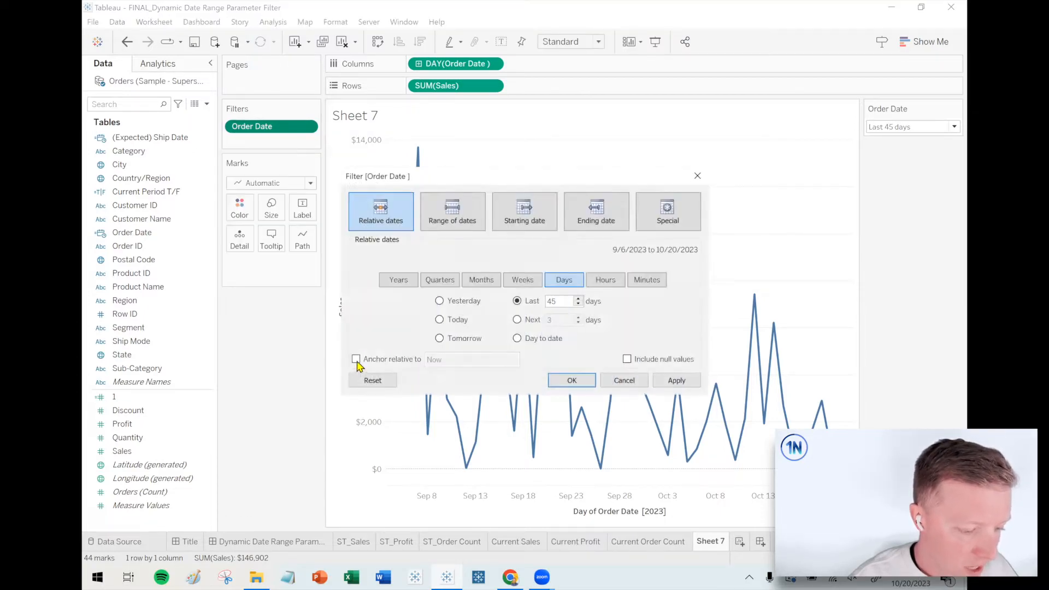
left_click(357, 360)
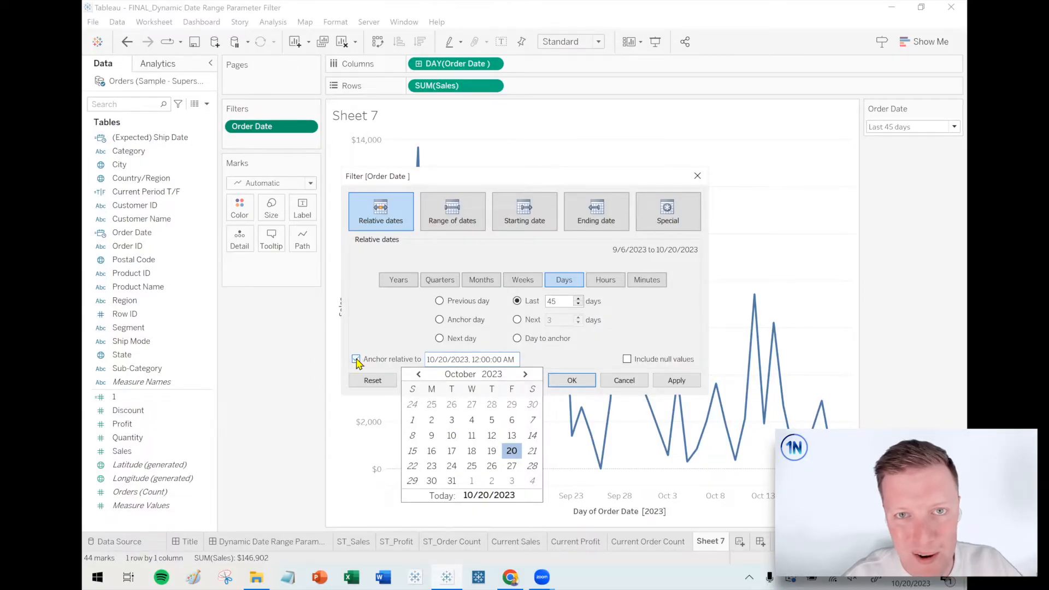
left_click(356, 359)
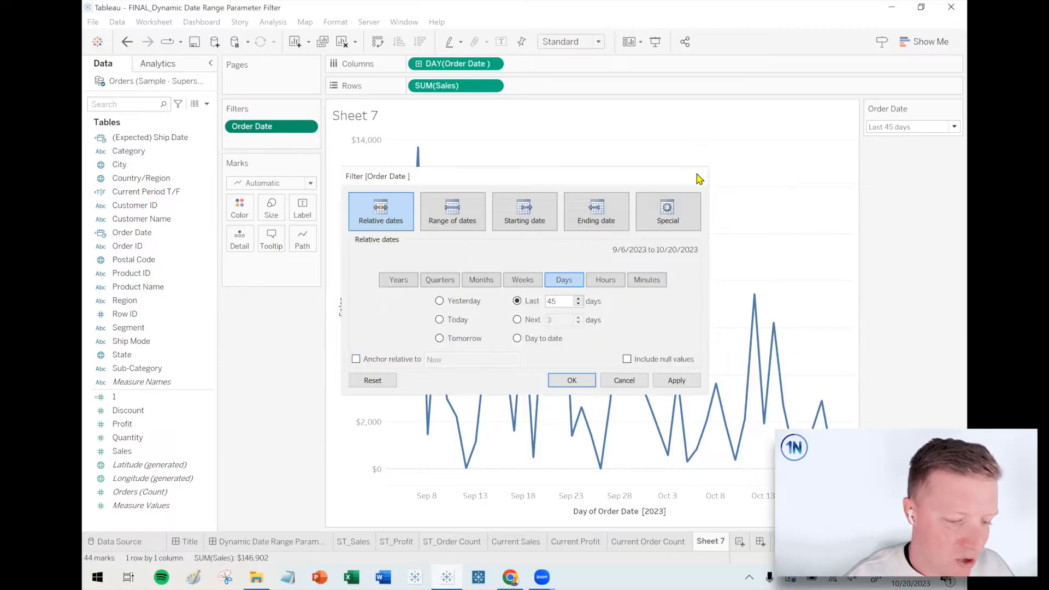
left_click(572, 380)
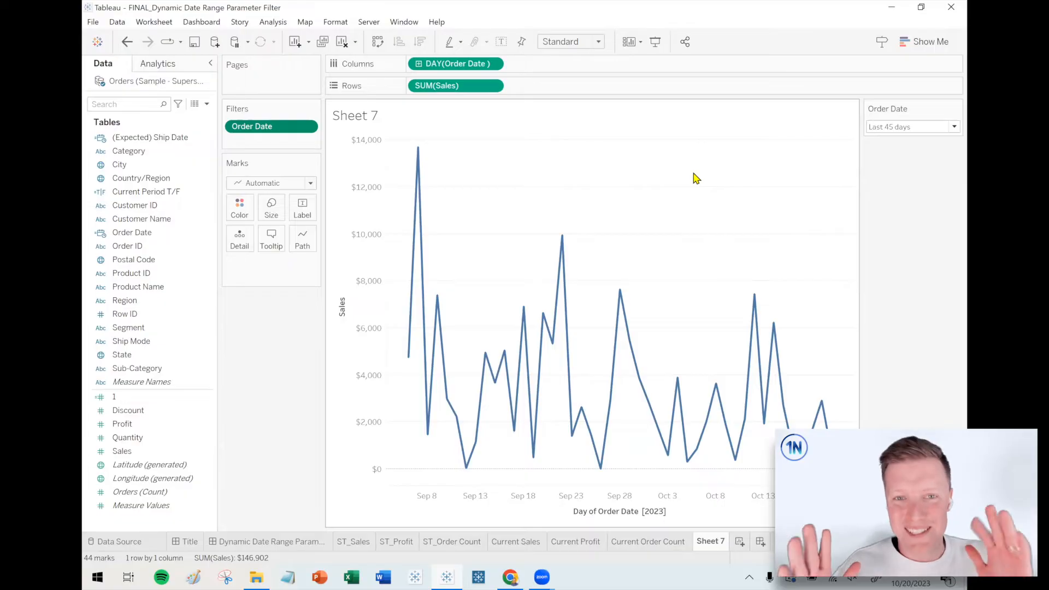
mouse_move(284, 513)
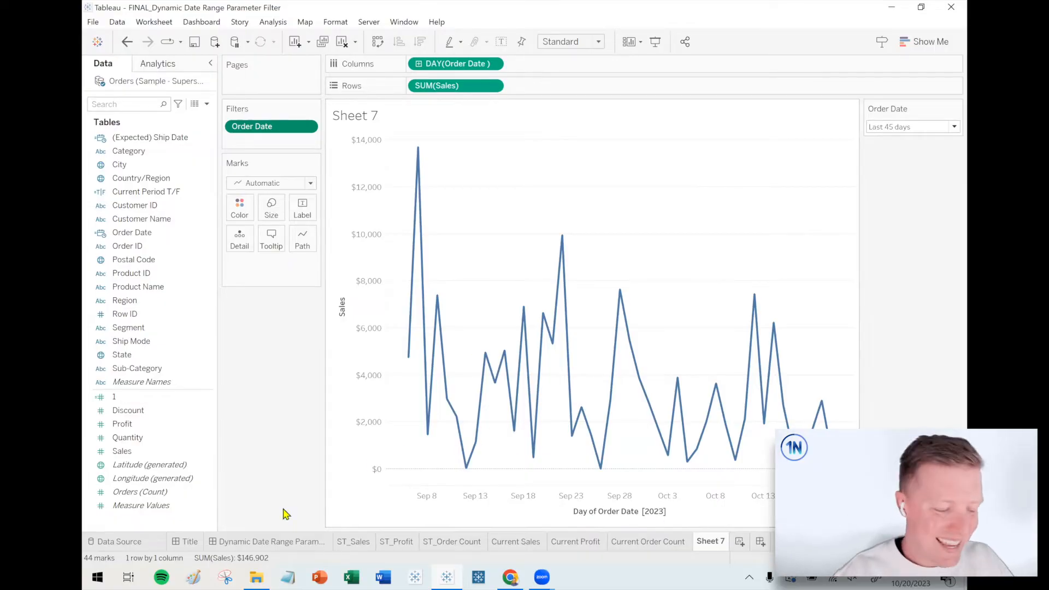
Check the dashboard's last-30-days Order Date filter, then go to the ST_Sales sheet
left_click(271, 541)
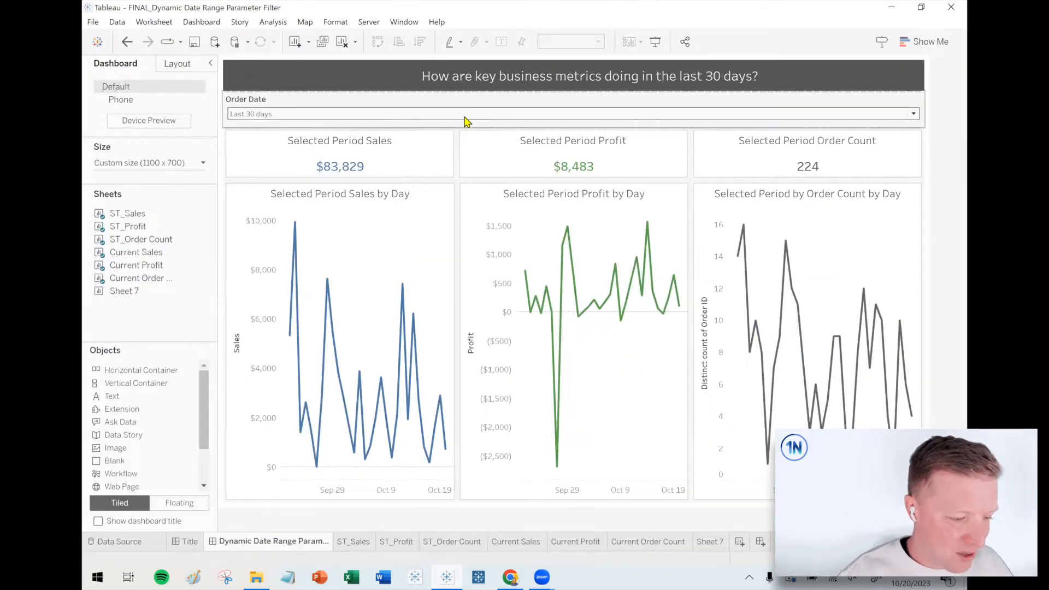
left_click(913, 113)
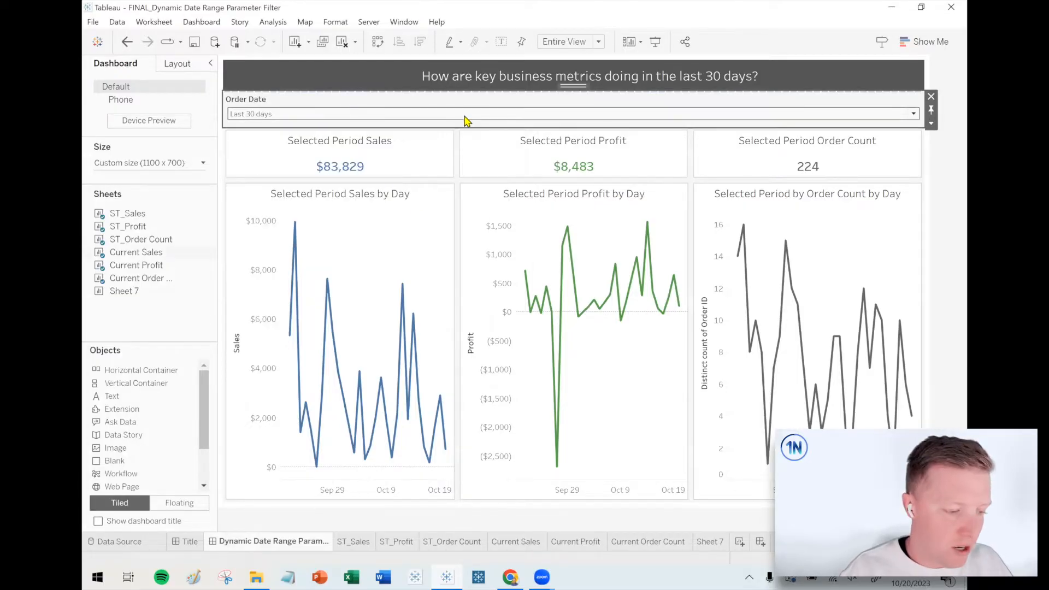
left_click(572, 113)
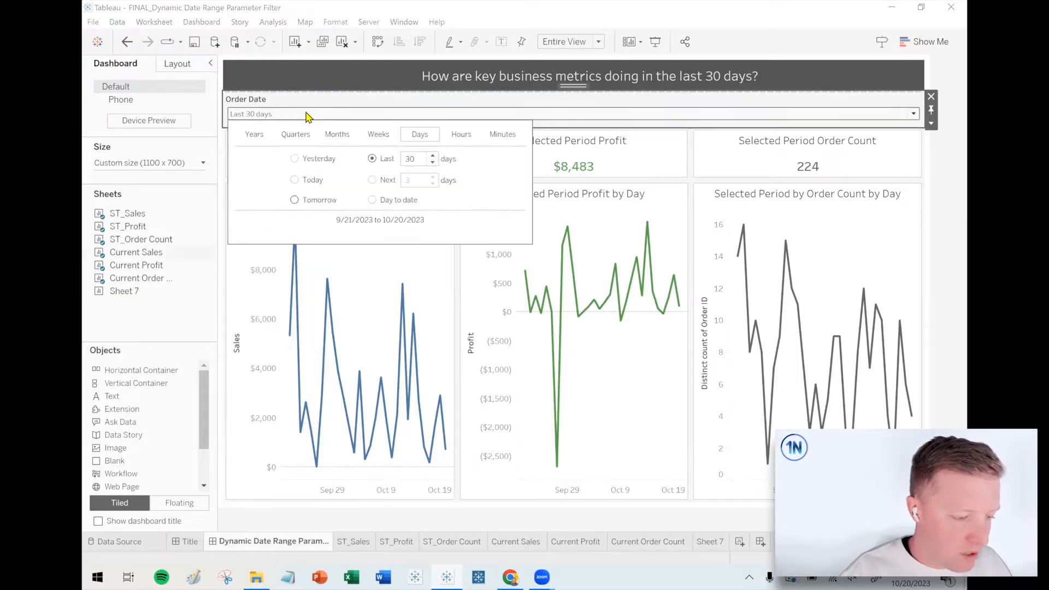
left_click(354, 541)
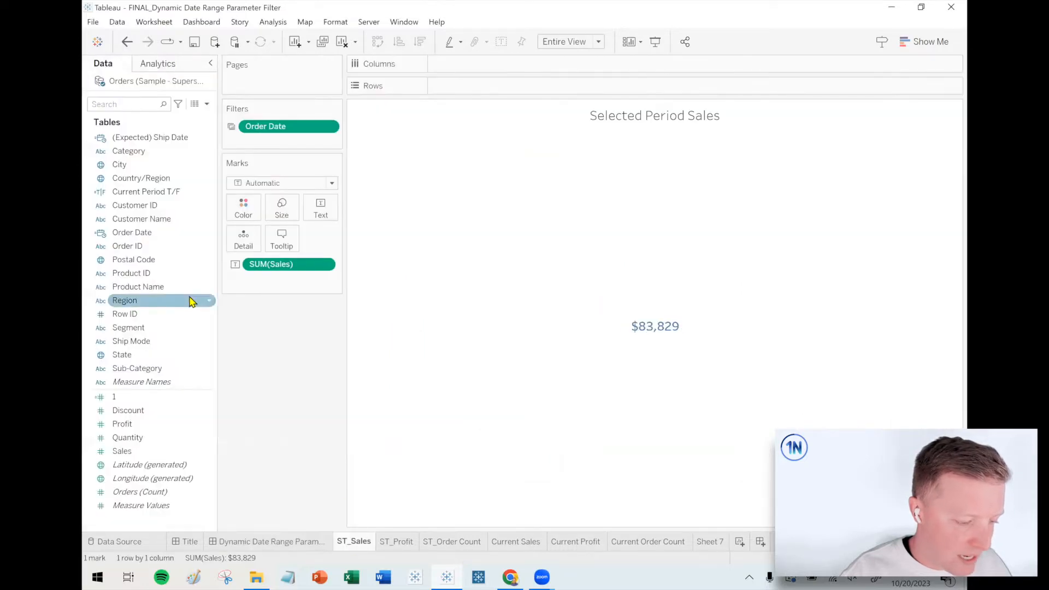
Create the date-type Anchor Date Parameter and view its 10/20/2023 calendar control
left_click(206, 104)
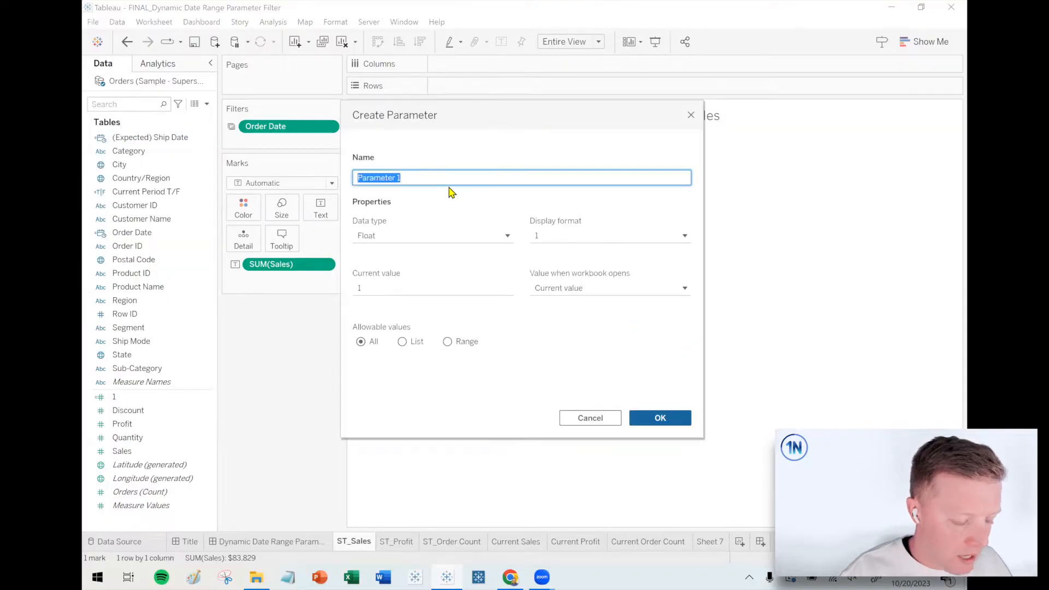
type("And")
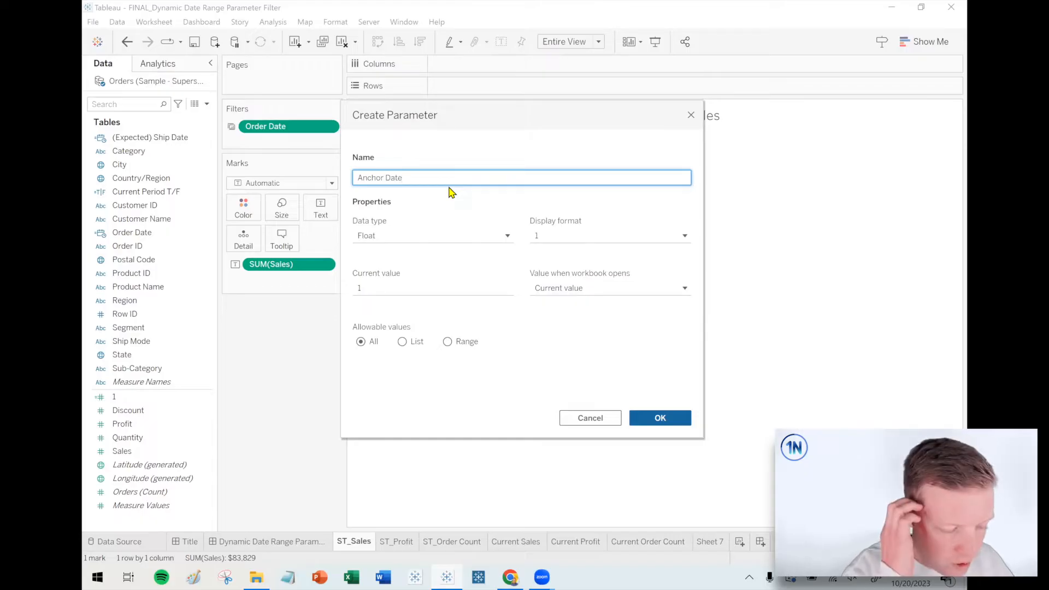
type("Parameter")
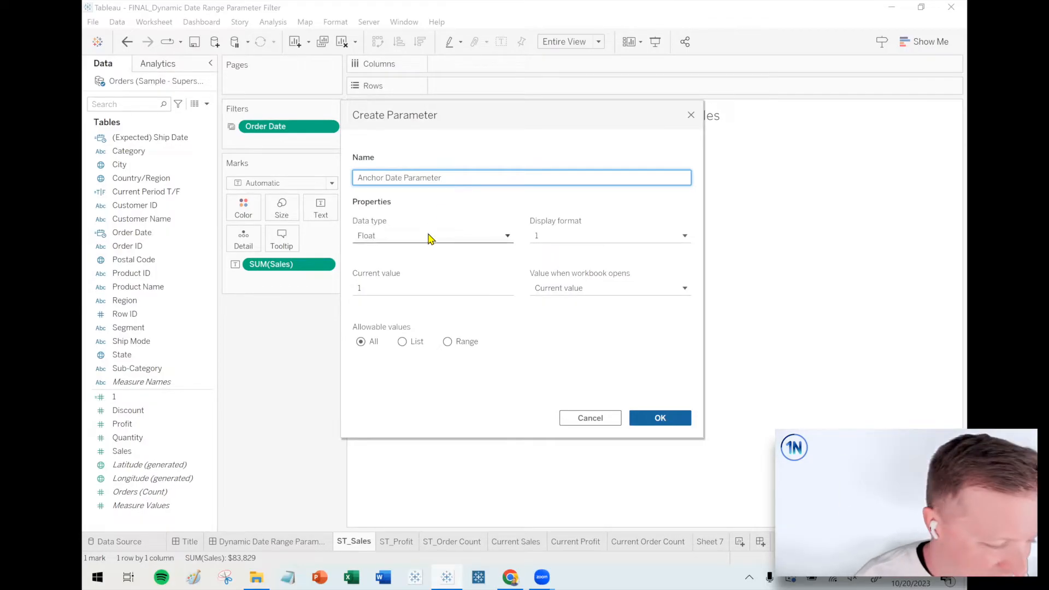
left_click(433, 235)
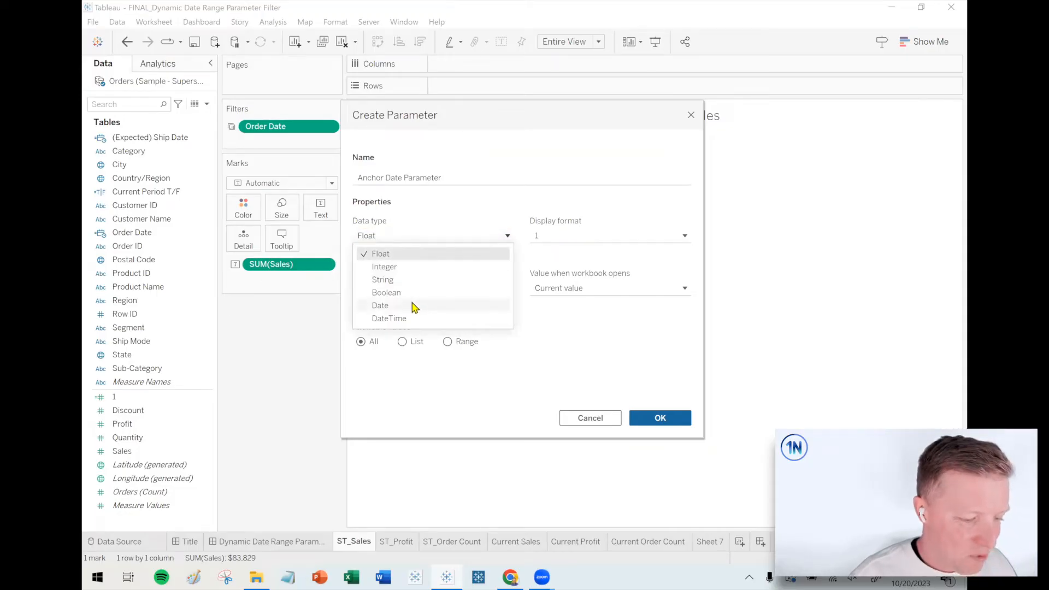
left_click(379, 305)
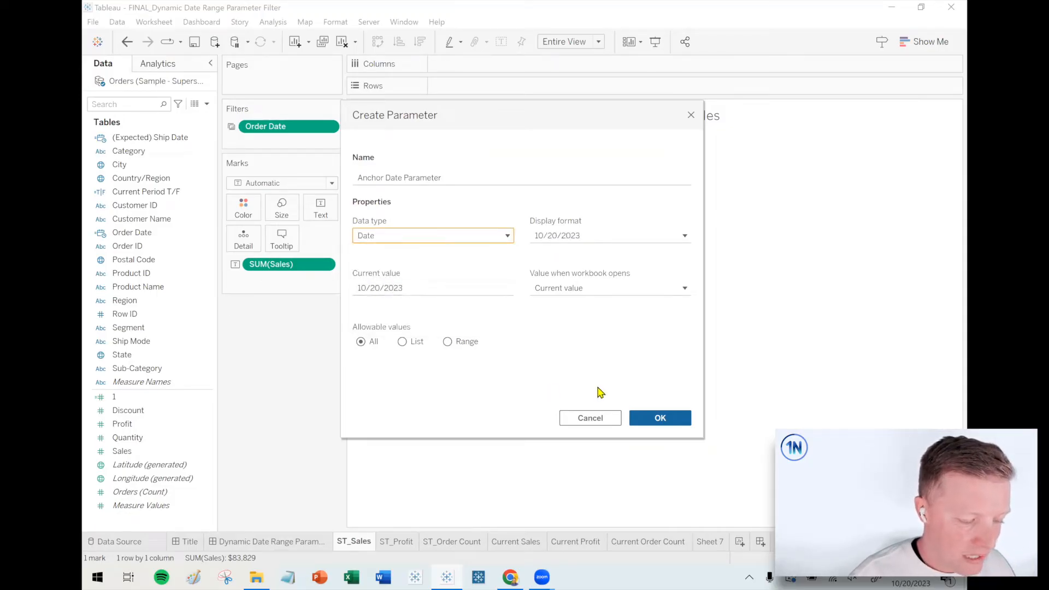
left_click(659, 418)
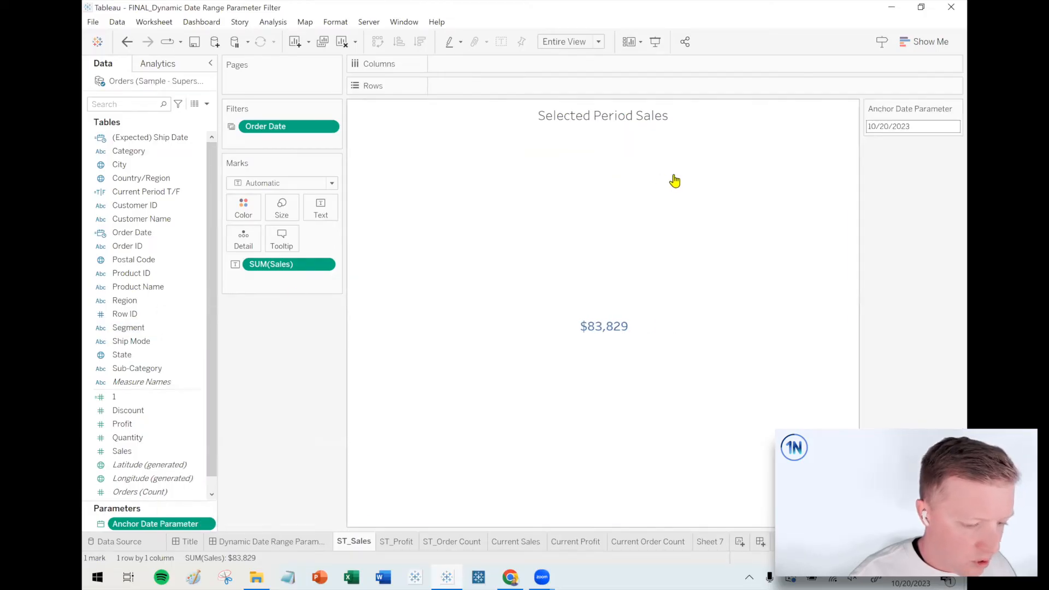
left_click(912, 126)
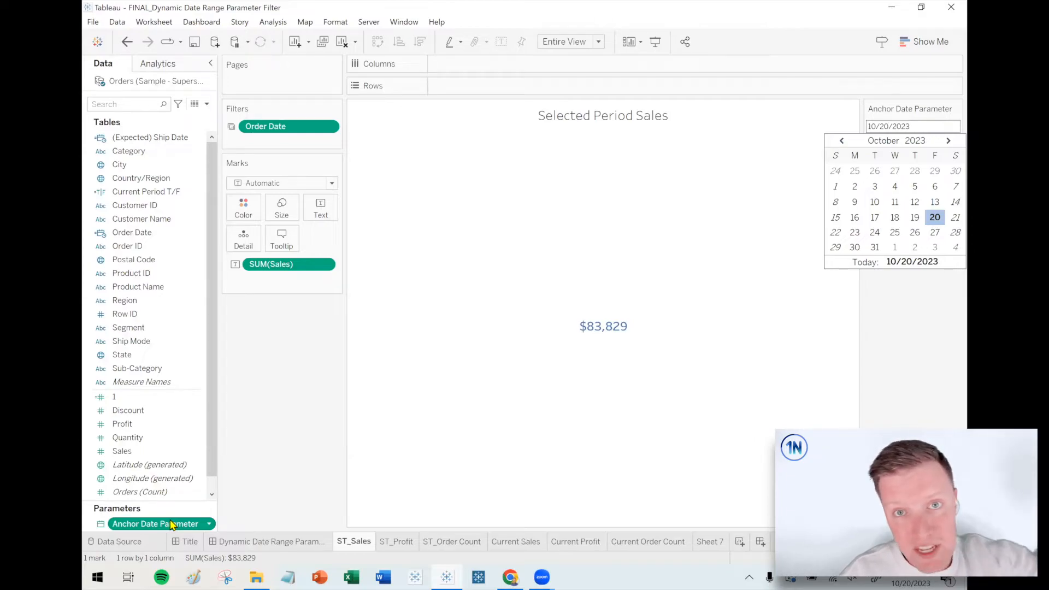
left_click(132, 232)
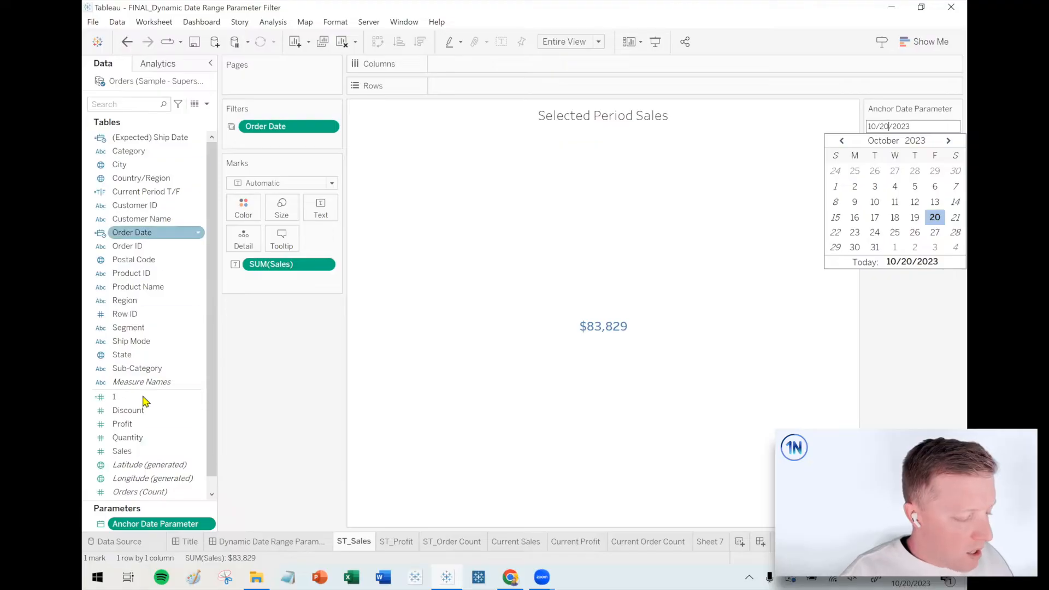
Reopen Anchor Date Parameter's settings to inspect the 'Value when workbook opens' options
right_click(155, 524)
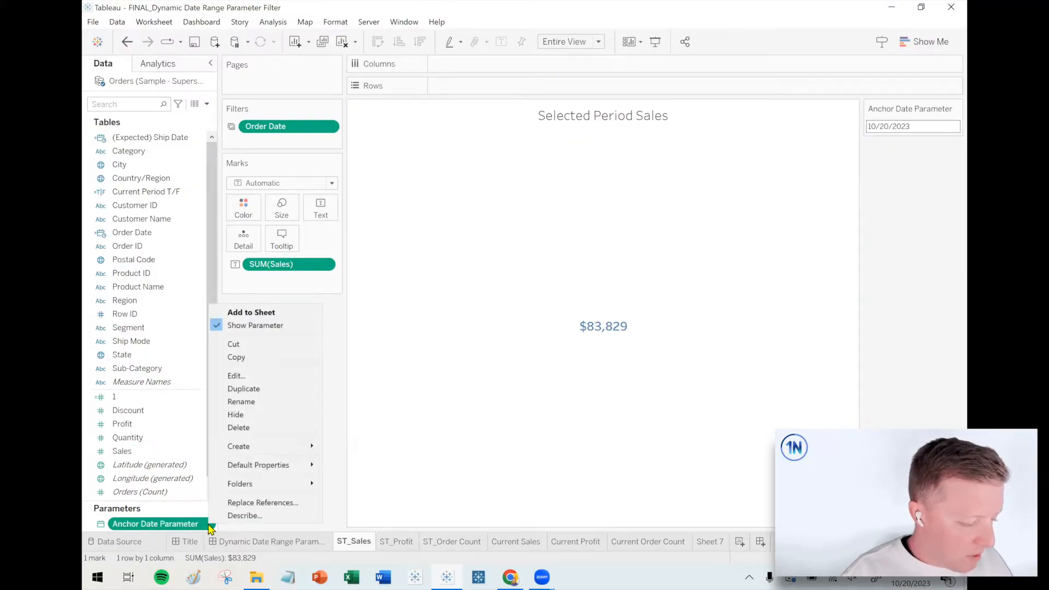
left_click(235, 375)
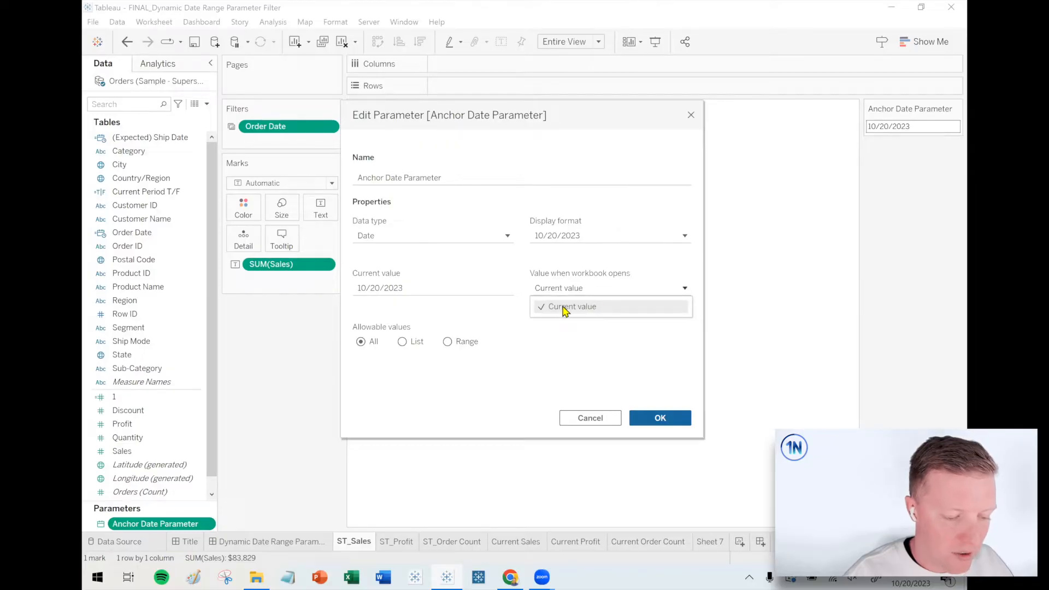
mouse_move(692, 120)
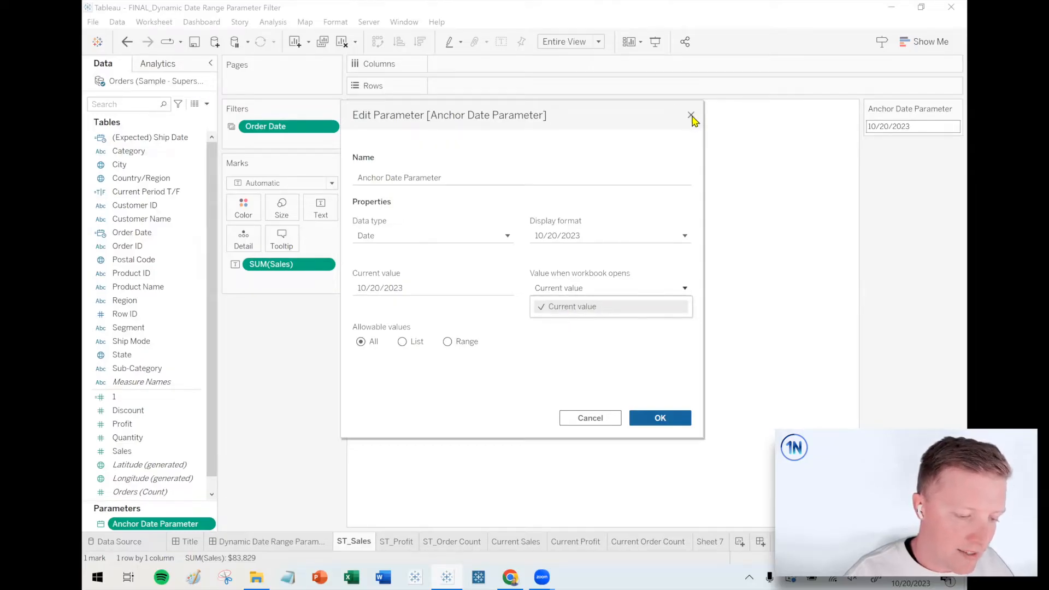
Create the calculated field Default Anchor Date Calc with formula TODAY()
left_click(690, 116)
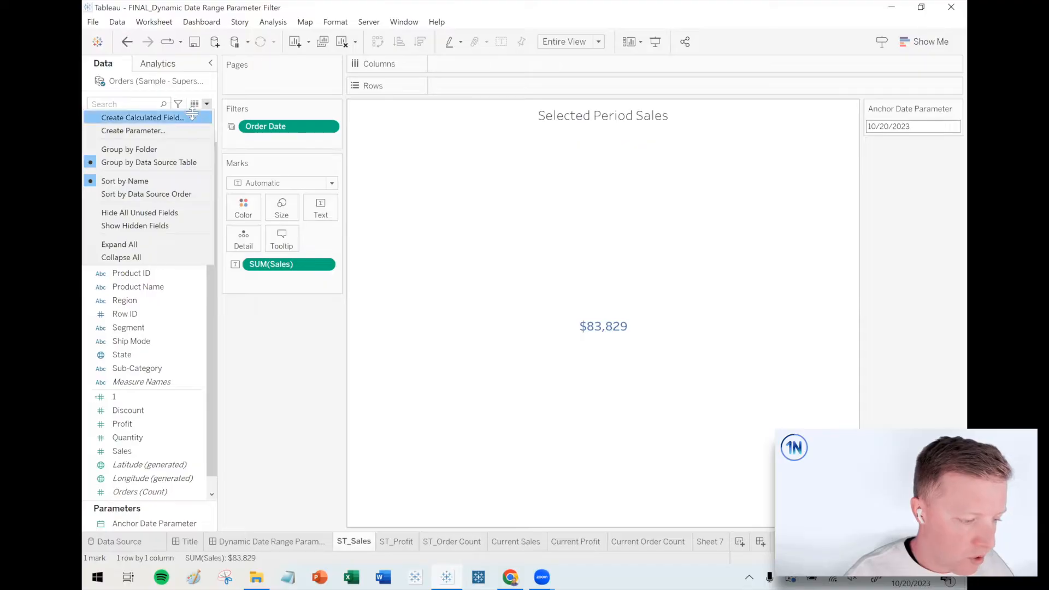
type("A")
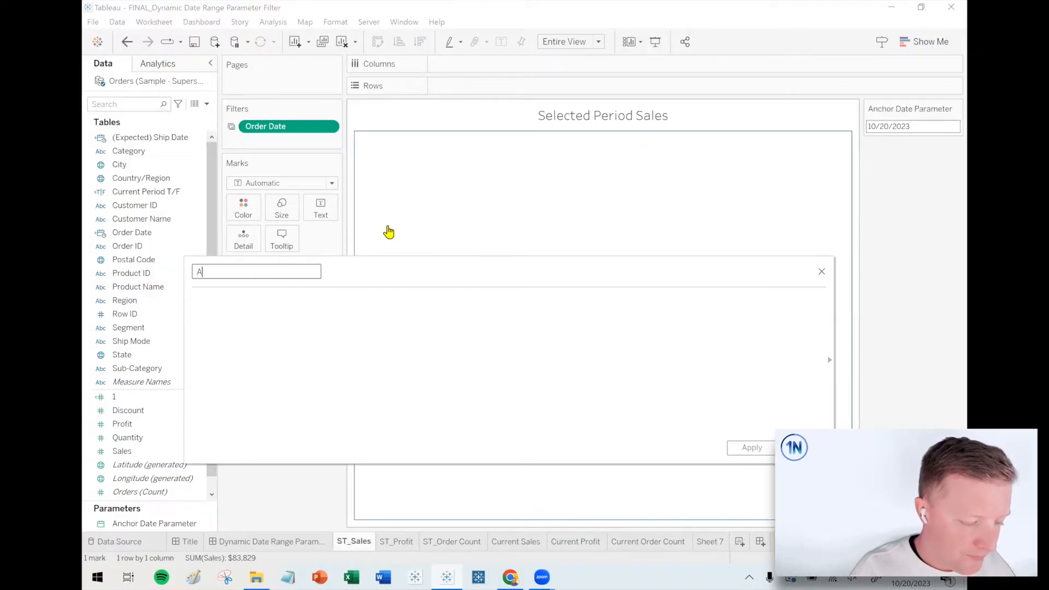
type("Default Anchor")
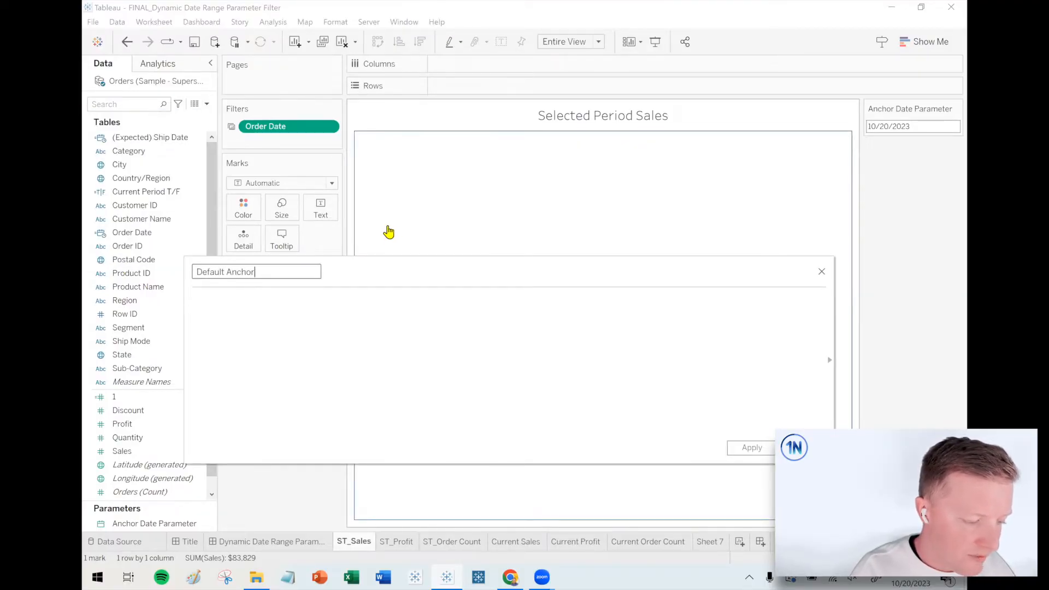
type("Date Calc")
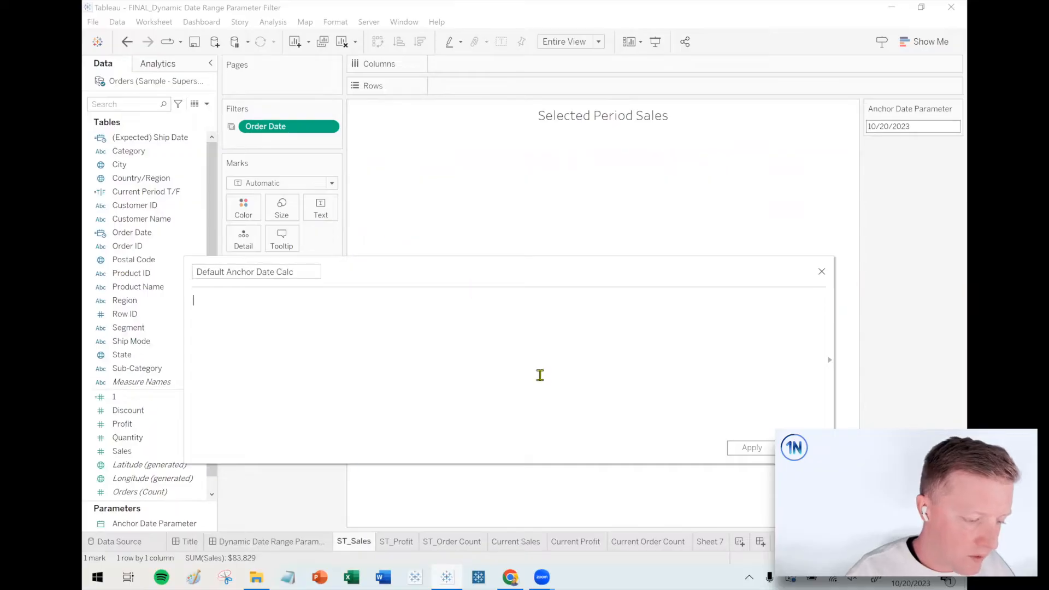
type("TODAY()")
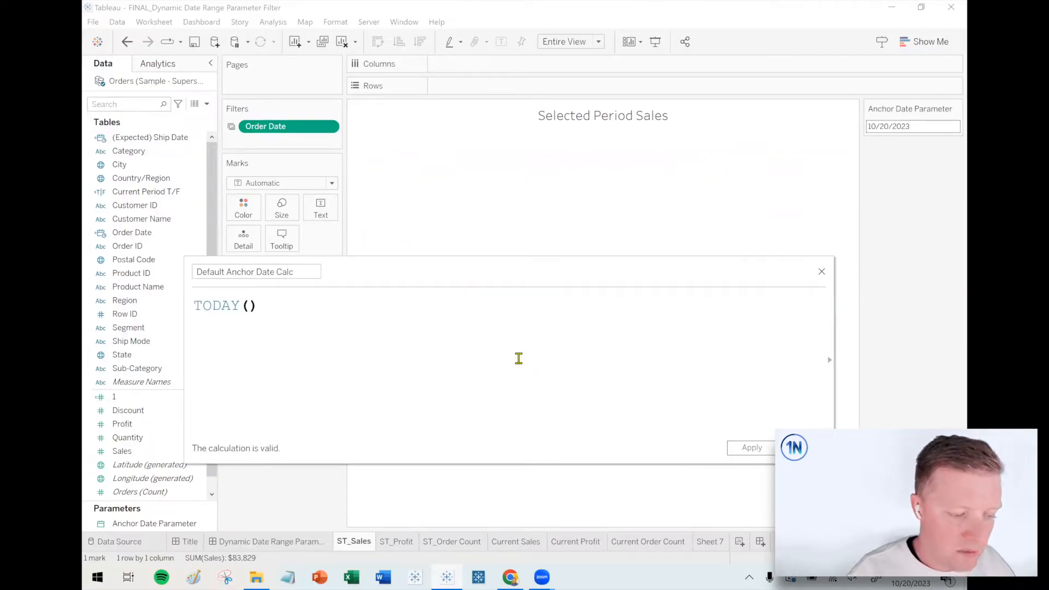
left_click(262, 306)
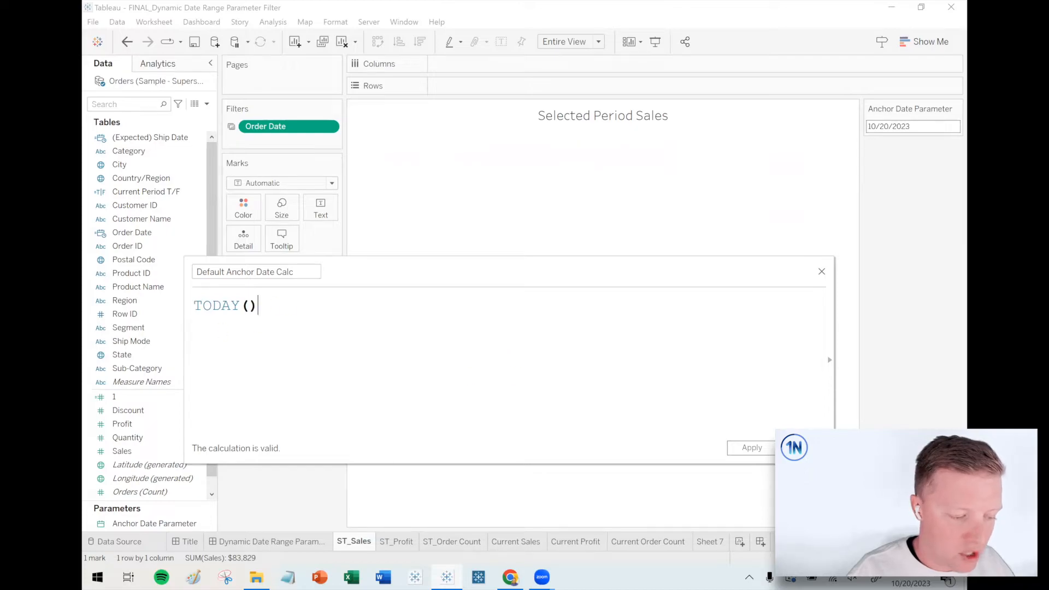
Set Anchor Date Parameter's value when workbook opens to Default Anchor Date Calc
right_click(154, 523)
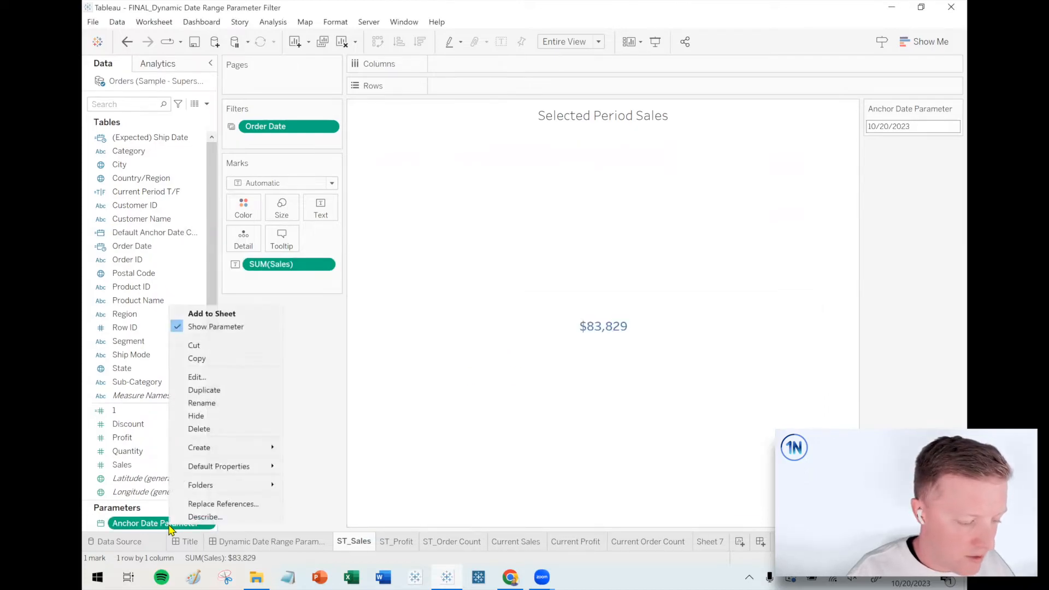
mouse_move(197, 376)
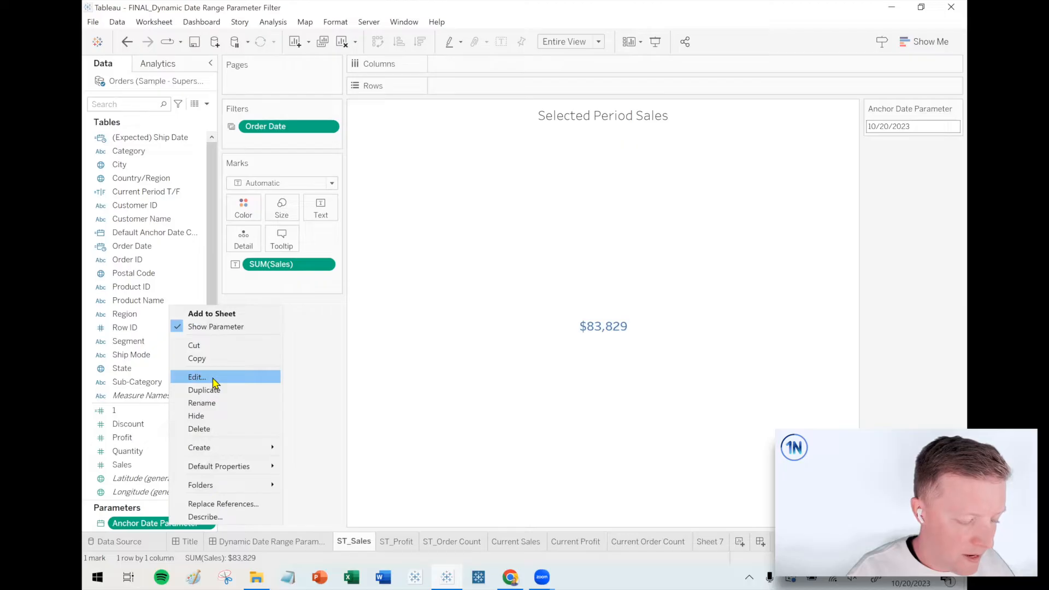
left_click(196, 377)
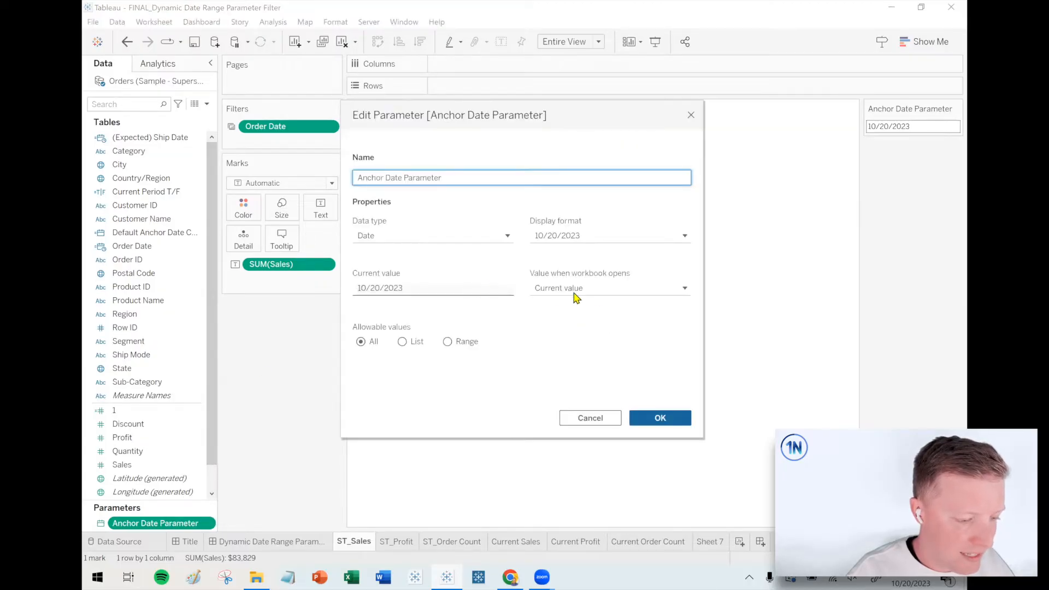
left_click(683, 288)
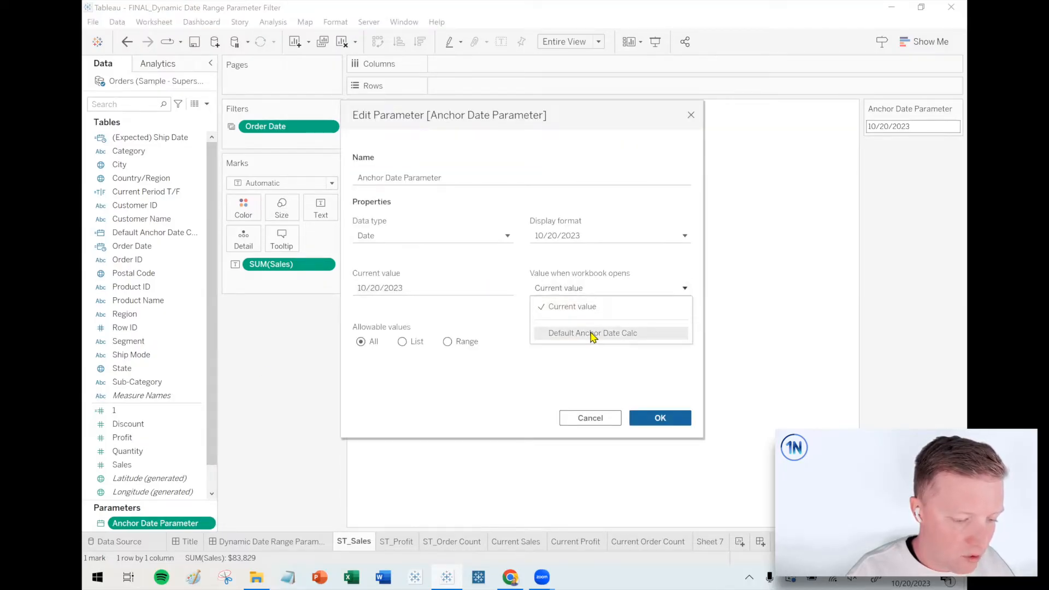
left_click(592, 333)
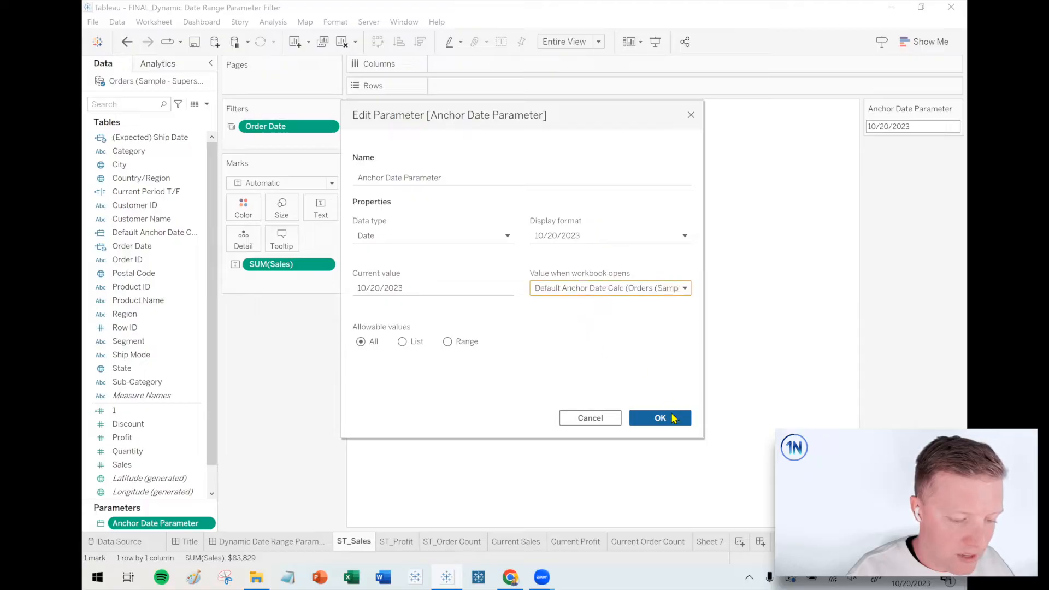
left_click(659, 417)
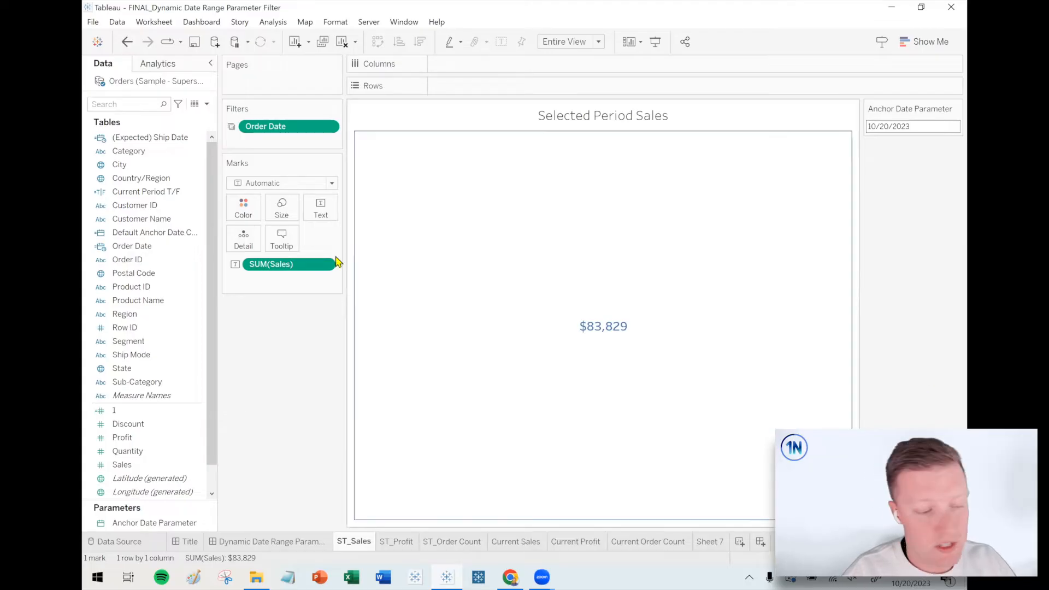
Edit Default Anchor Date Calc, replacing TODAY() with MAX(DATE([Order Date]))
right_click(154, 232)
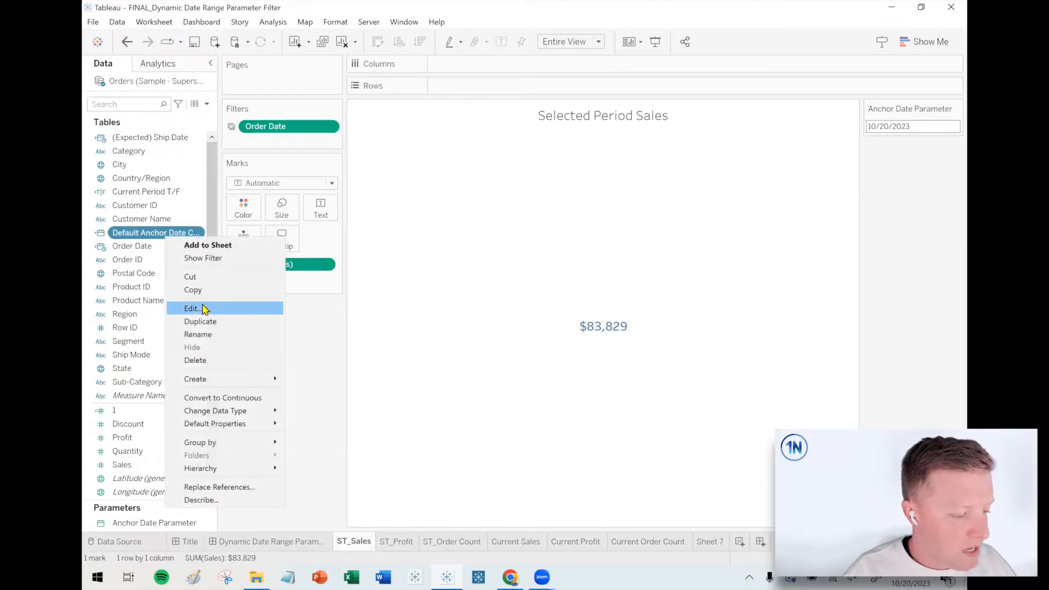
left_click(192, 308)
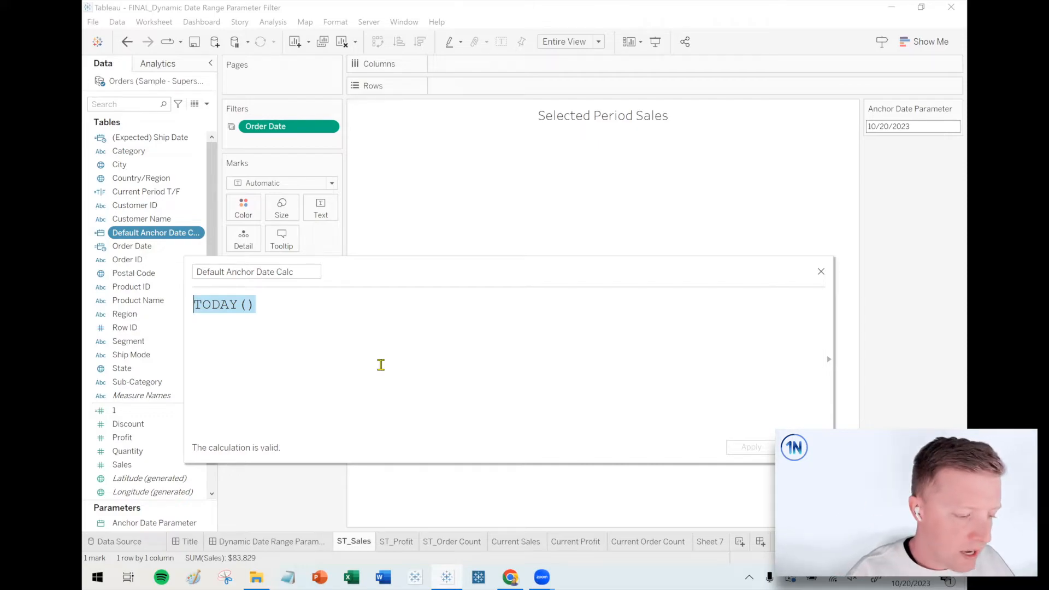
type("MAX (")
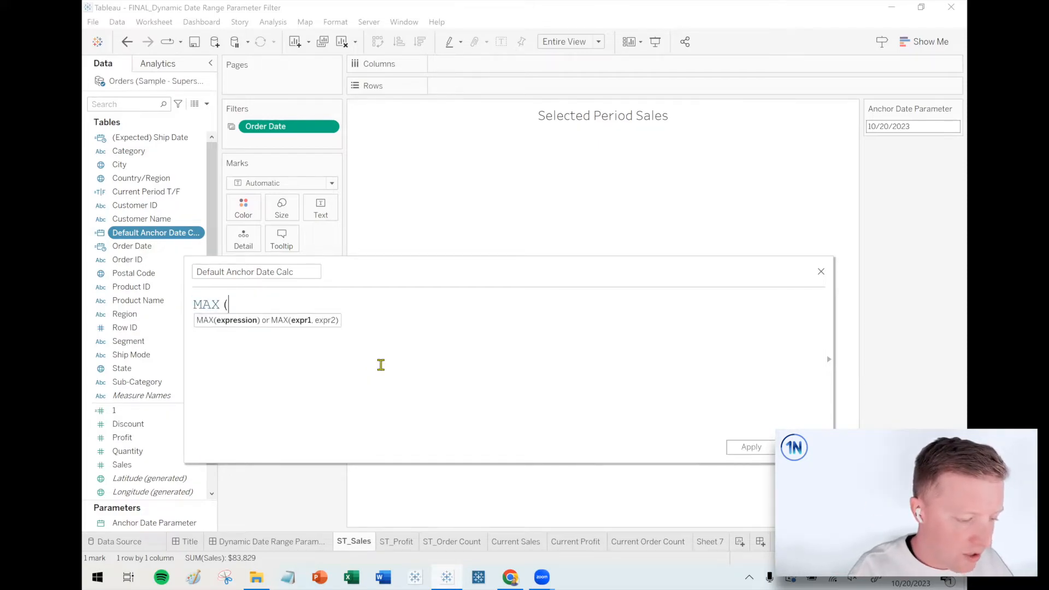
type("[Order Date ])")
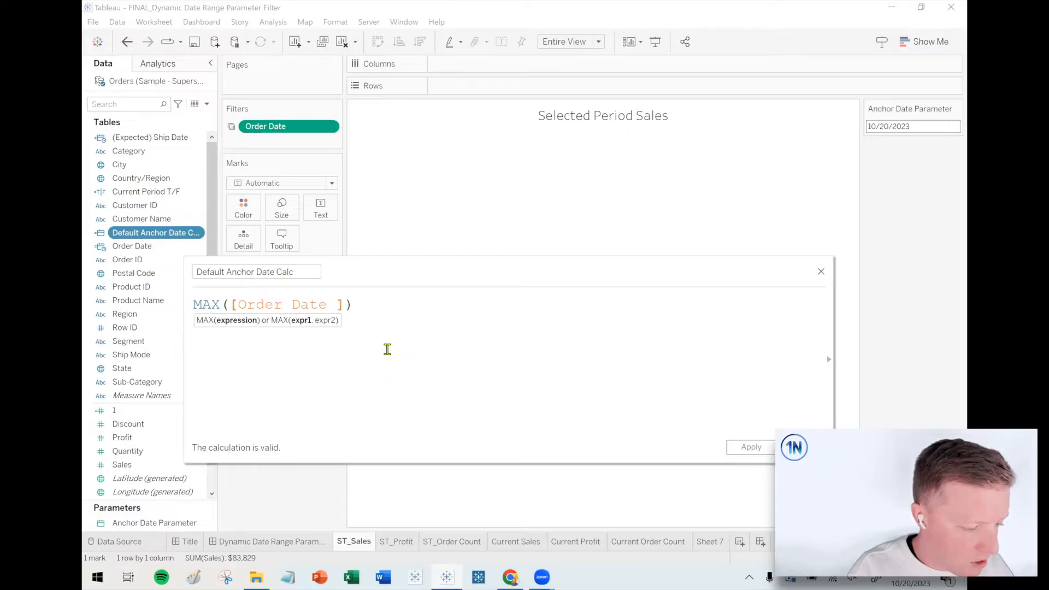
type("DATE(")
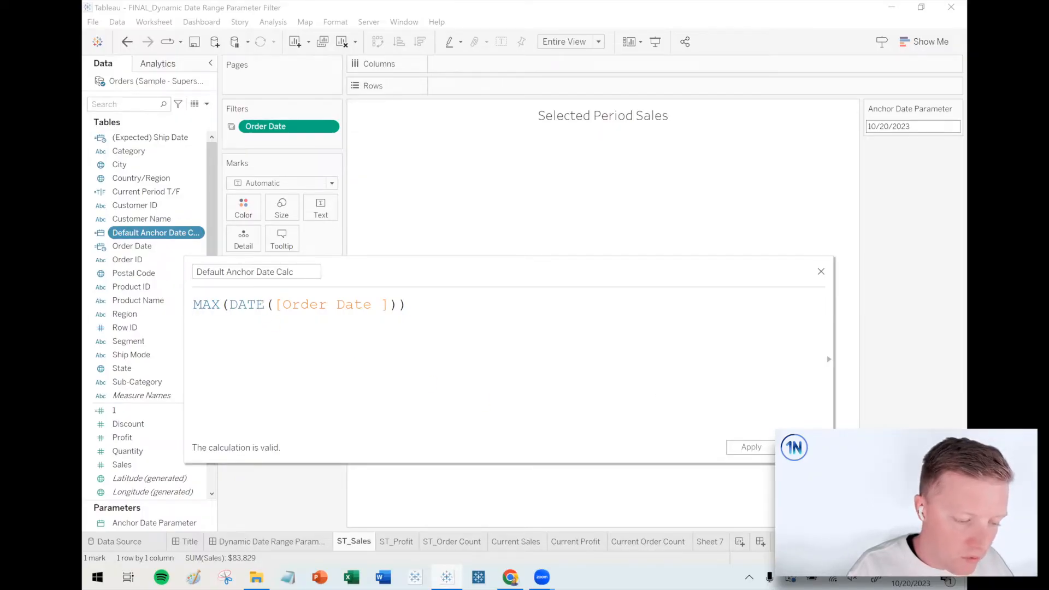
Review Anchor Date Parameter's opening value choices and close its settings unchanged
right_click(154, 523)
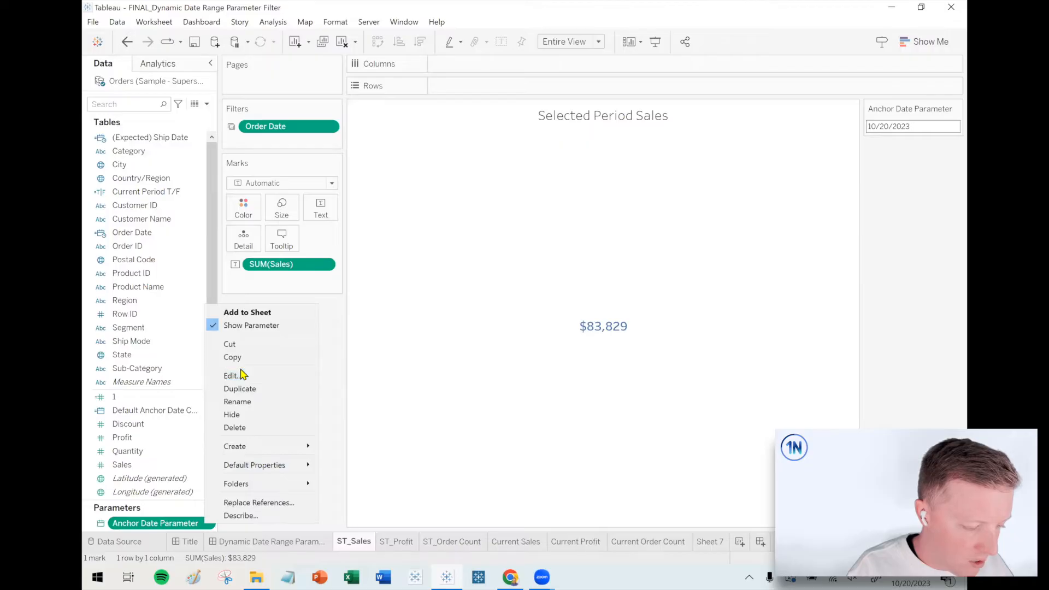
left_click(231, 375)
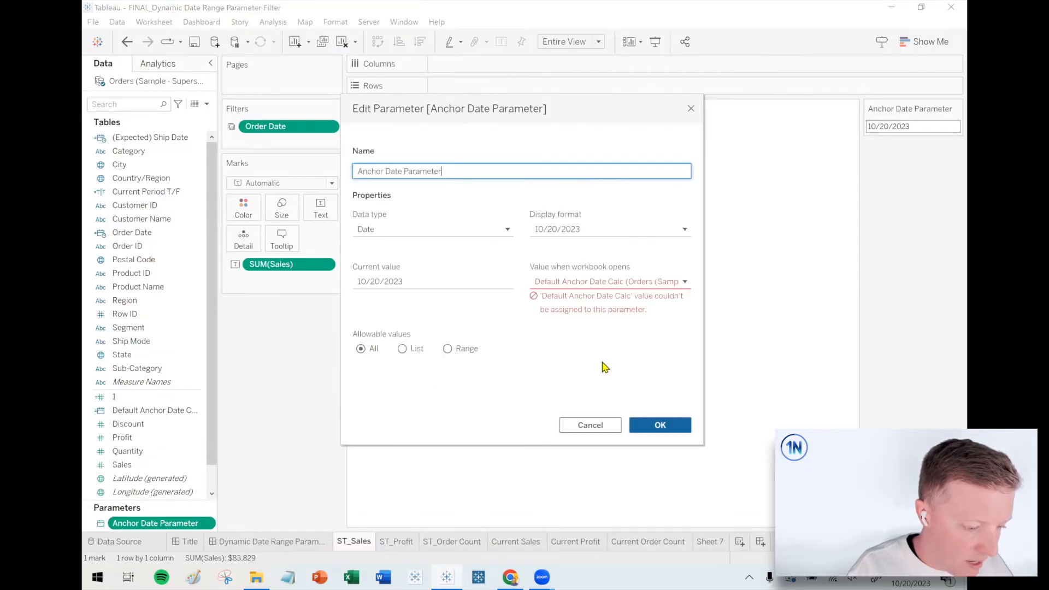
left_click(682, 281)
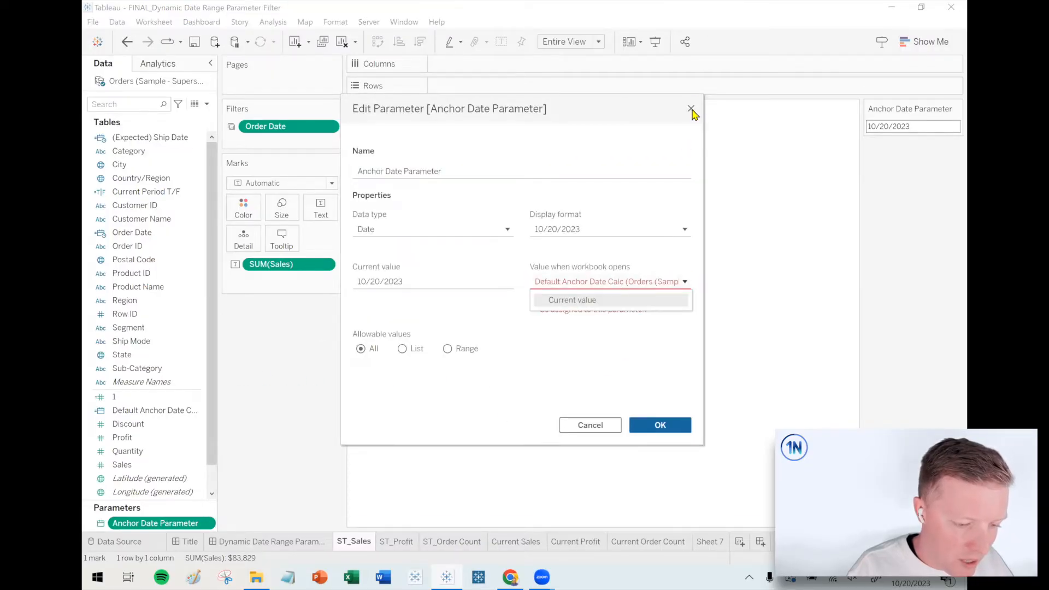
left_click(691, 108)
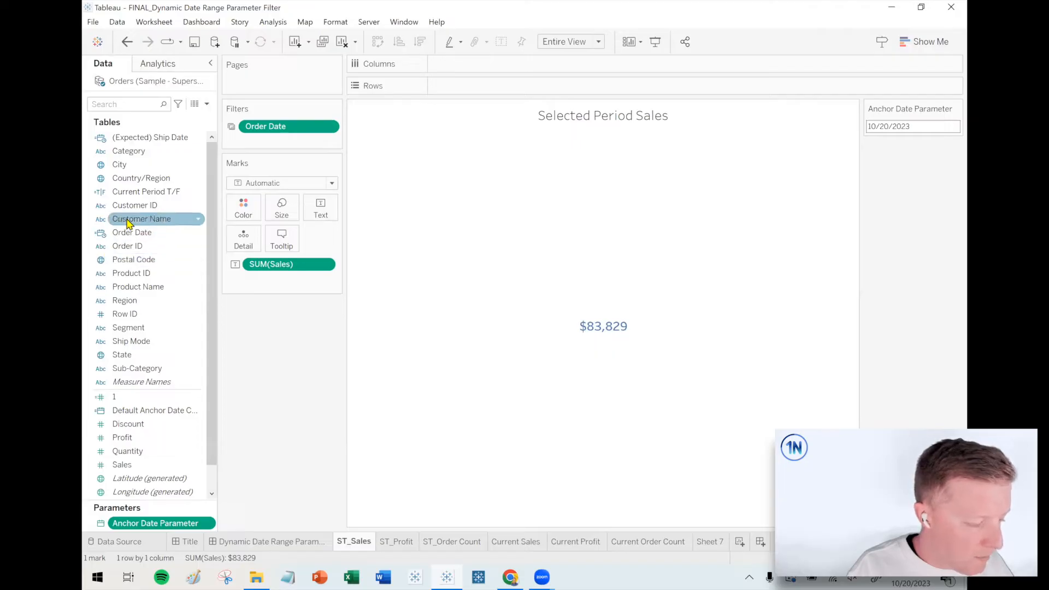
mouse_move(134, 205)
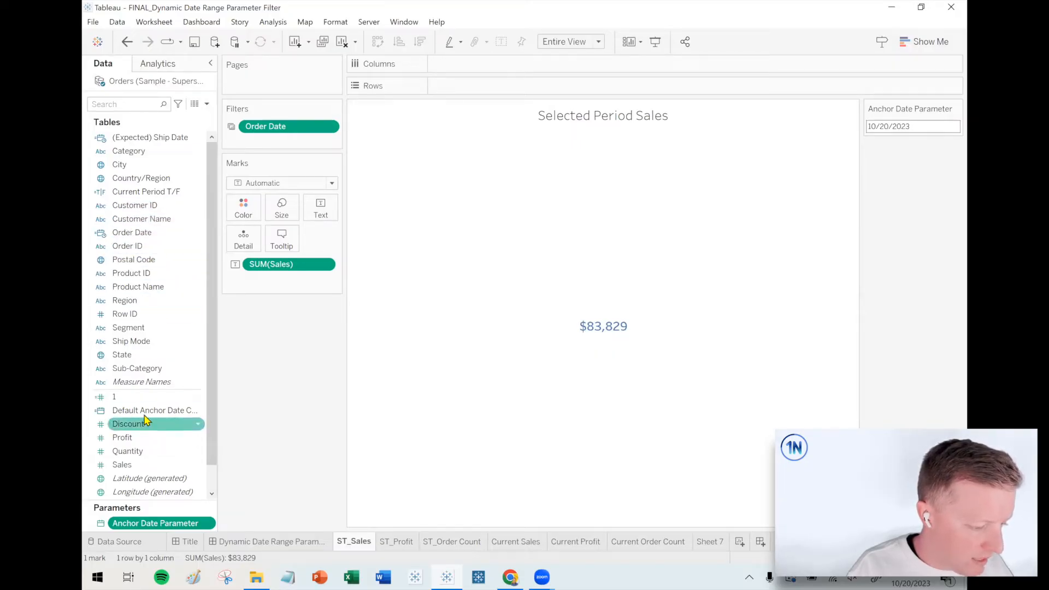
Review the fixed { MAX(DATE([Order Date])) } formula in Default Anchor Date Calc's editor
double_click(155, 410)
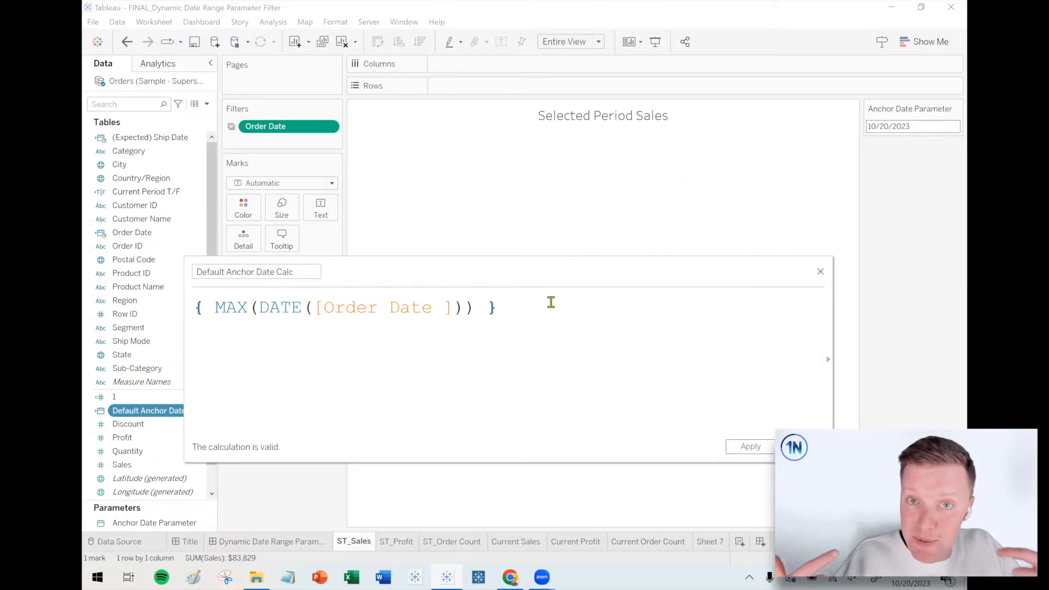
left_click(494, 307)
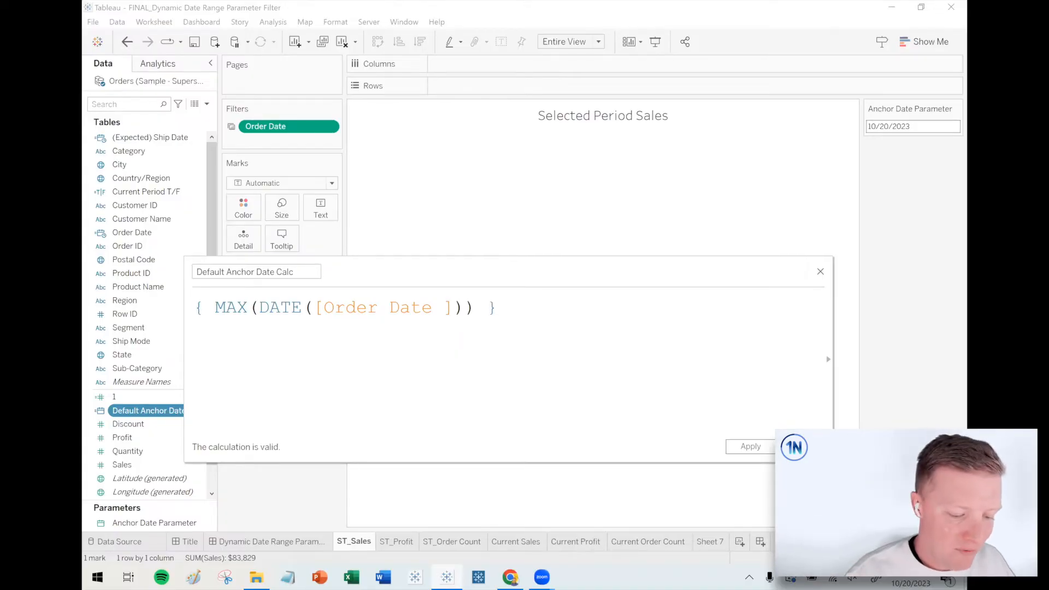
Edit the Anchor Date Parameter to open with Default Anchor Date Calc (10/20/2023)
right_click(154, 522)
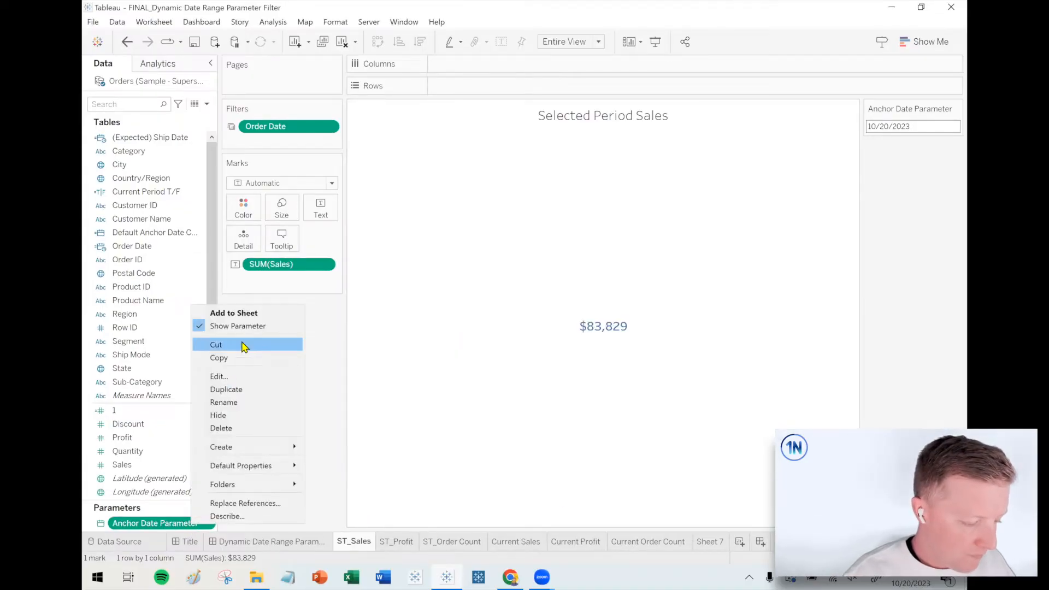
left_click(218, 376)
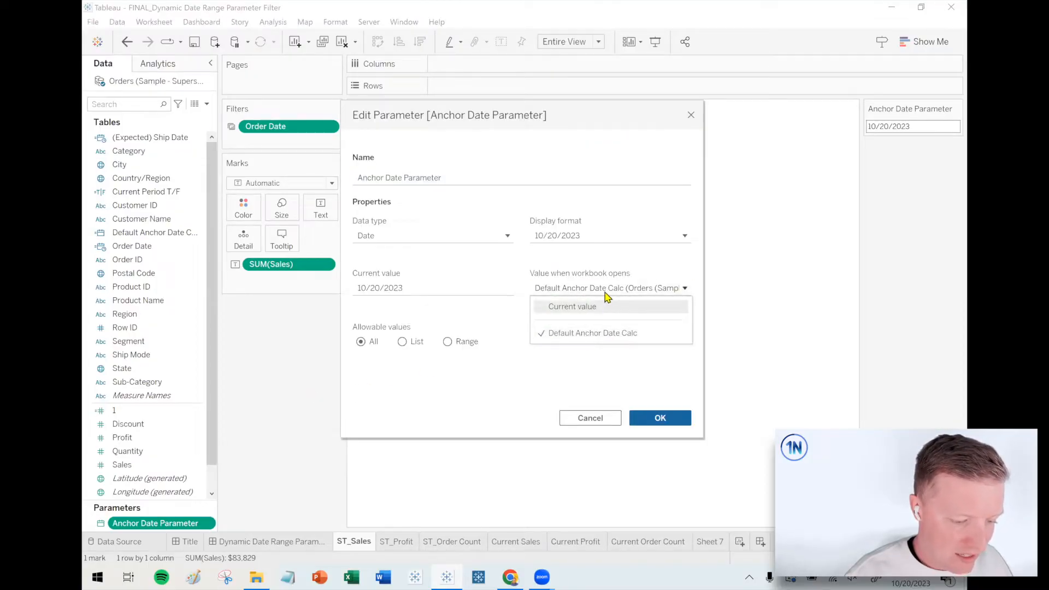
left_click(590, 332)
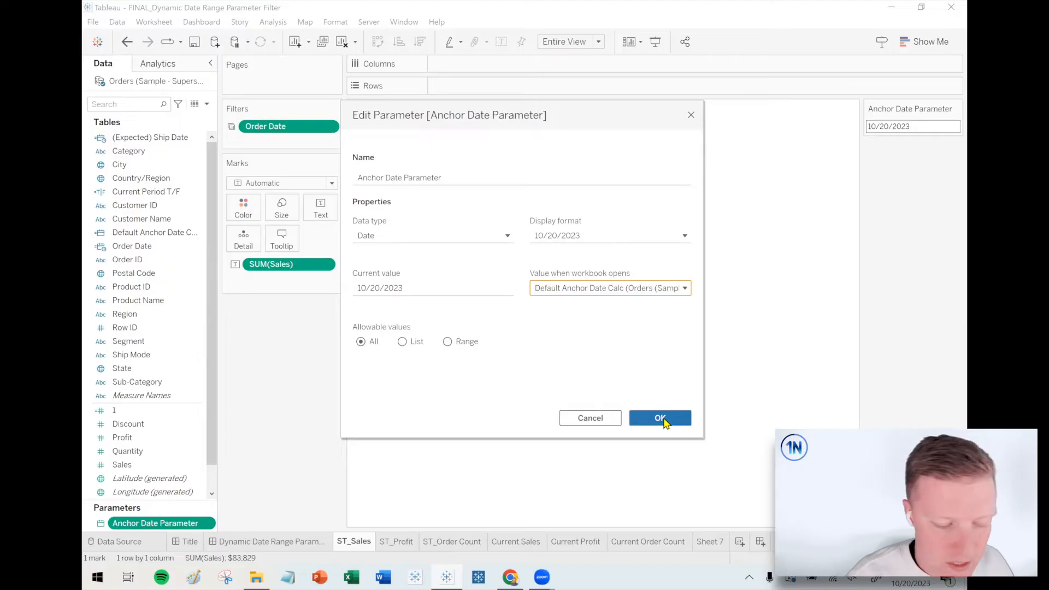
left_click(659, 417)
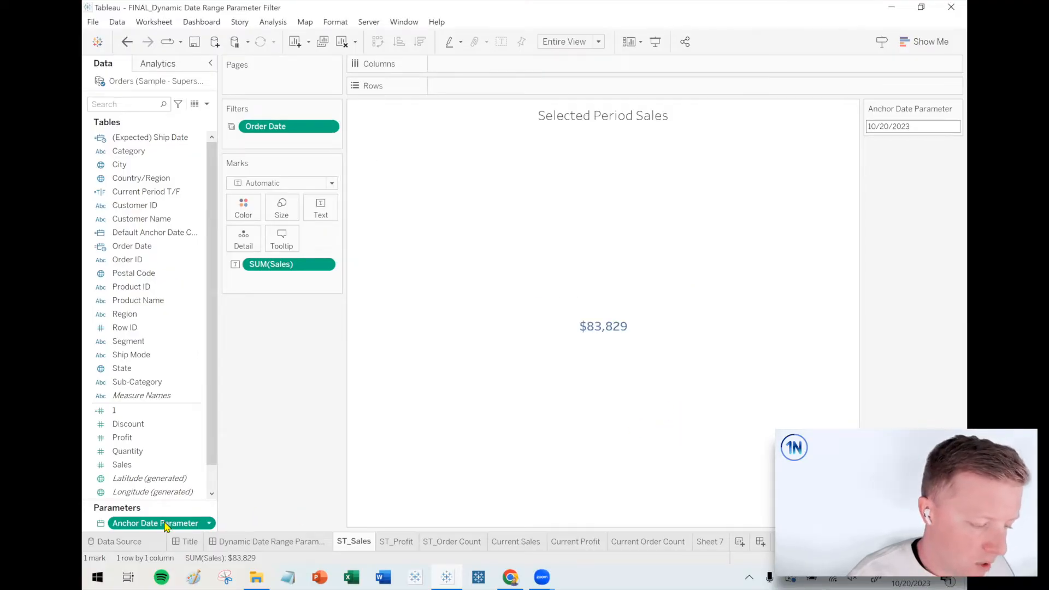
left_click(134, 273)
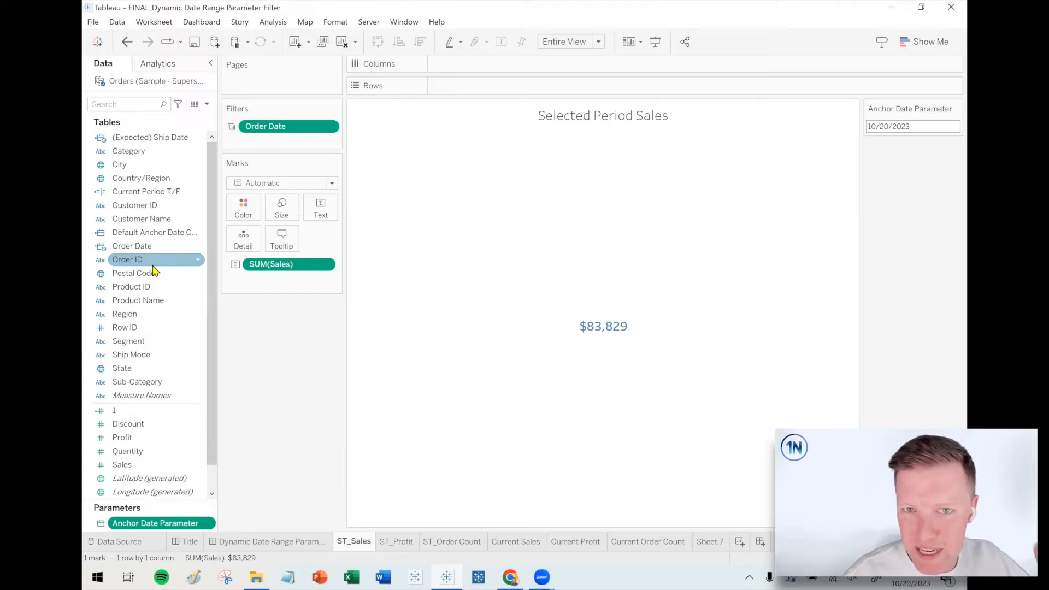
left_click(132, 273)
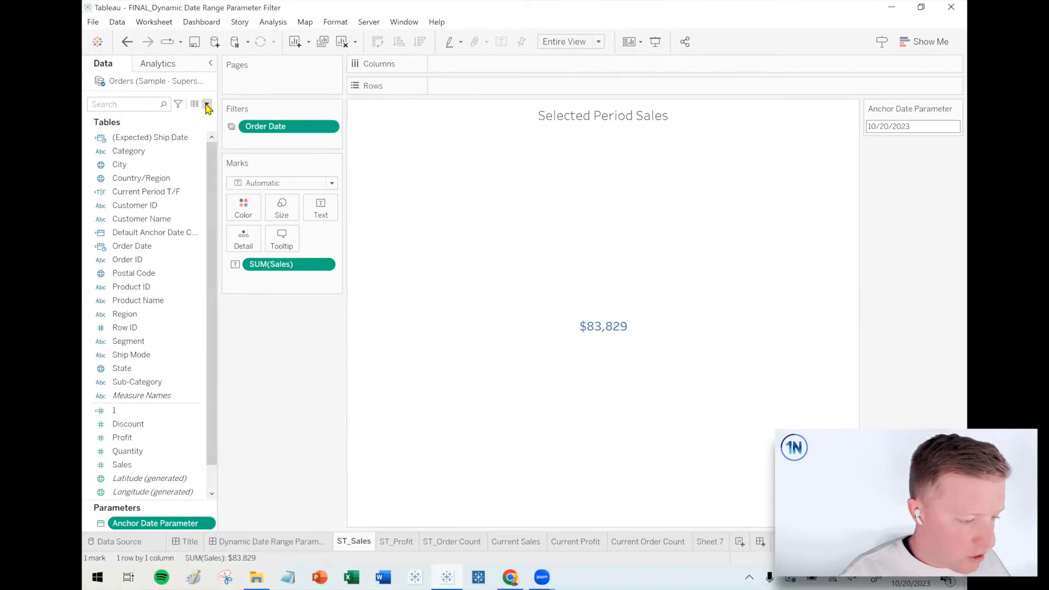
Create calculated field Last 30 Days: DATEDIFF('day', DATE([Order Date]), [Anchor Date Parameter]) between 0 and 30
left_click(207, 104)
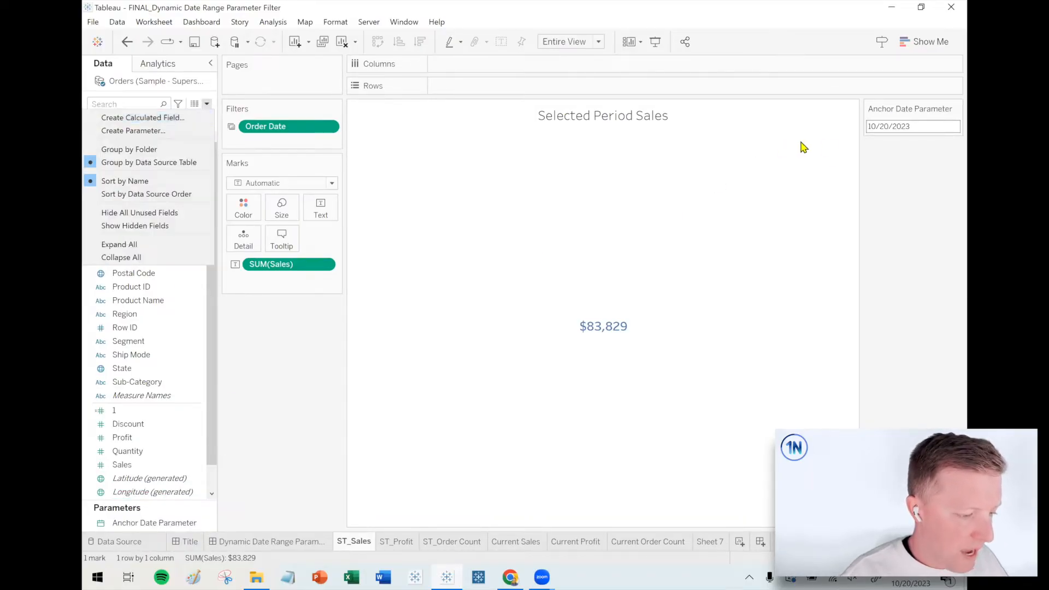
mouse_move(143, 117)
type("Last 30 Days")
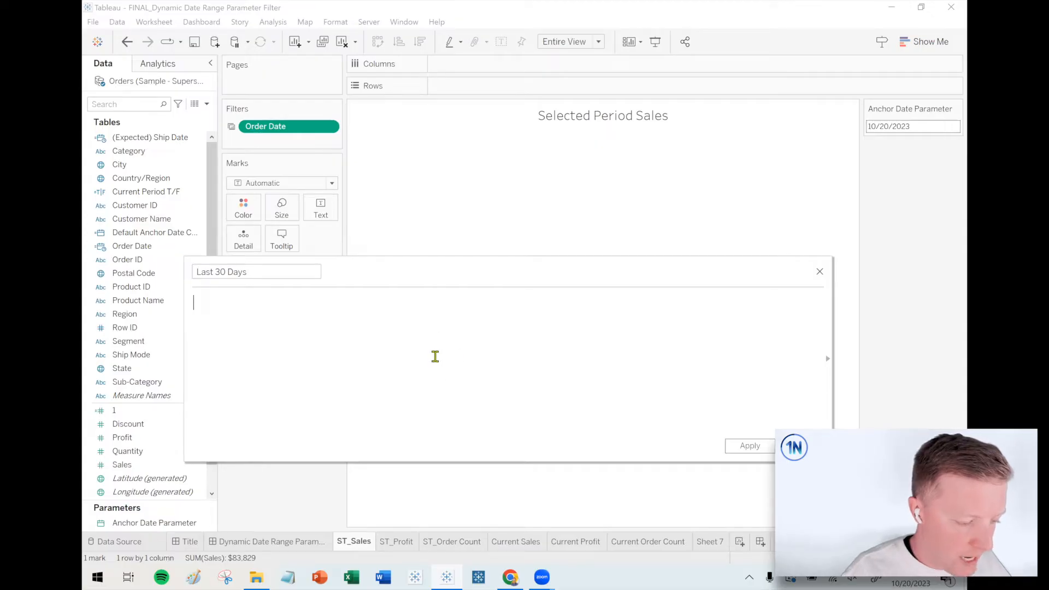
type("DATEDIFF (")
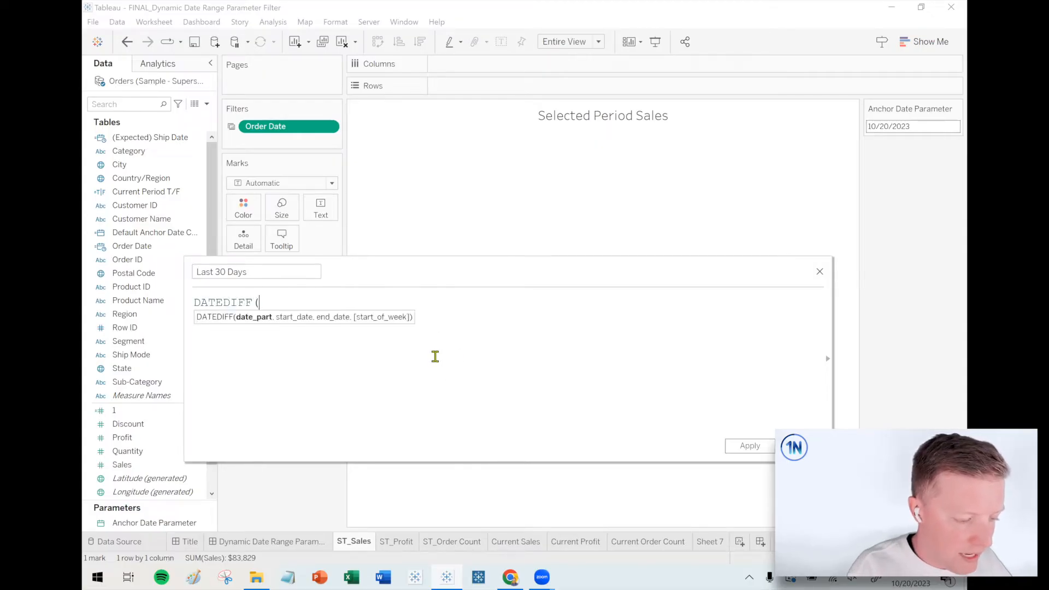
type("'day")
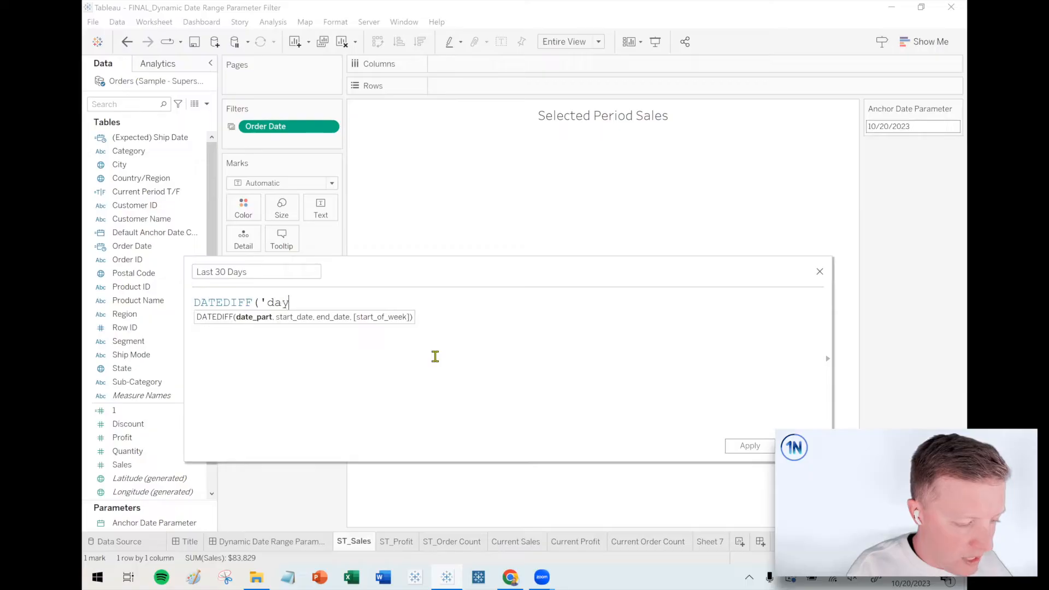
type("',")
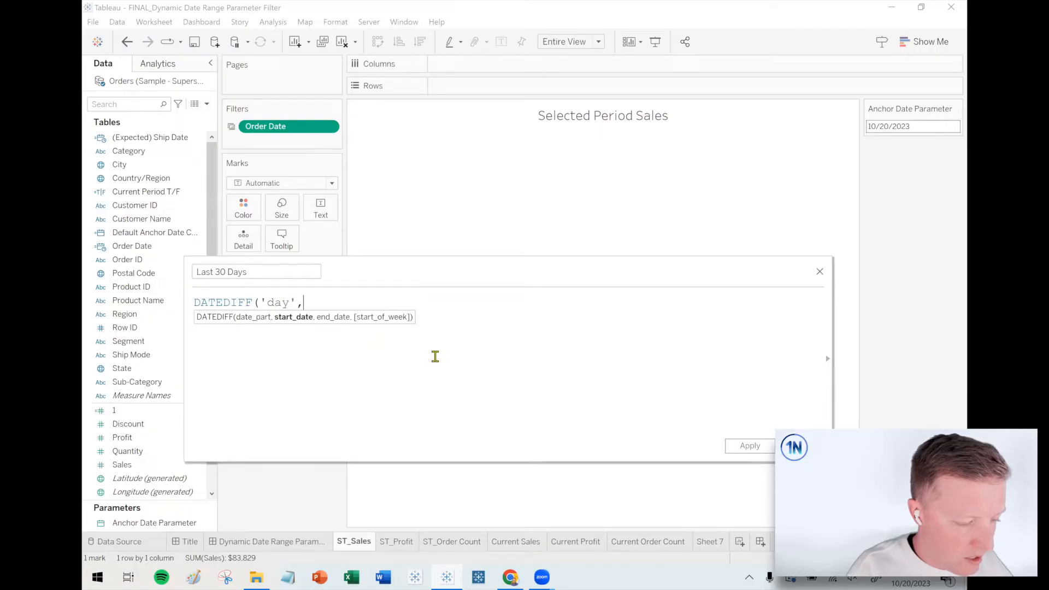
left_click(154, 522)
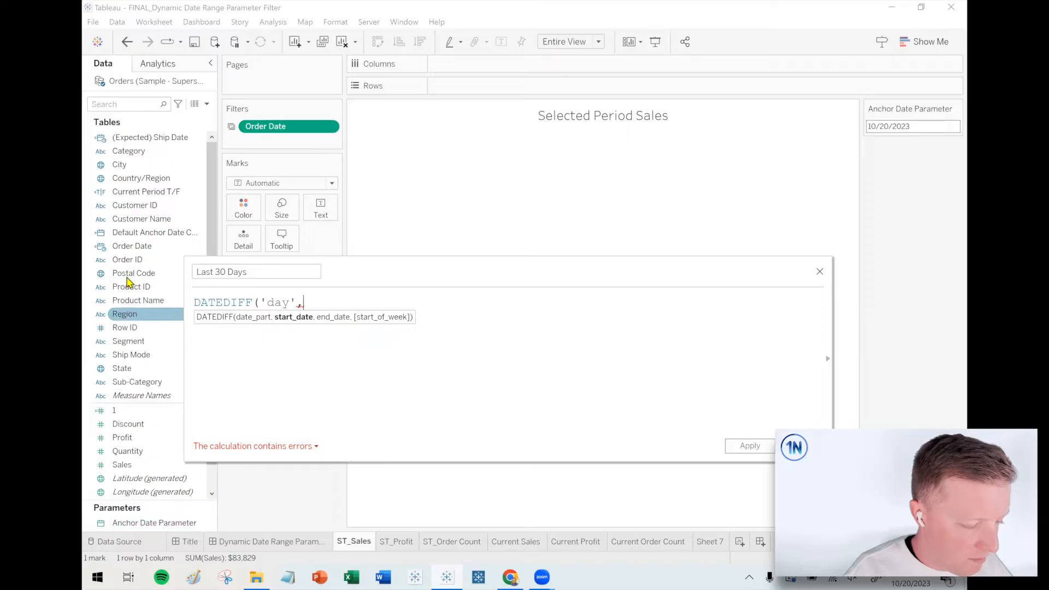
type("DATE")
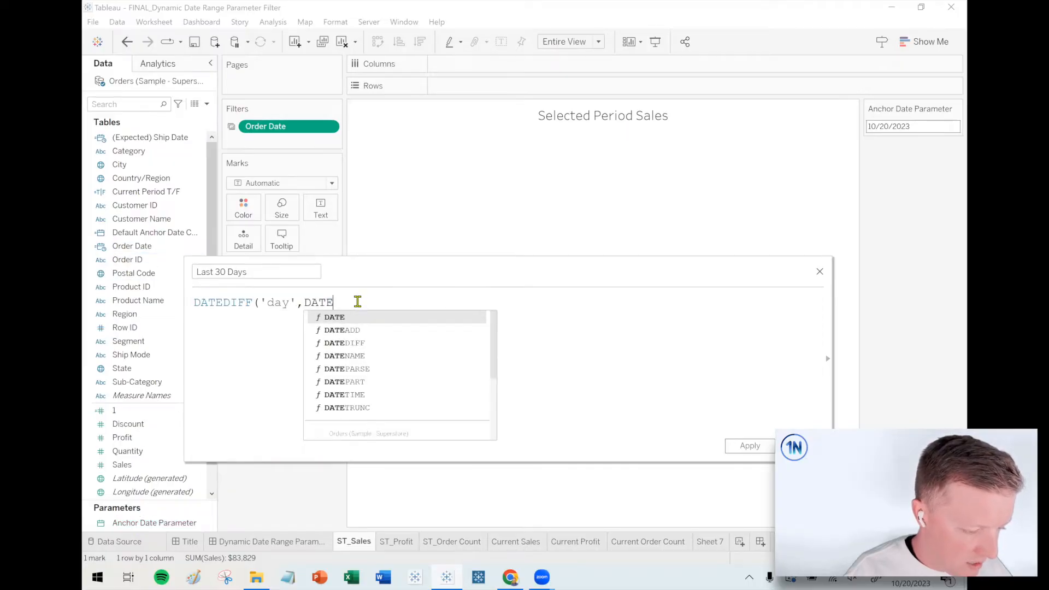
type("(D")
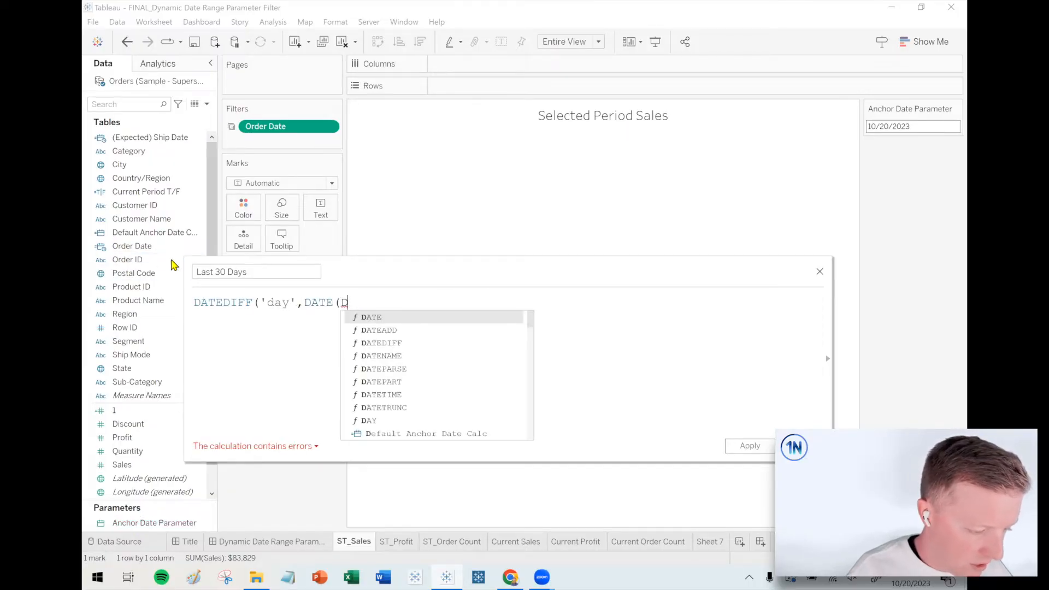
type("[Order Date ]")
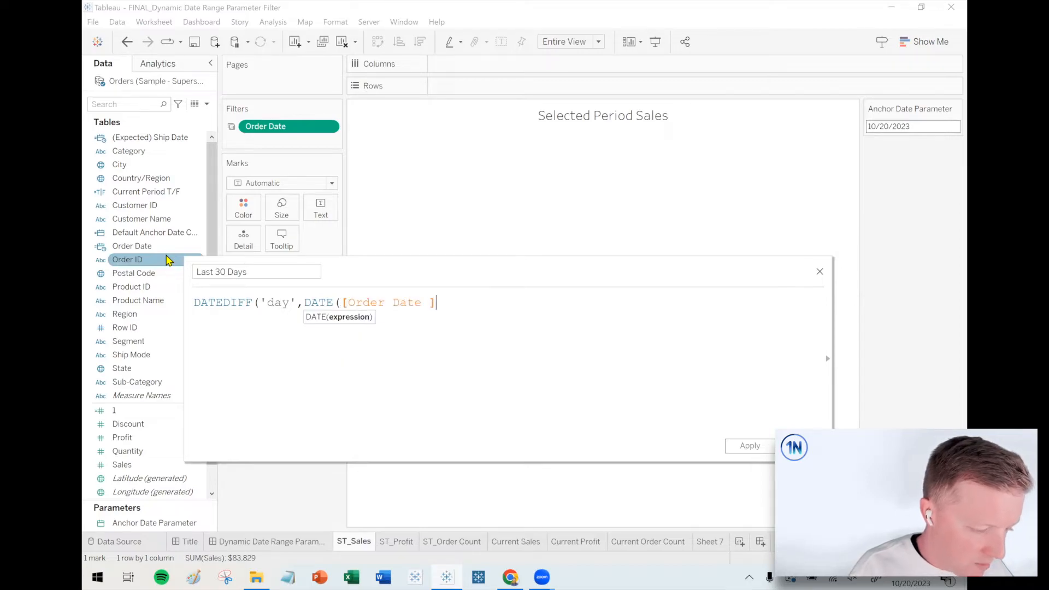
type("),")
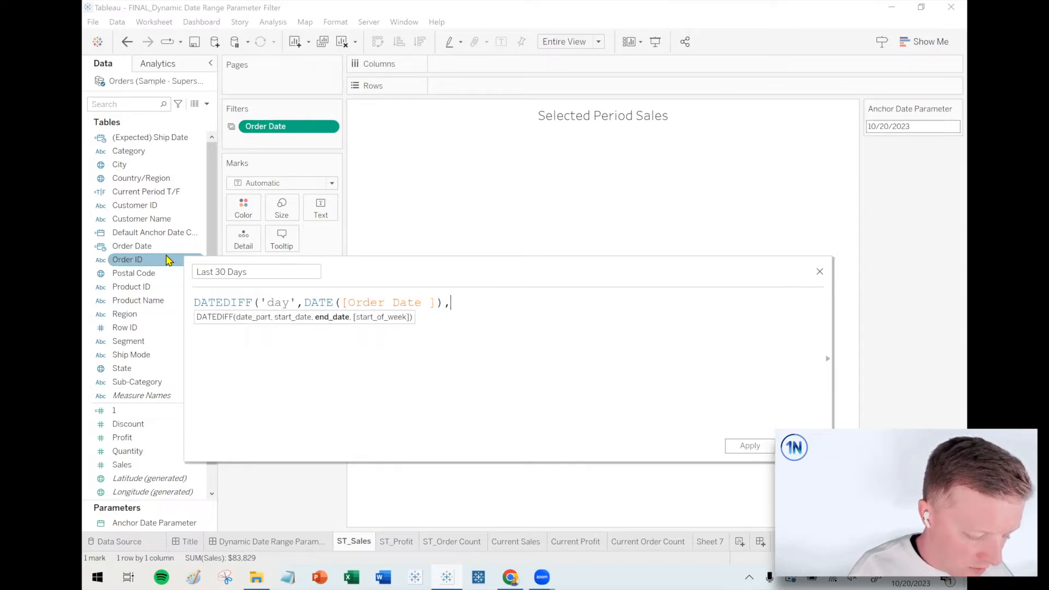
type("[Anchor Date Parameter]")
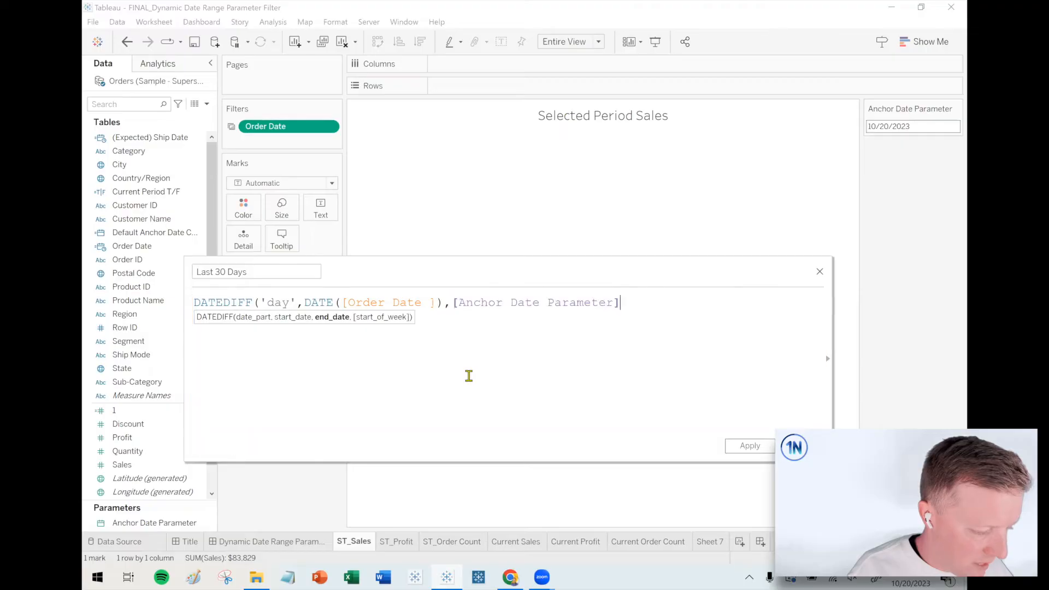
type("<= 3")
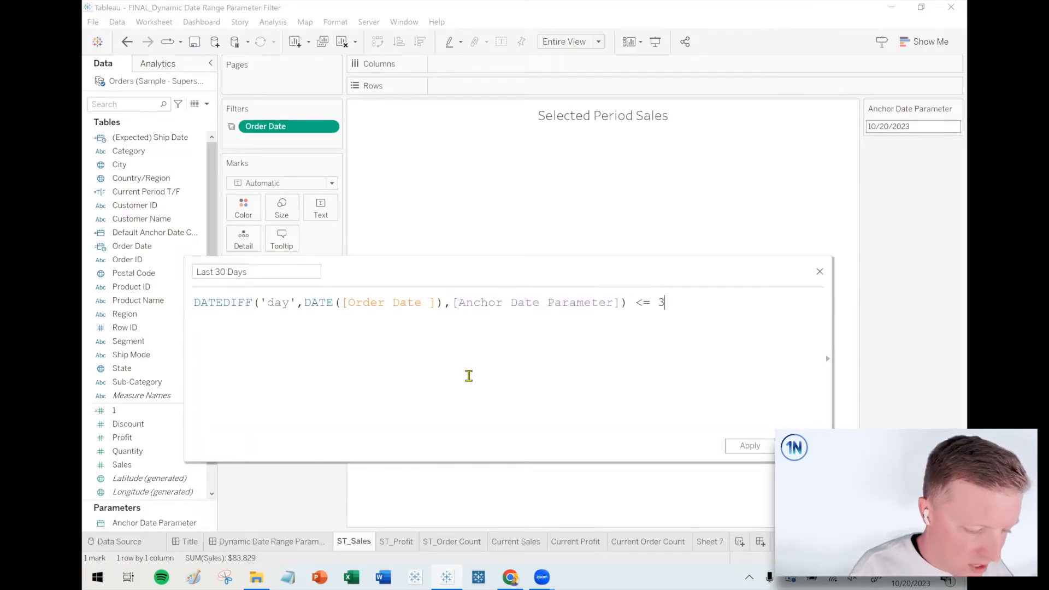
type("0")
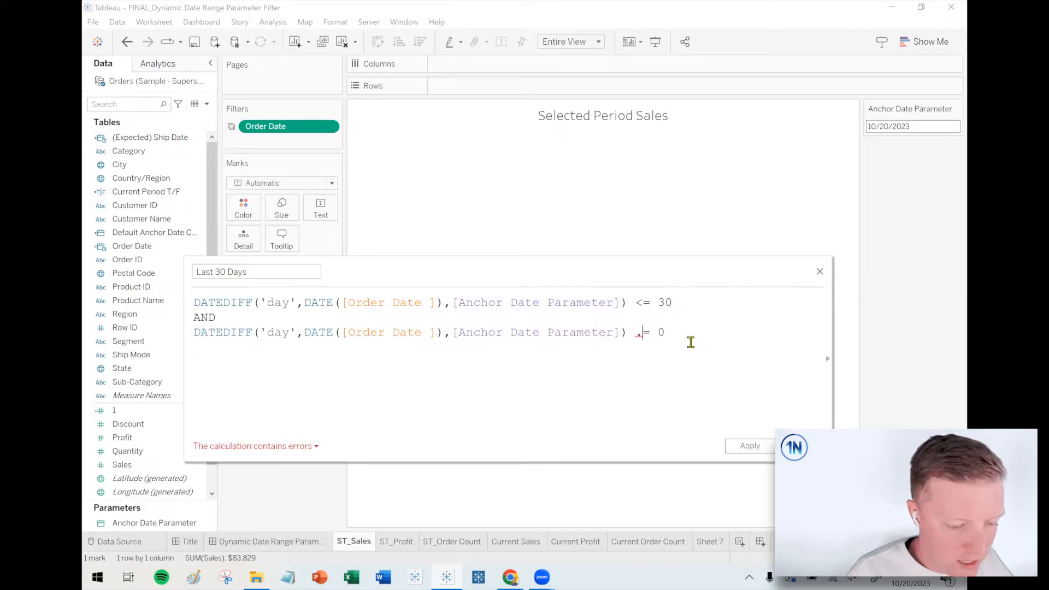
type(">")
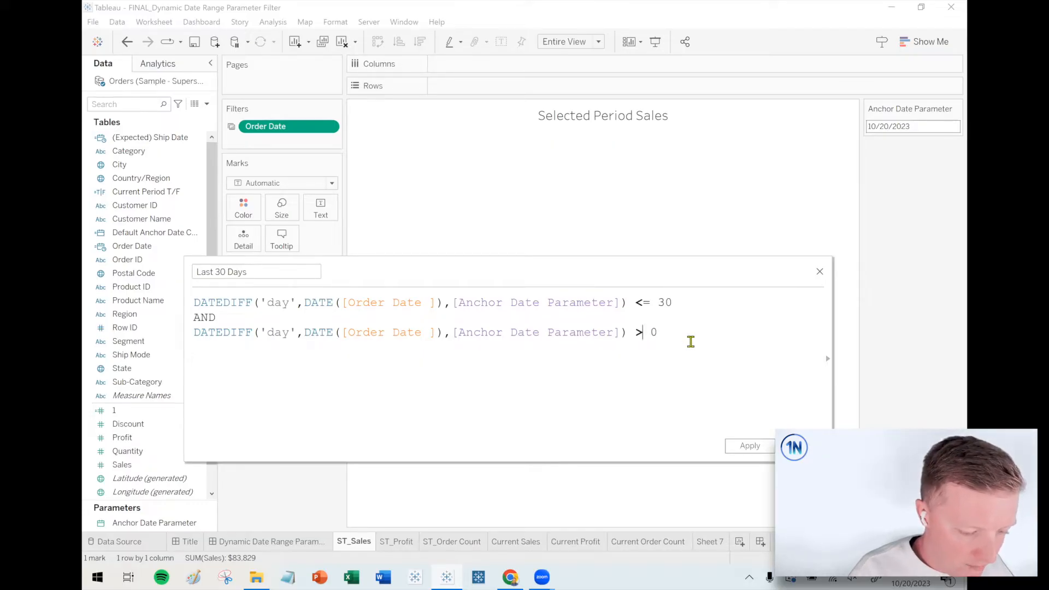
type("=")
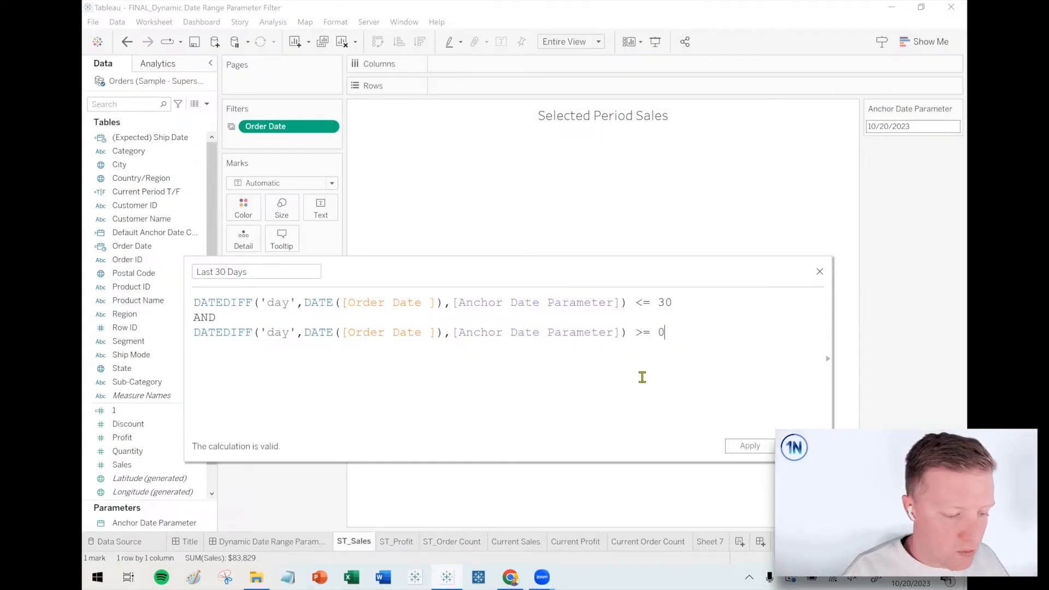
left_click(750, 447)
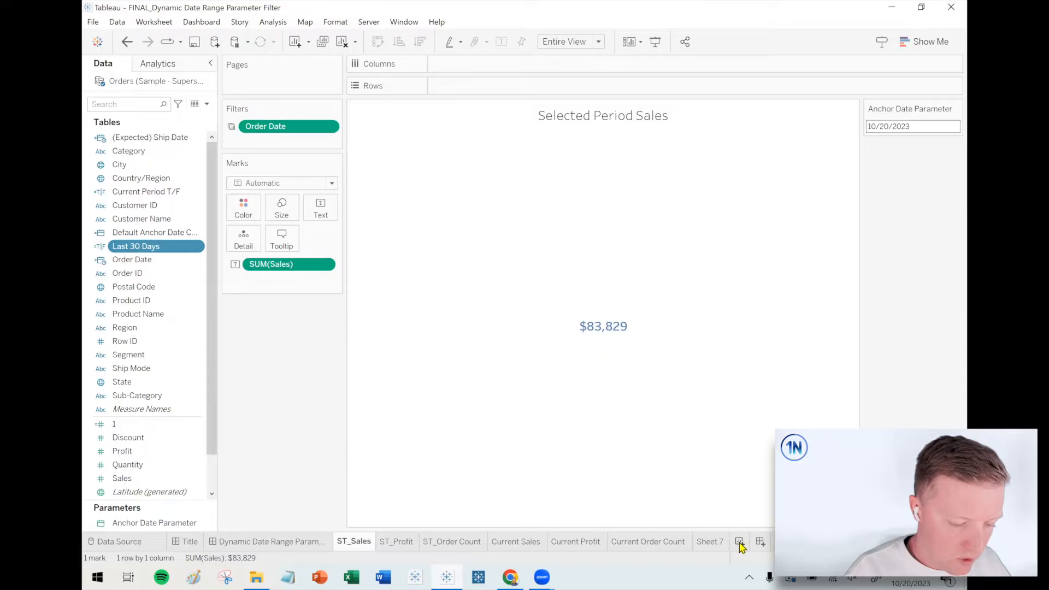
On a new sheet, list exact-day Order Dates with Last 30 Days beside them
left_click(739, 542)
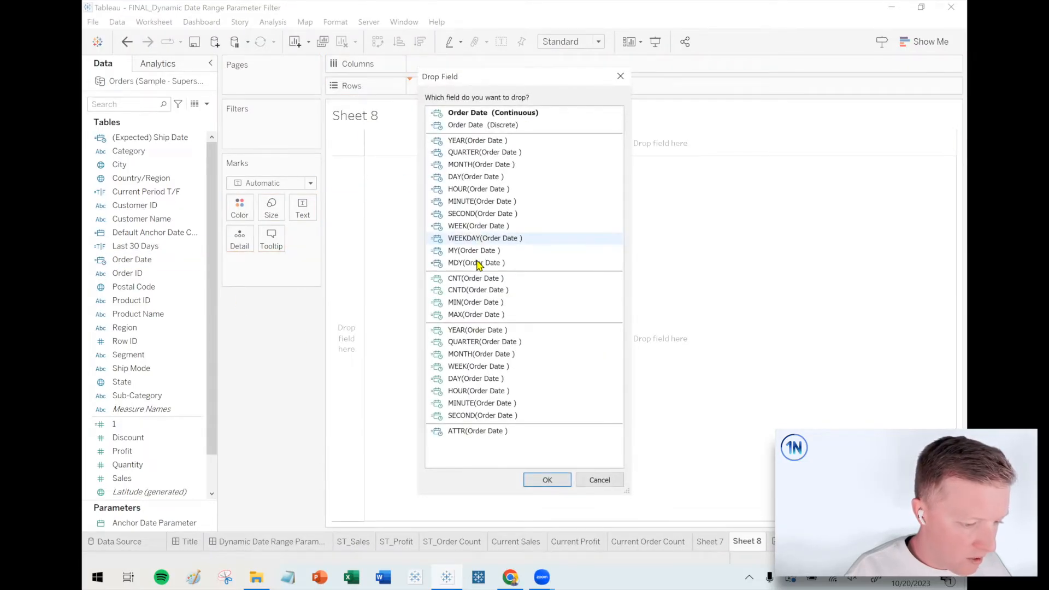
left_click(547, 480)
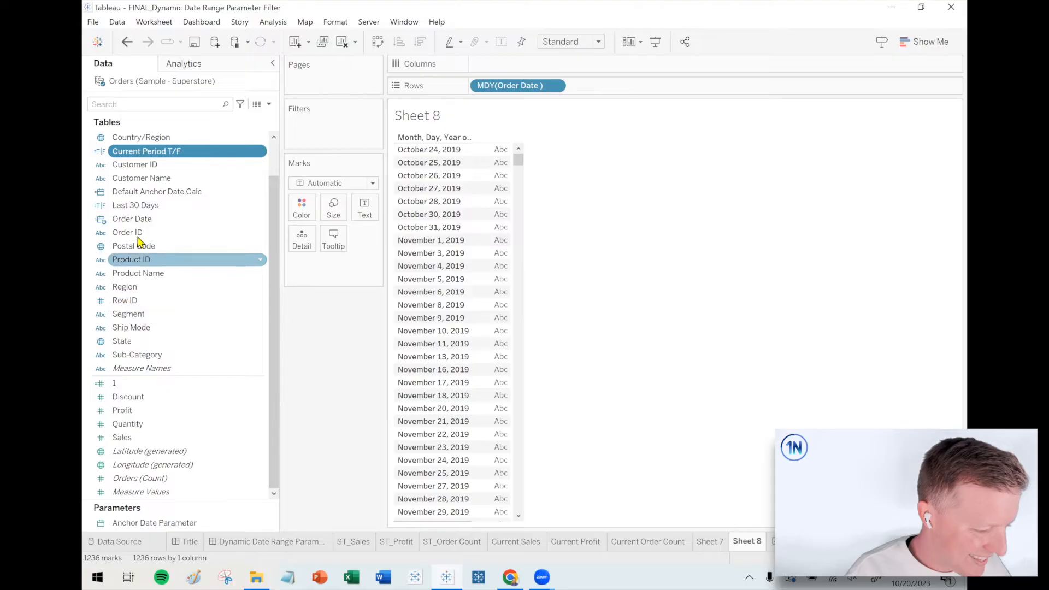
left_click_drag(135, 205, 614, 85)
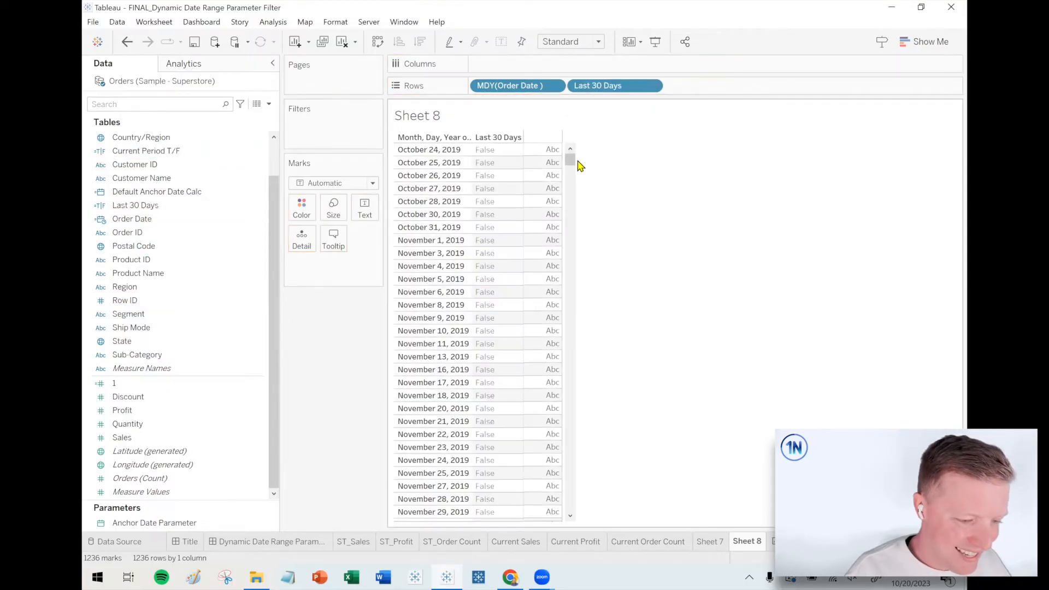
mouse_move(565, 328)
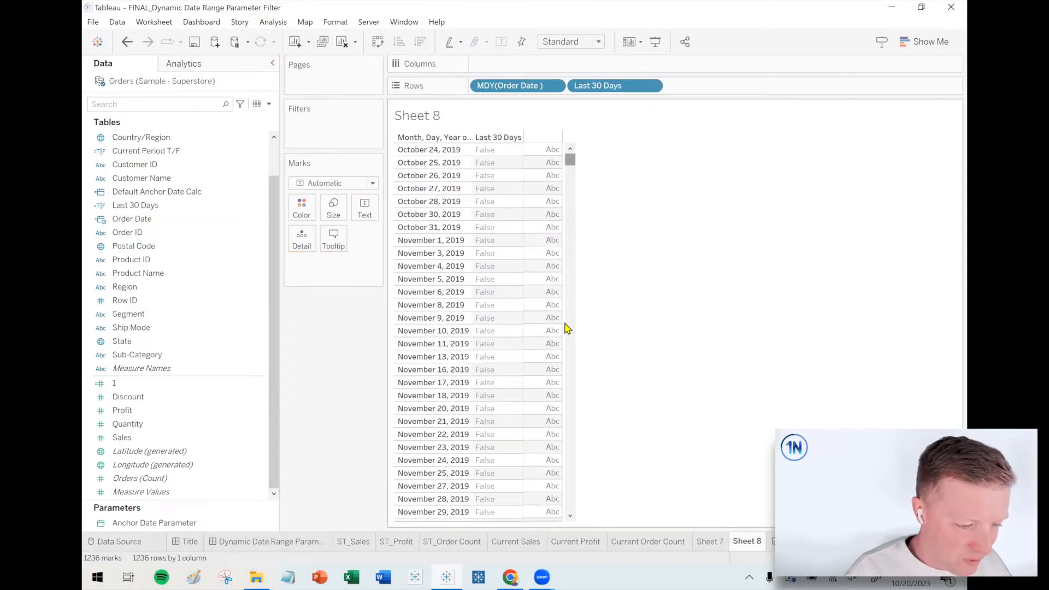
left_click(483, 515)
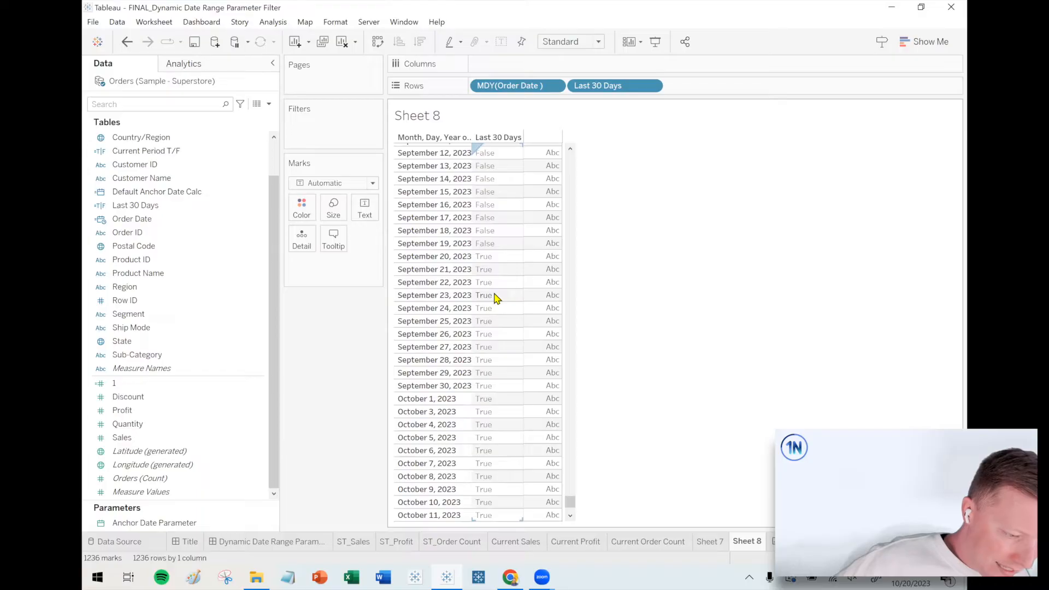
Show the Anchor Date Parameter control and set the anchor date to 9/30/2023
left_click(155, 522)
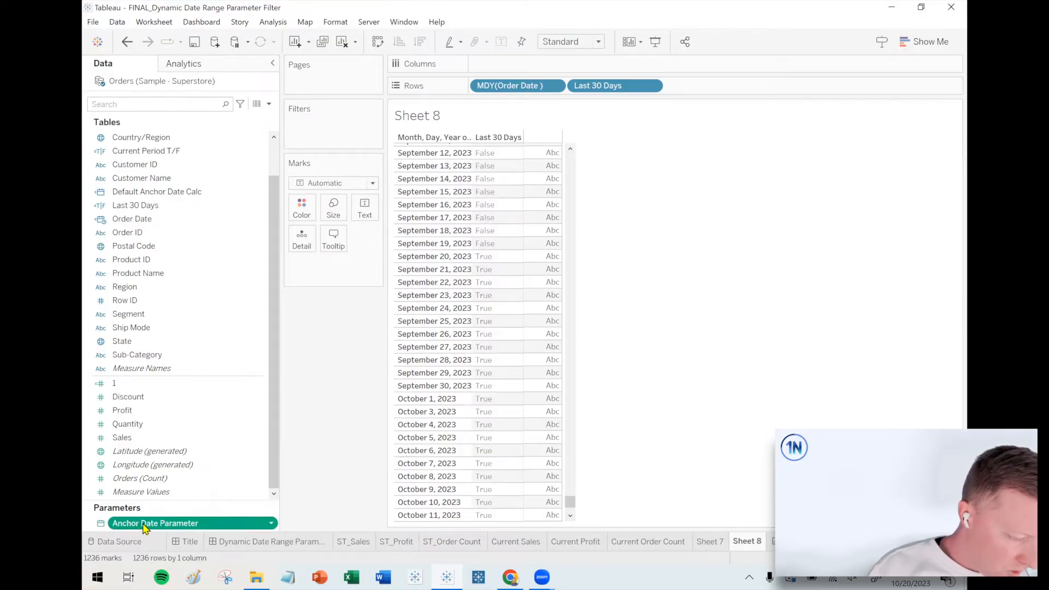
right_click(154, 523)
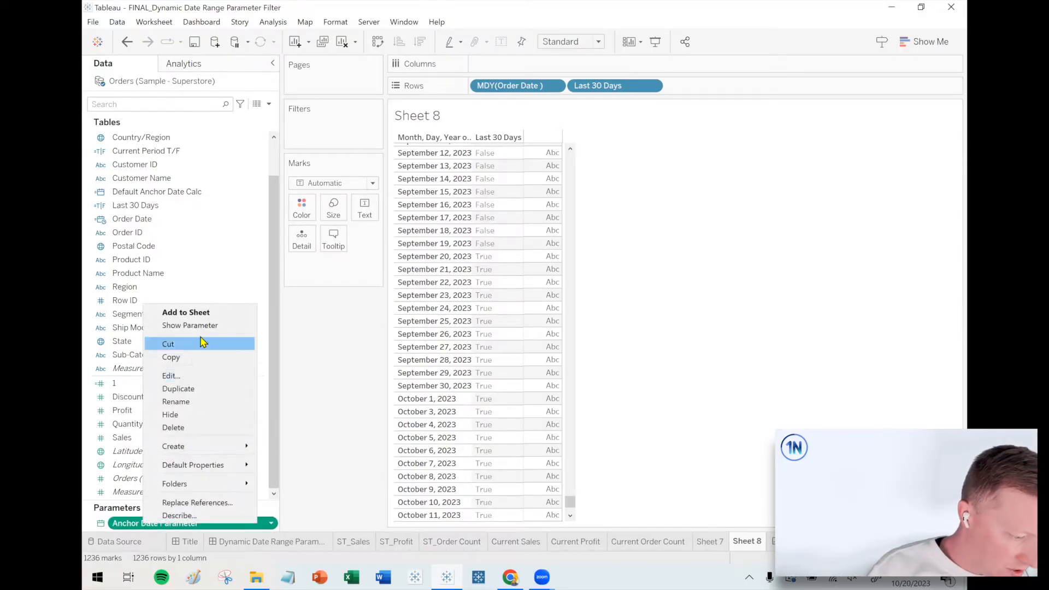
left_click(189, 325)
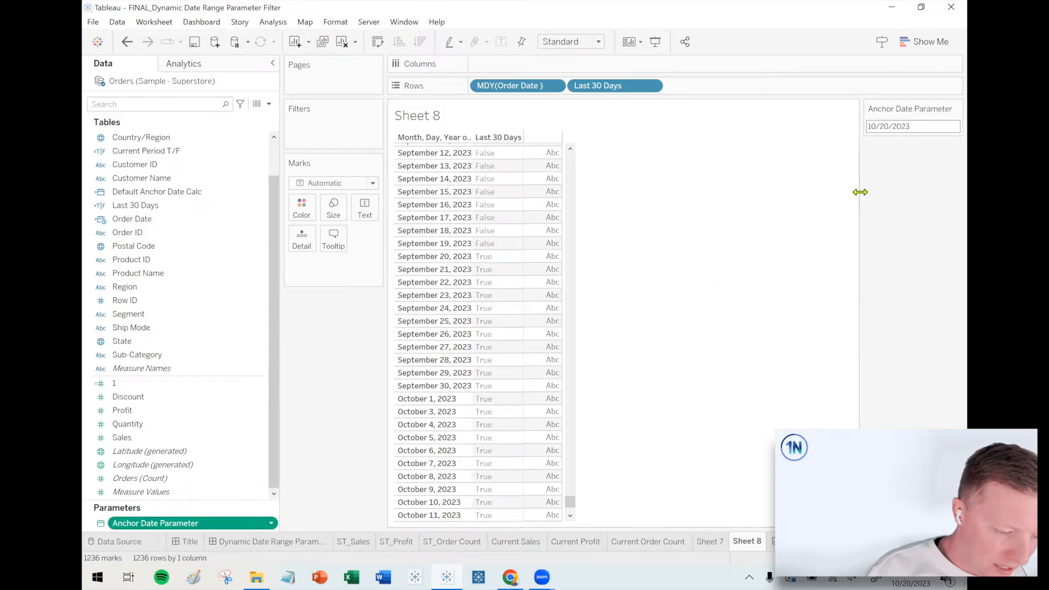
left_click(483, 399)
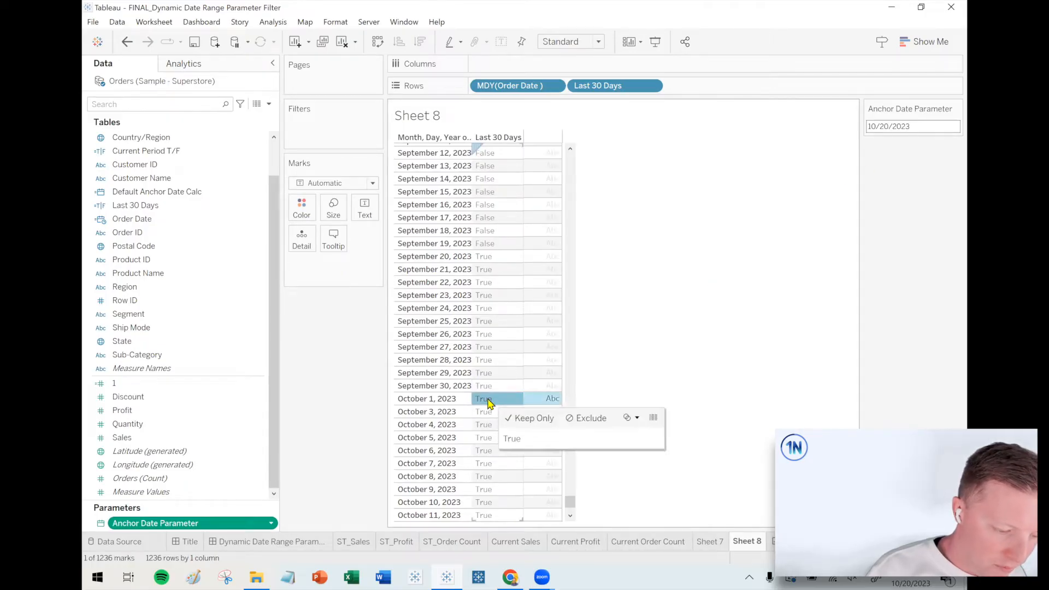
left_click(533, 417)
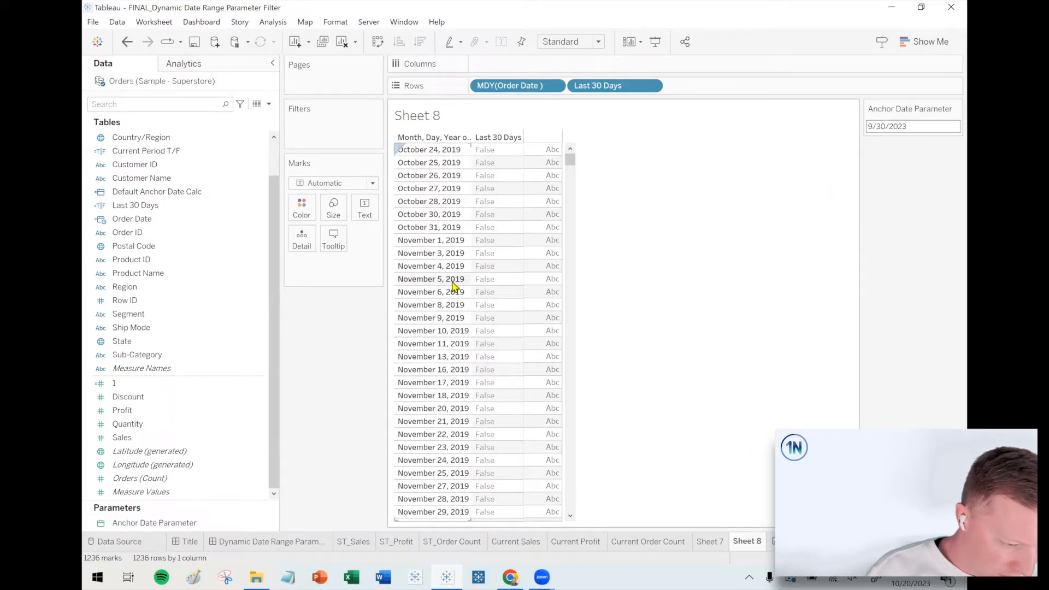
scroll("down", 3)
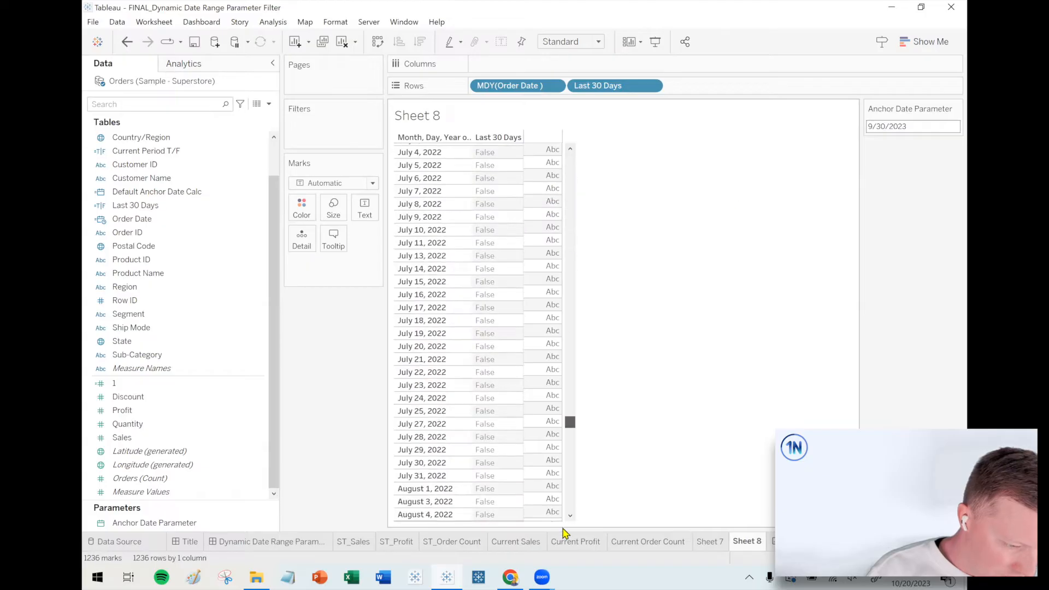
left_click(484, 269)
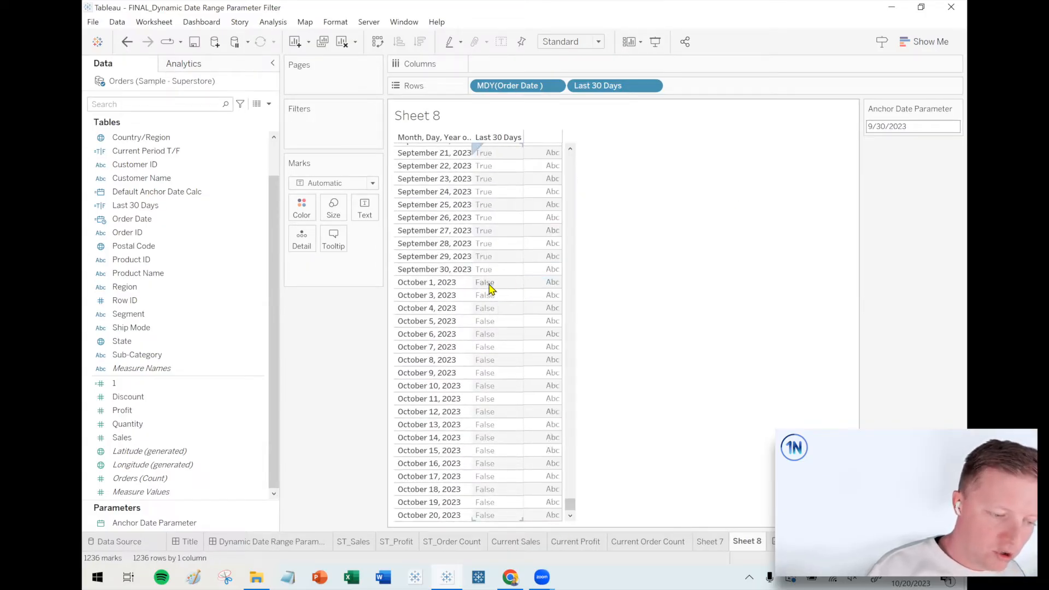
left_click(912, 127)
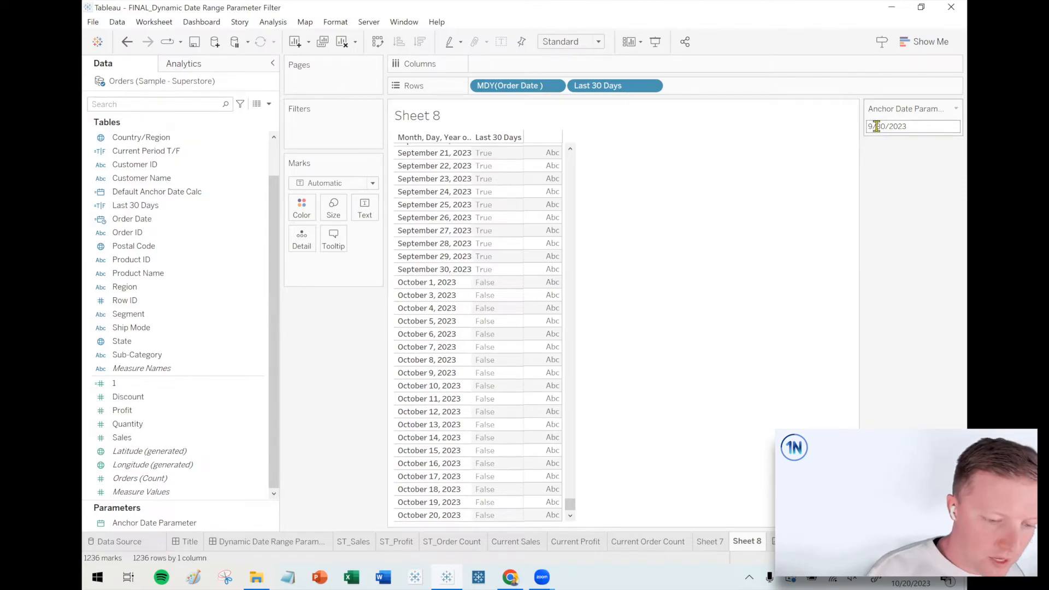
left_click(155, 523)
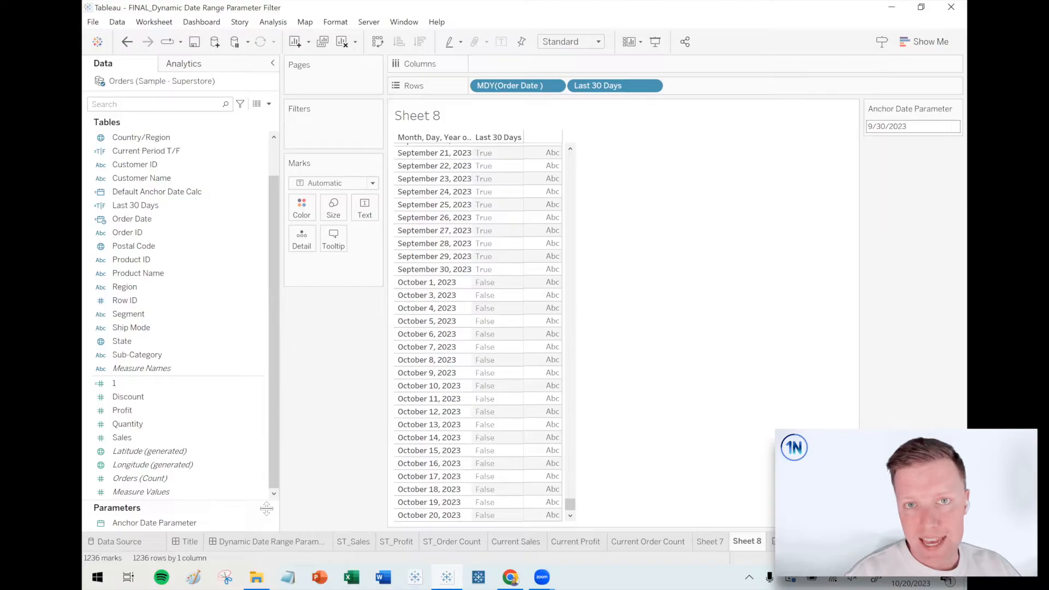
left_click(267, 104)
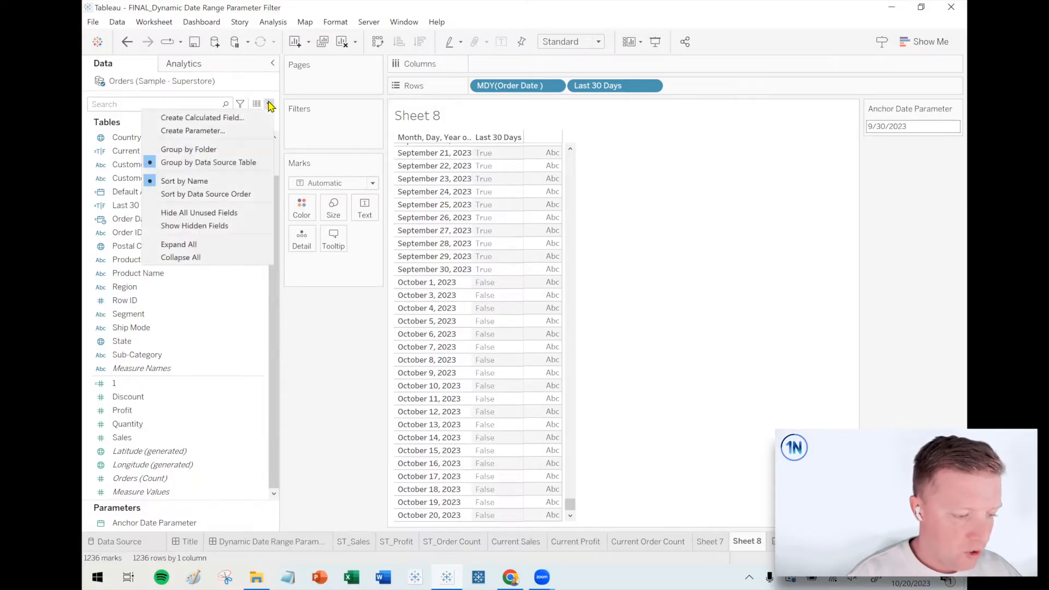
Create an integer parameter named Last N Days with a range of allowable values and a minimum
left_click(193, 131)
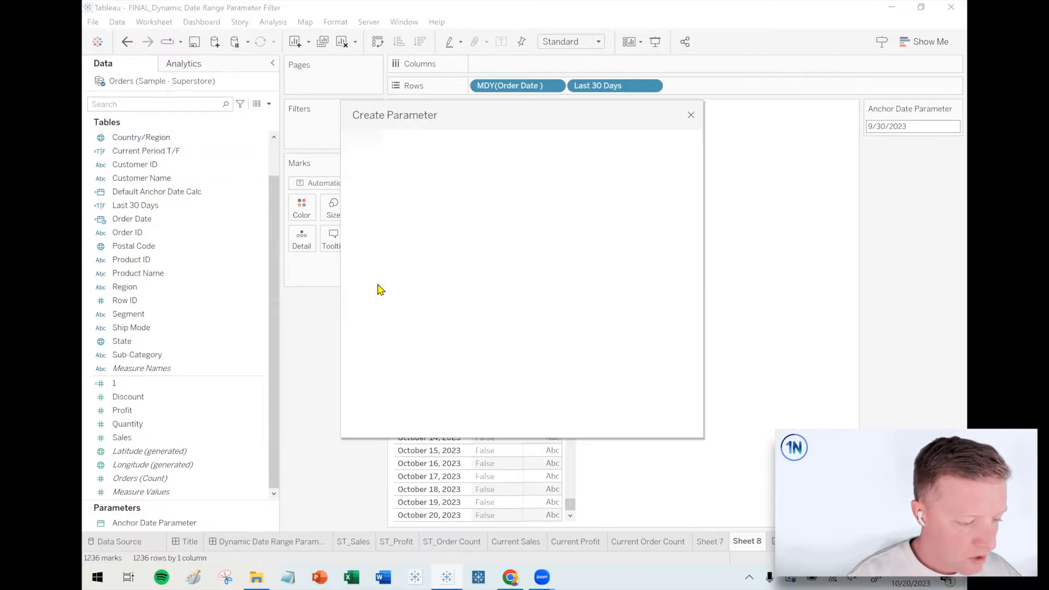
type("Days in")
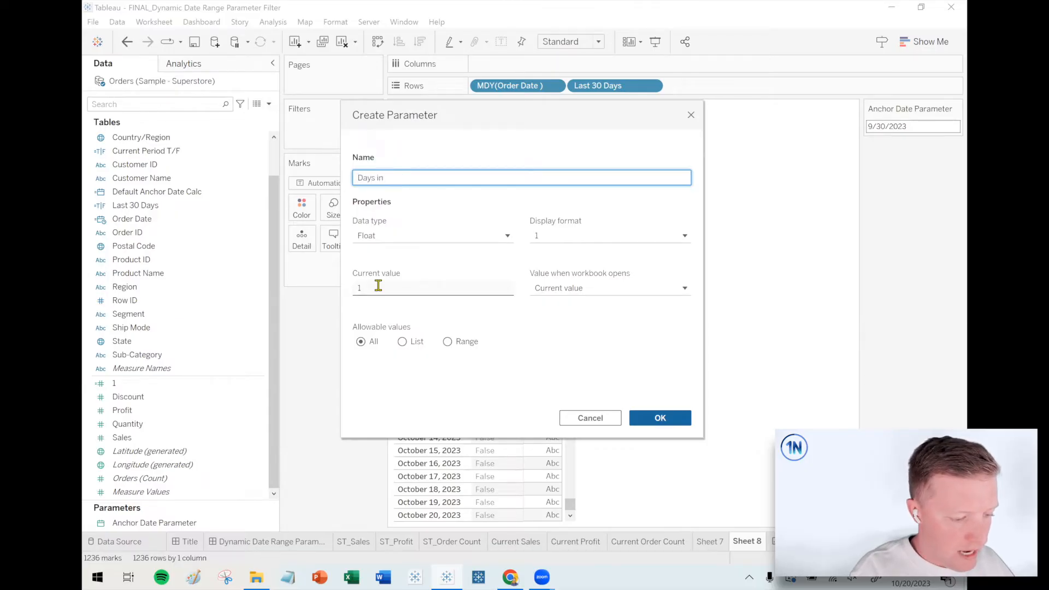
type("Last N")
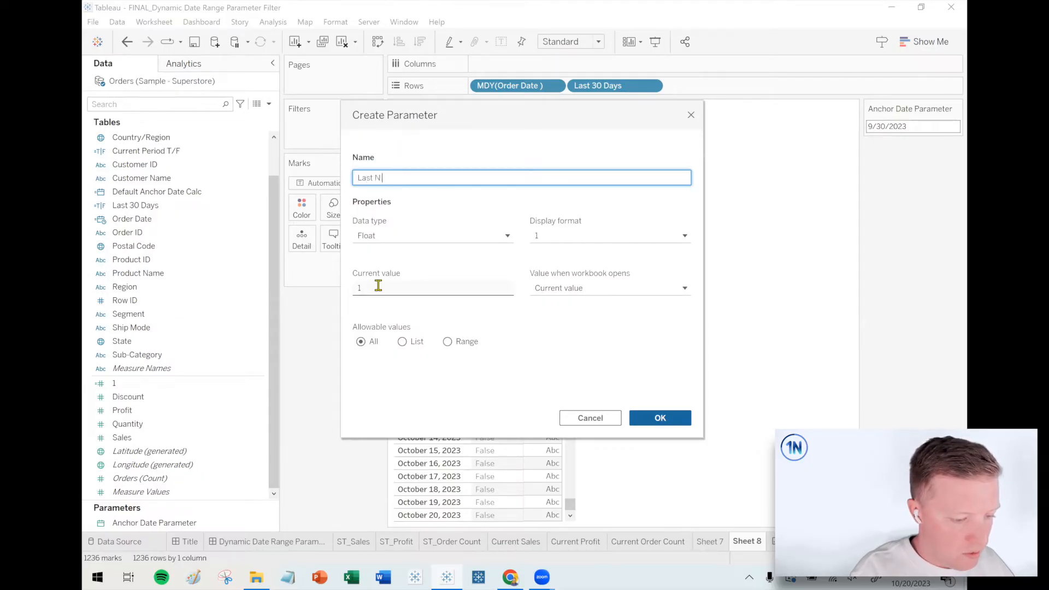
left_click(432, 235)
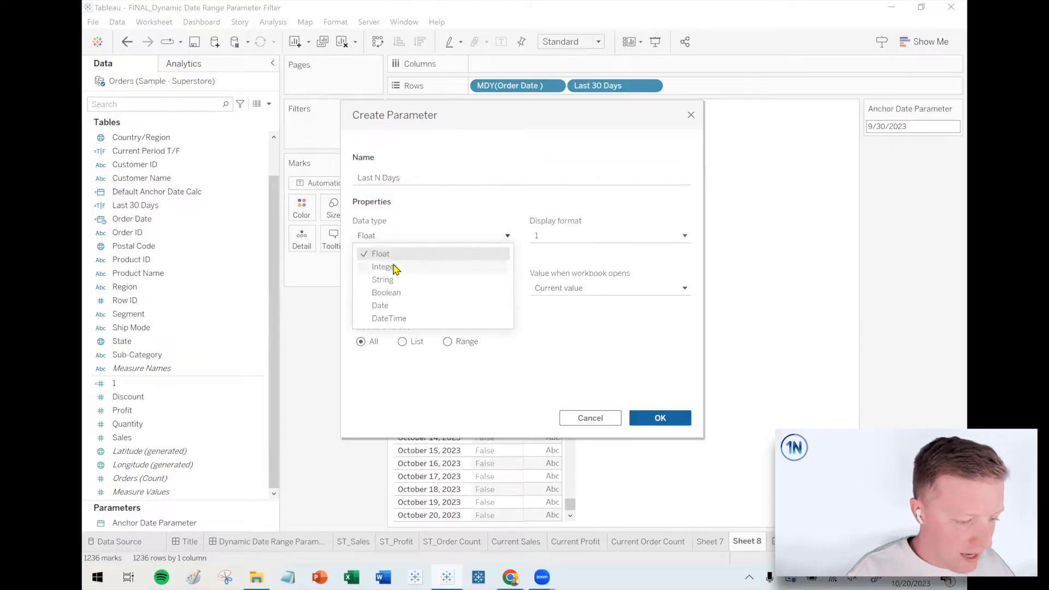
left_click(383, 266)
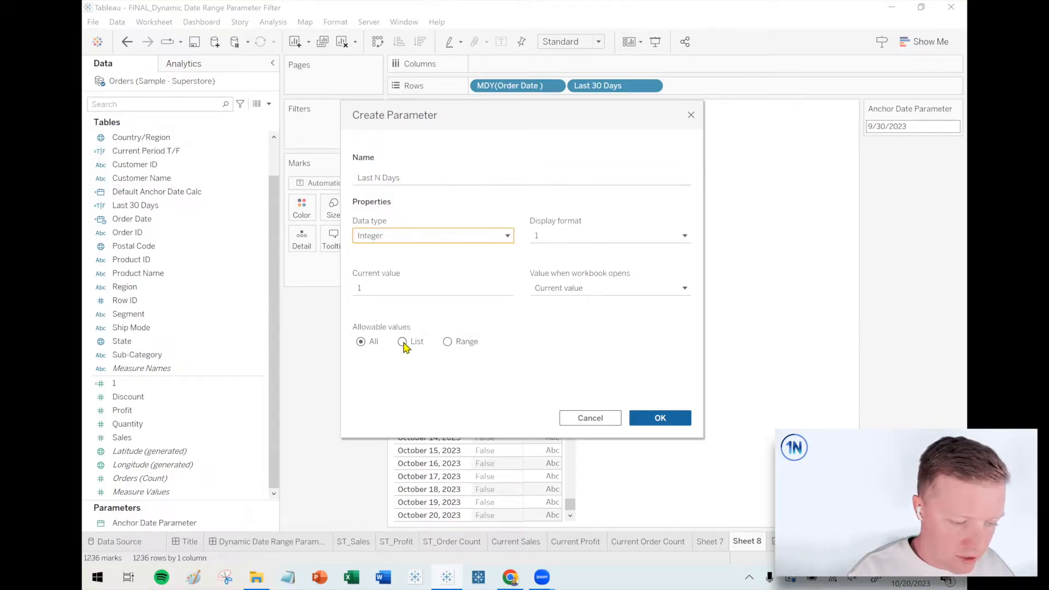
left_click(447, 341)
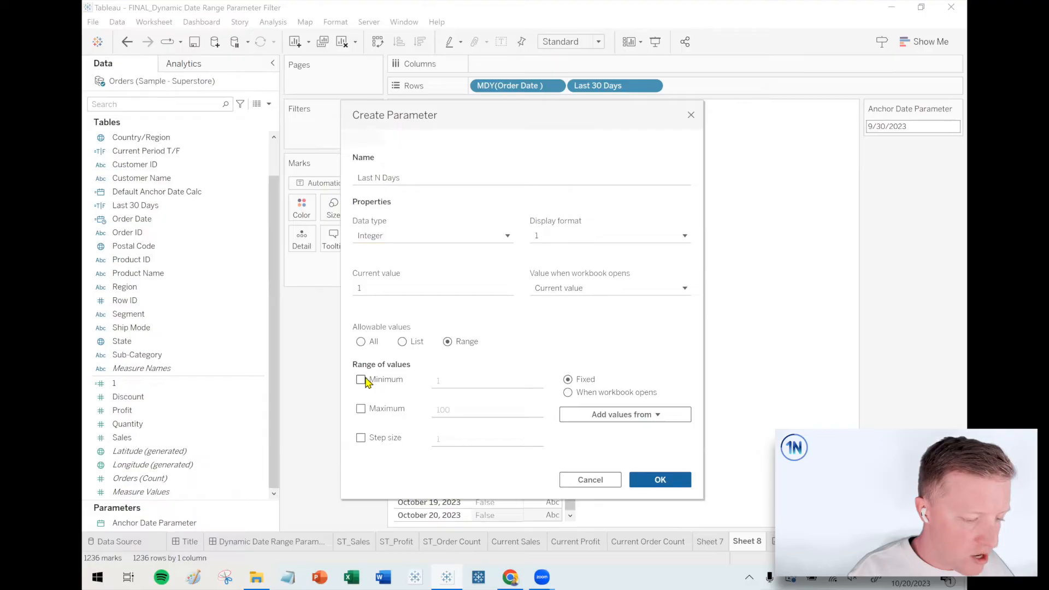
left_click(361, 379)
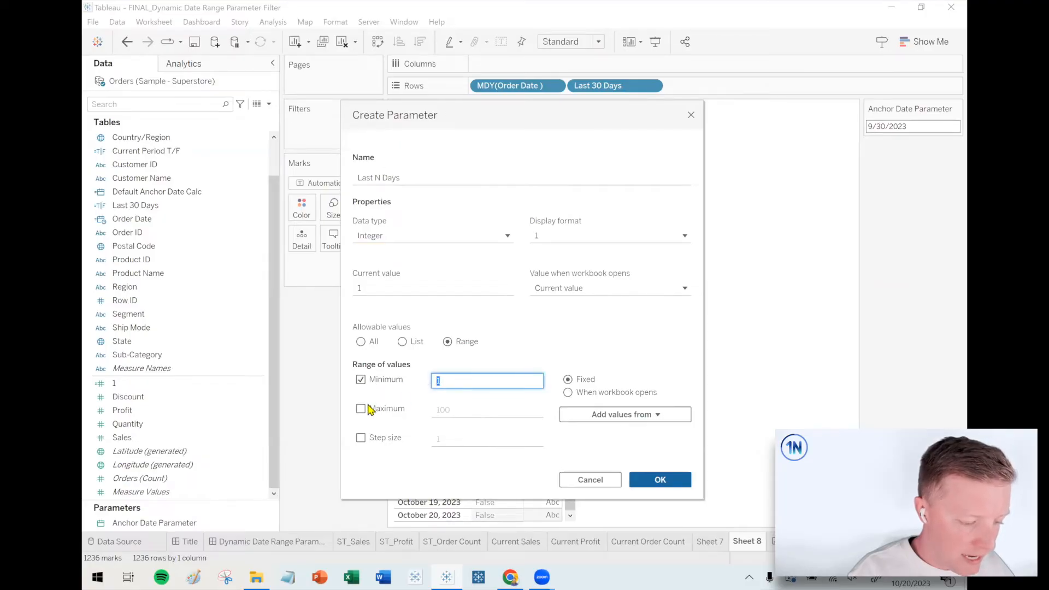
left_click(361, 409)
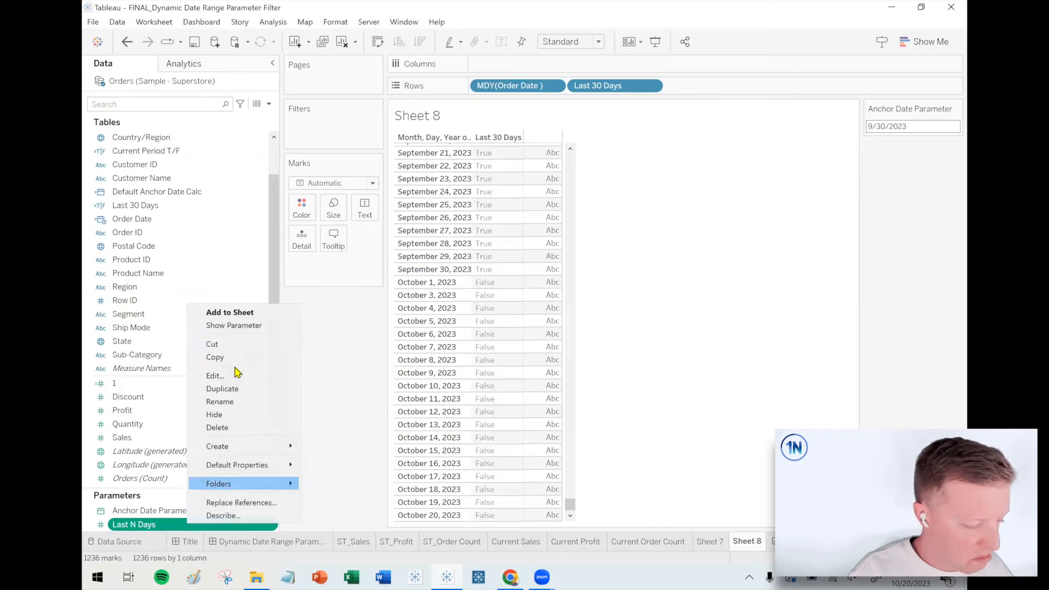
Show the Last N Days control and rename the calculation Last N Days, replacing 30 with [Last N Days]
left_click(234, 325)
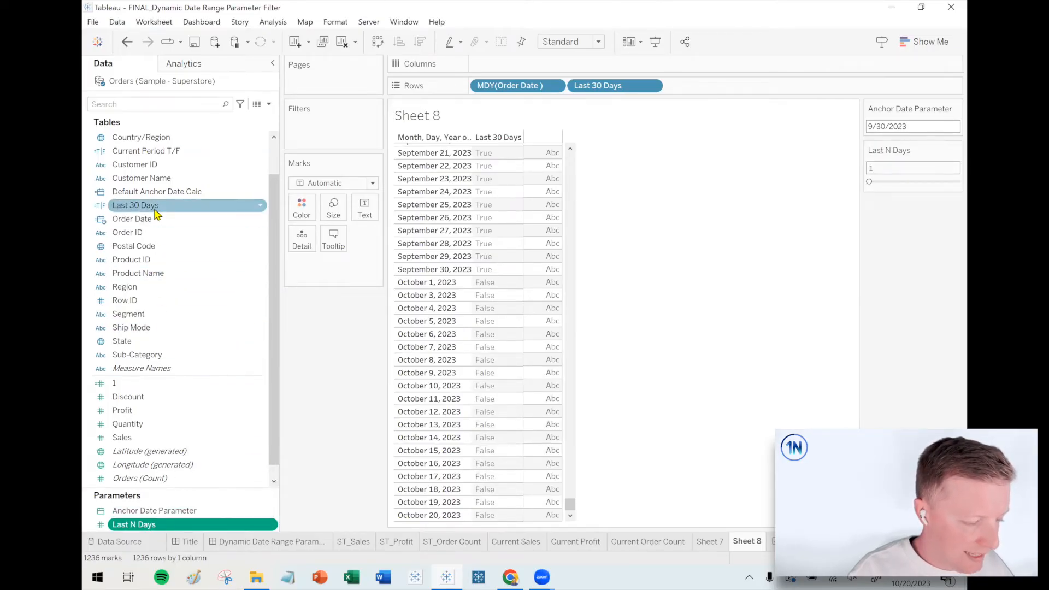
double_click(136, 205)
type("Last N Days")
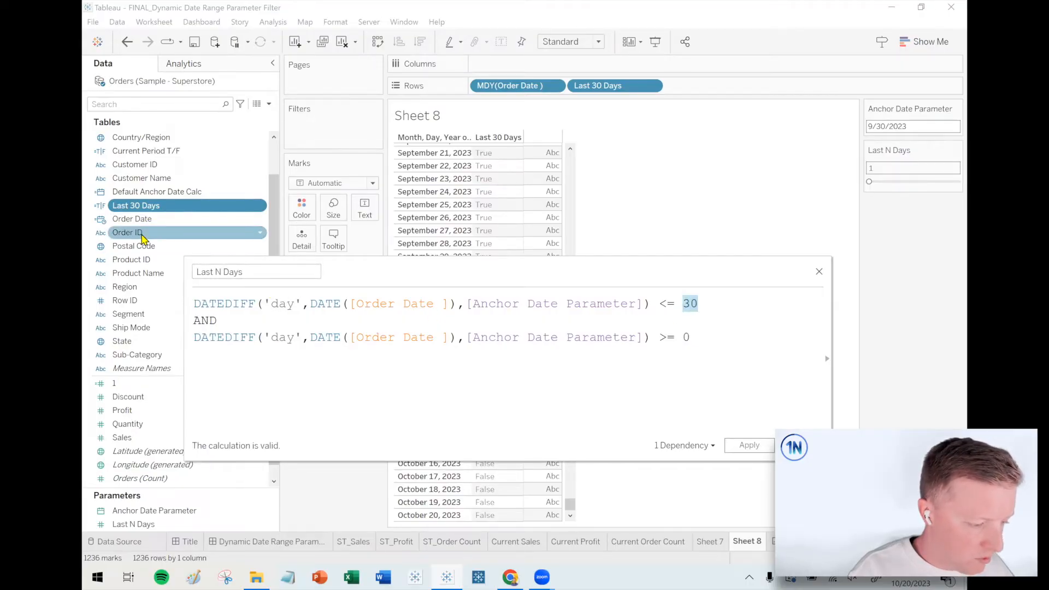
left_click(133, 524)
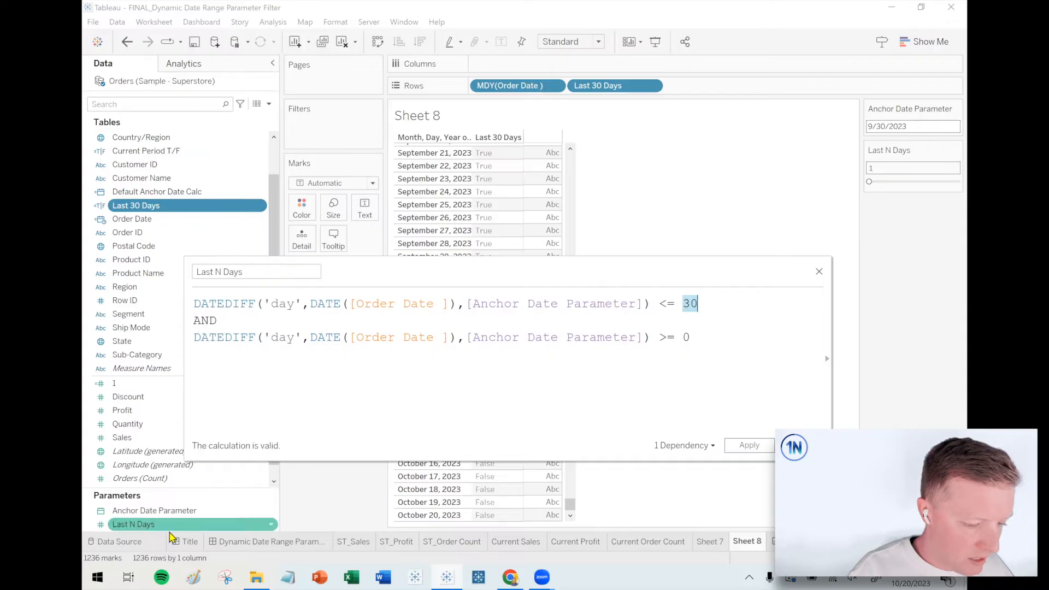
type("[Last N Days]")
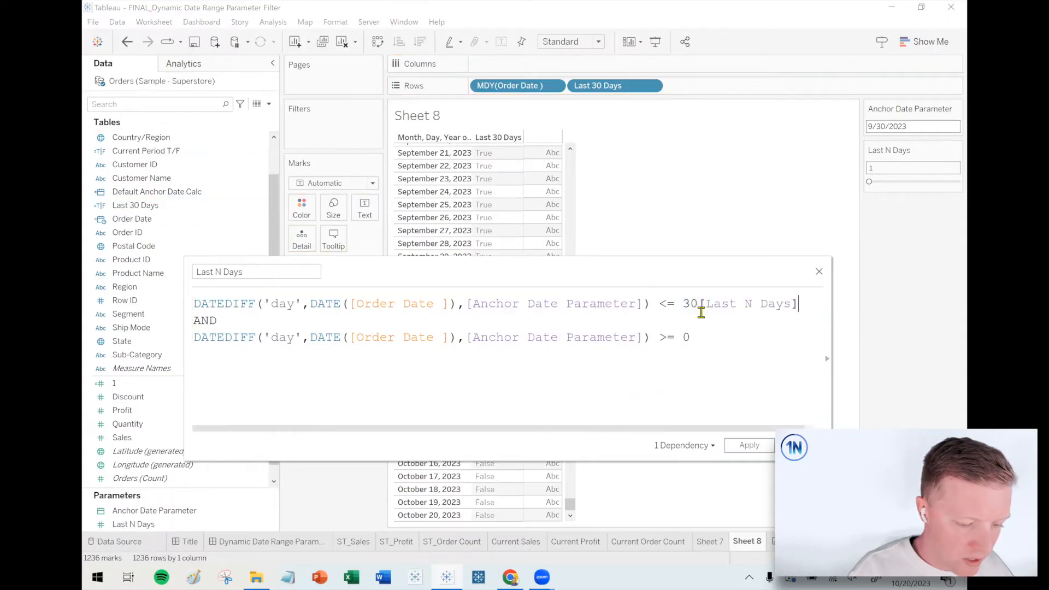
key("Backspace")
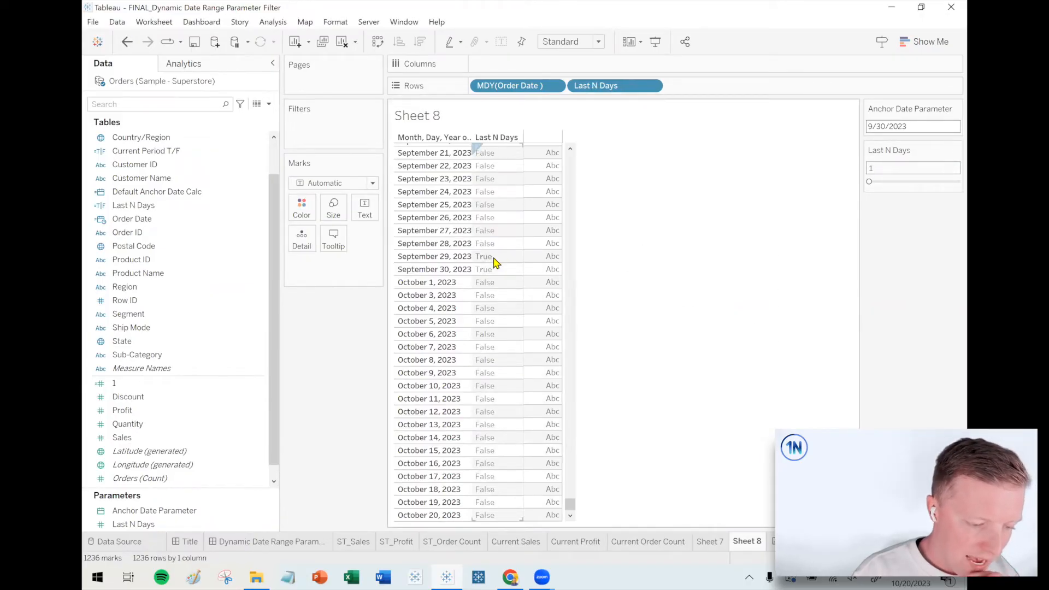
left_click(433, 269)
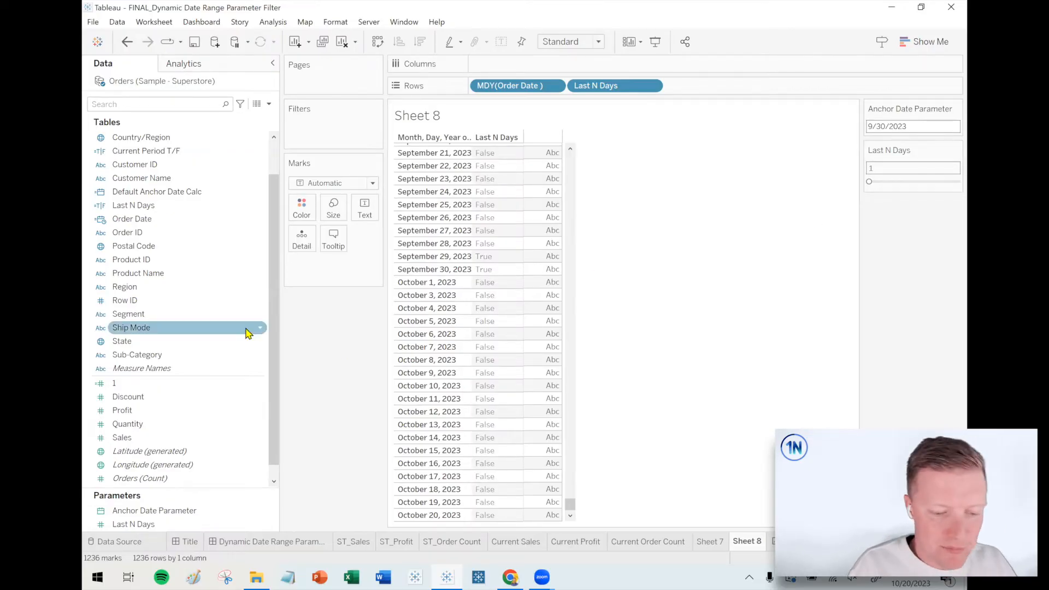
left_click(155, 511)
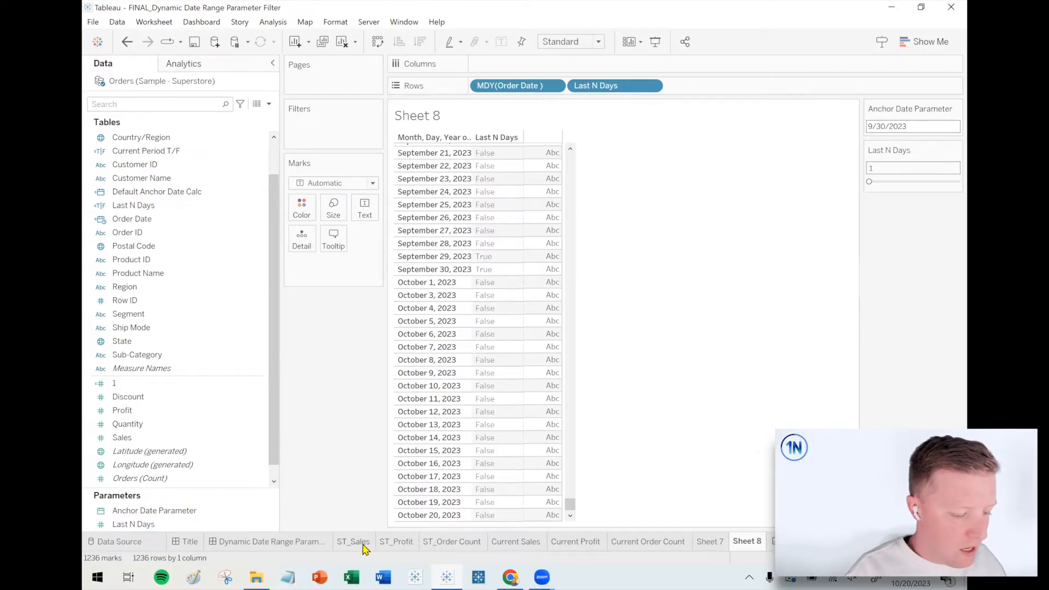
Filter ST_Sales to Last N Days True ($9,344) and apply the filter to selected worksheets
left_click(353, 541)
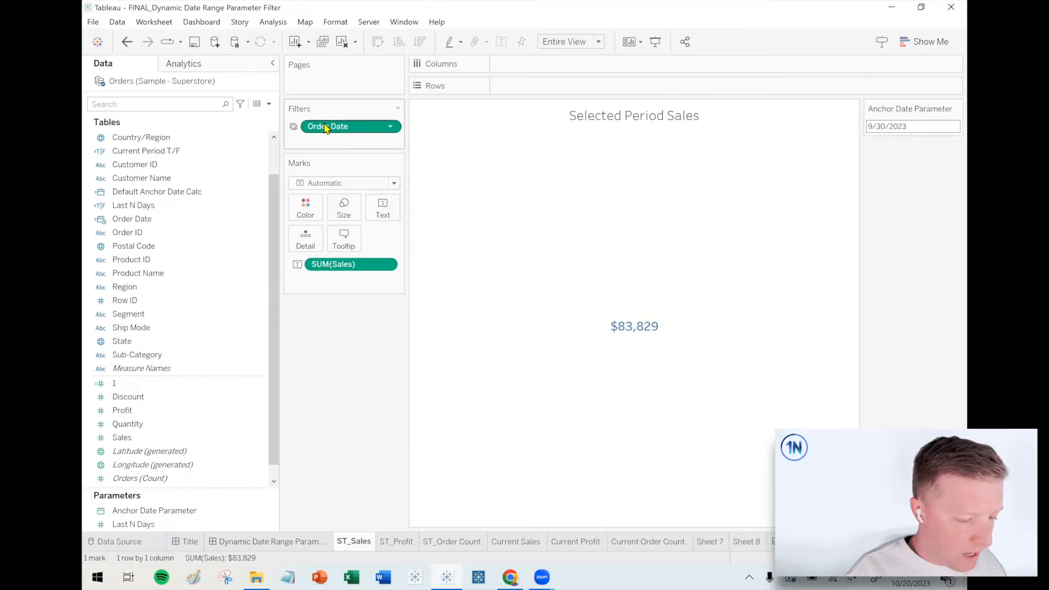
right_click(328, 126)
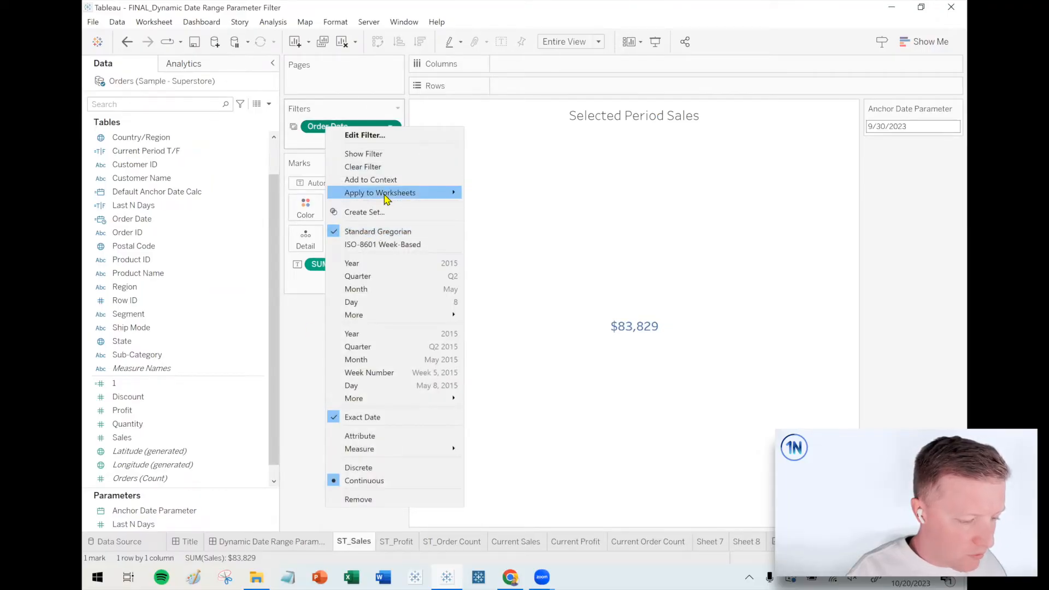
left_click(380, 193)
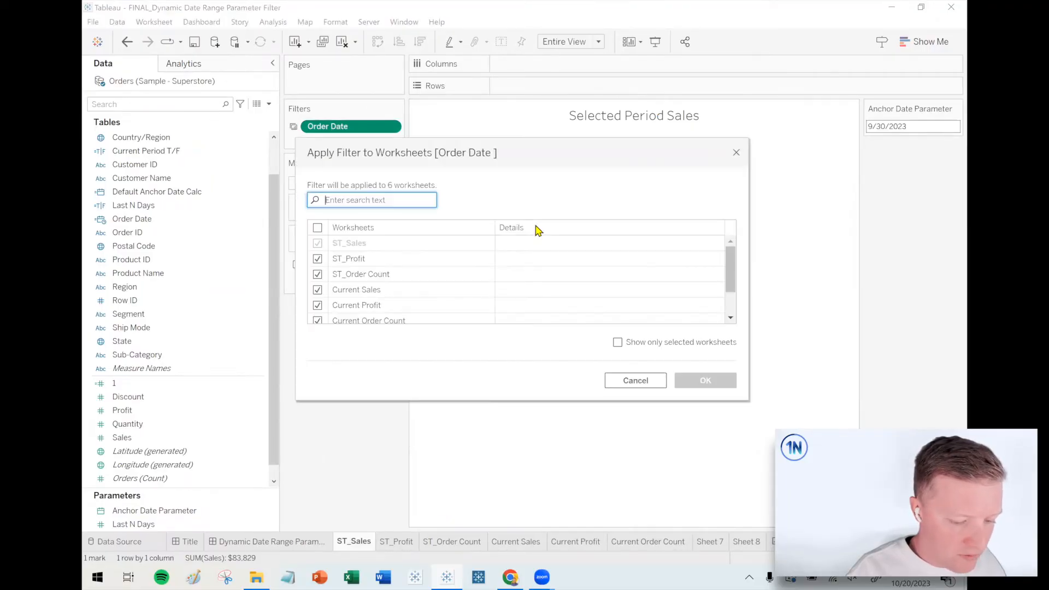
left_click(317, 227)
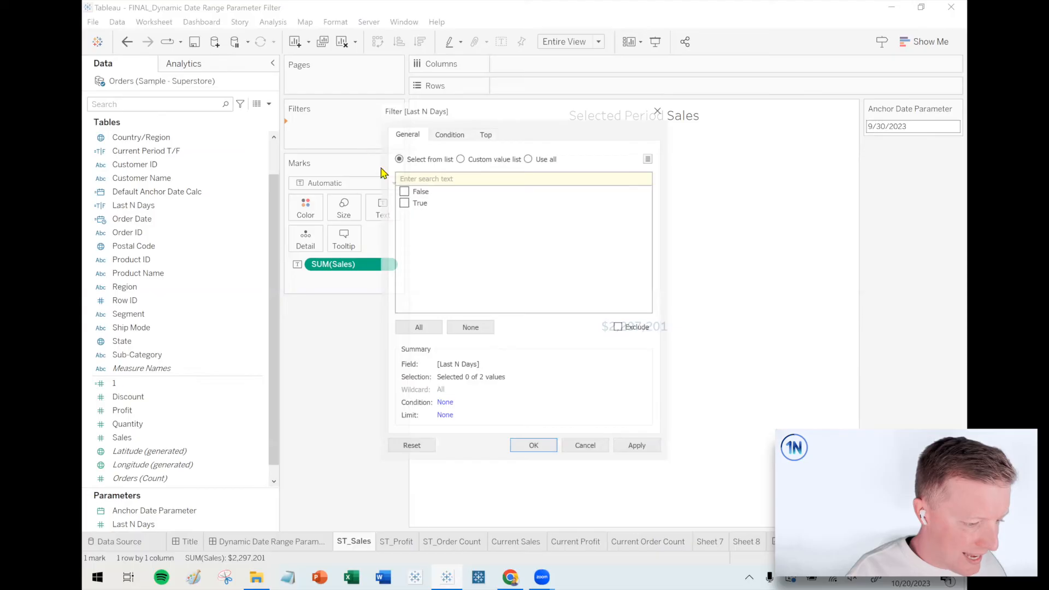
left_click(533, 445)
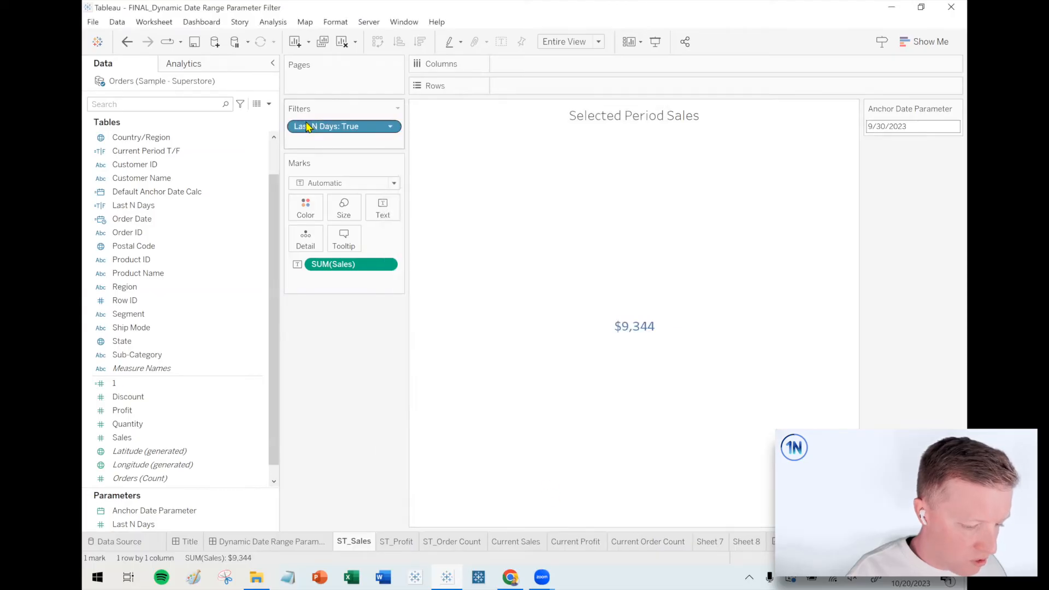
right_click(325, 126)
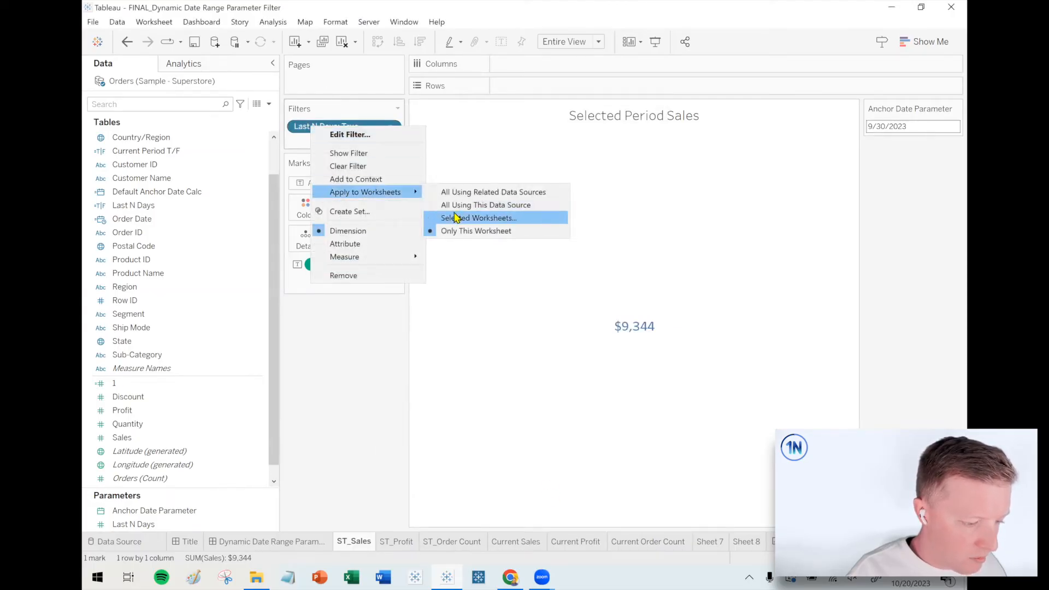
left_click(480, 217)
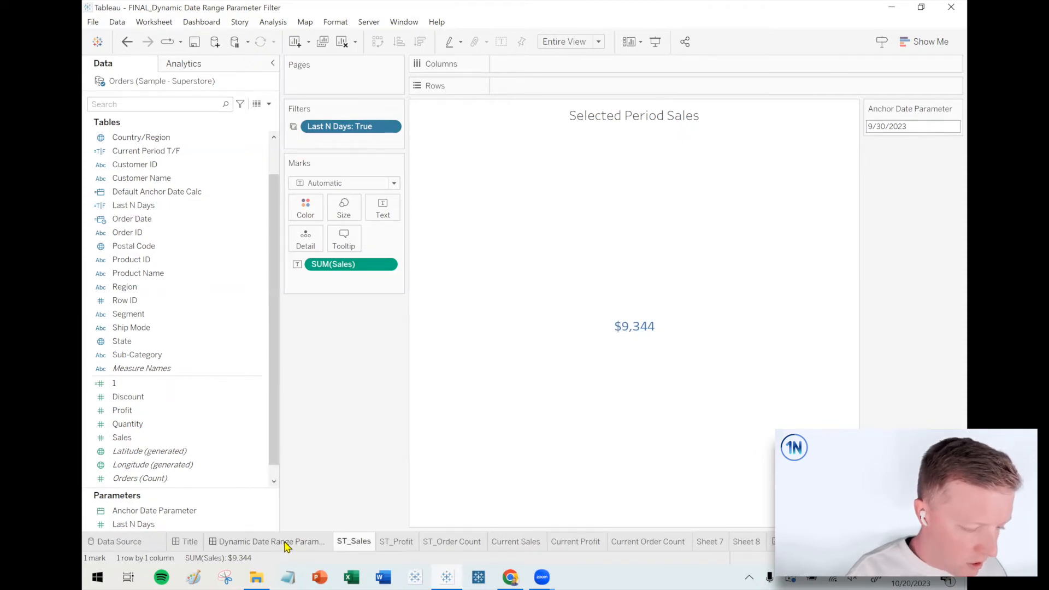
Remove the Order Date filter card from the dashboard and show the Last N Days control
left_click(272, 541)
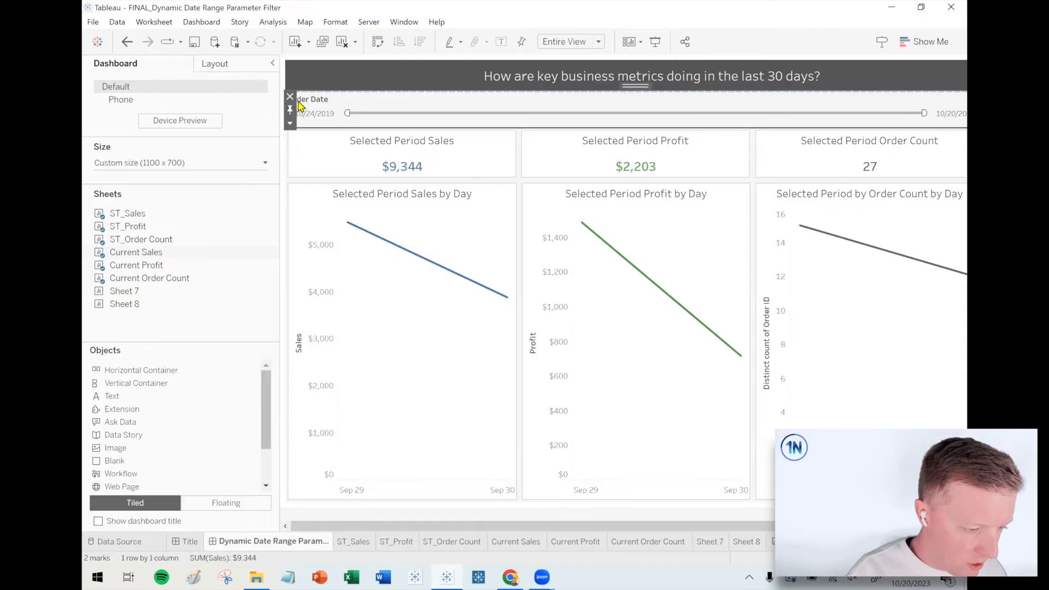
left_click(289, 99)
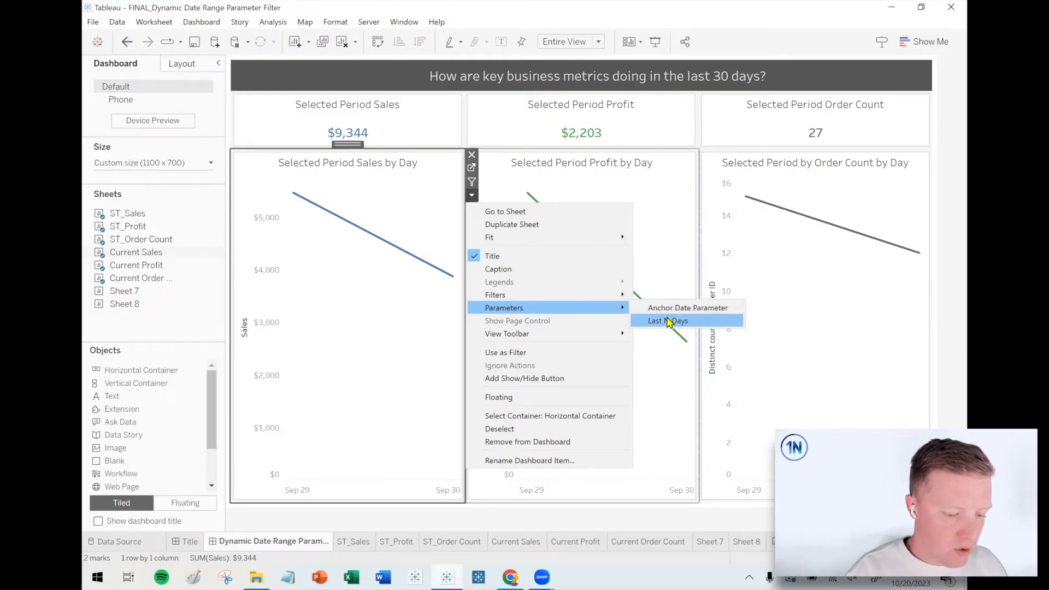
left_click(667, 321)
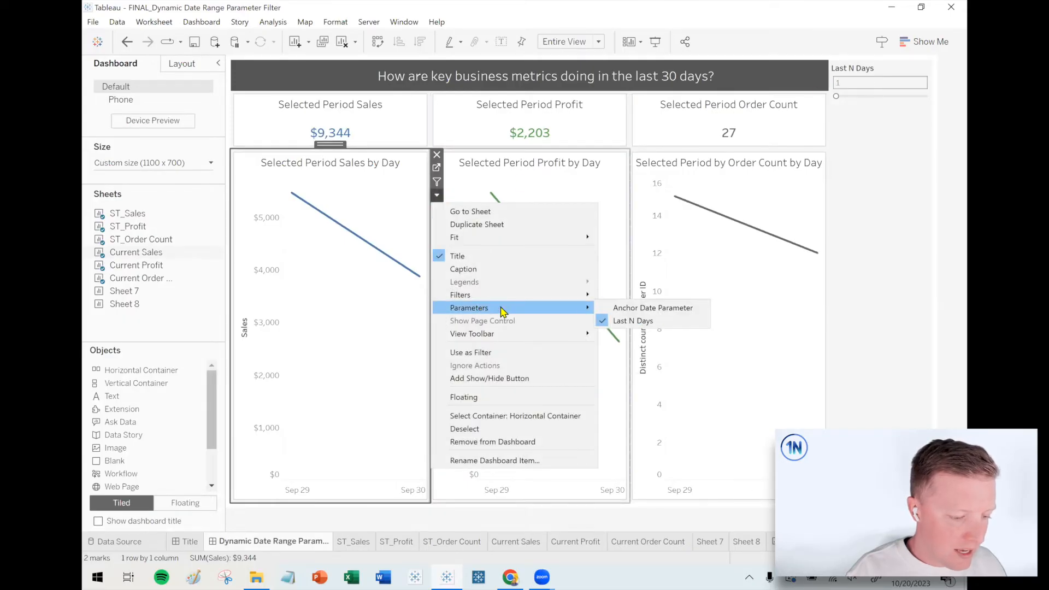
left_click(652, 307)
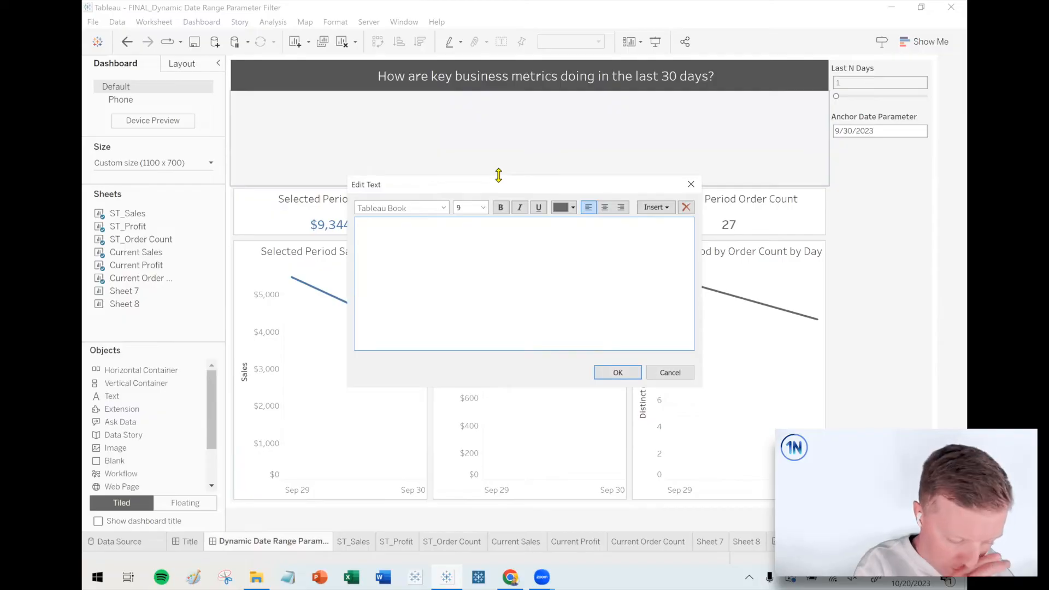
Add a size-14 'Select Date Range:' header label and give the Last N Days control a custom width
type("Display Date for t")
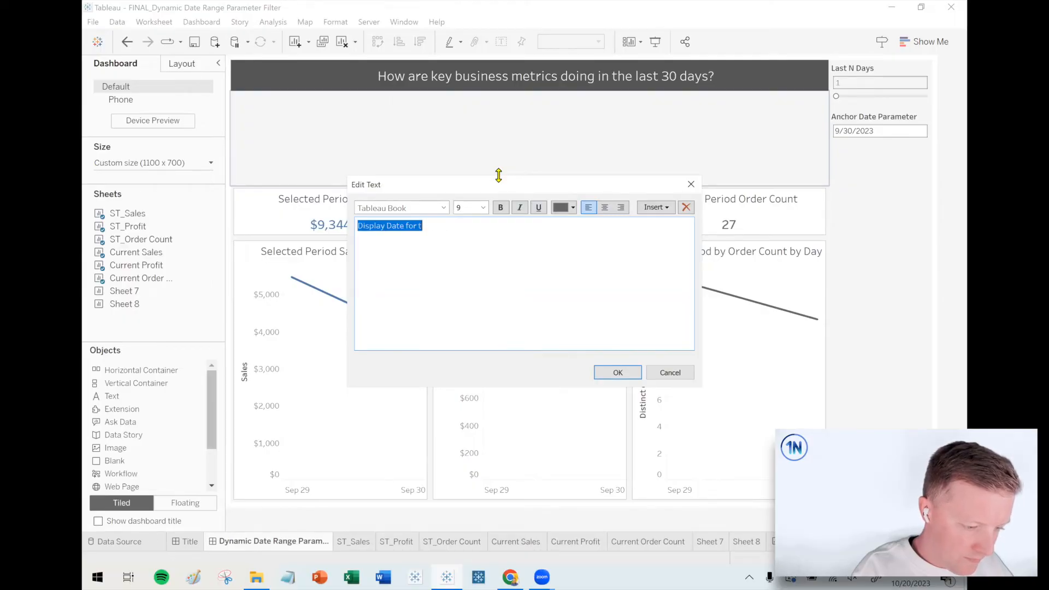
type("Select Date Range")
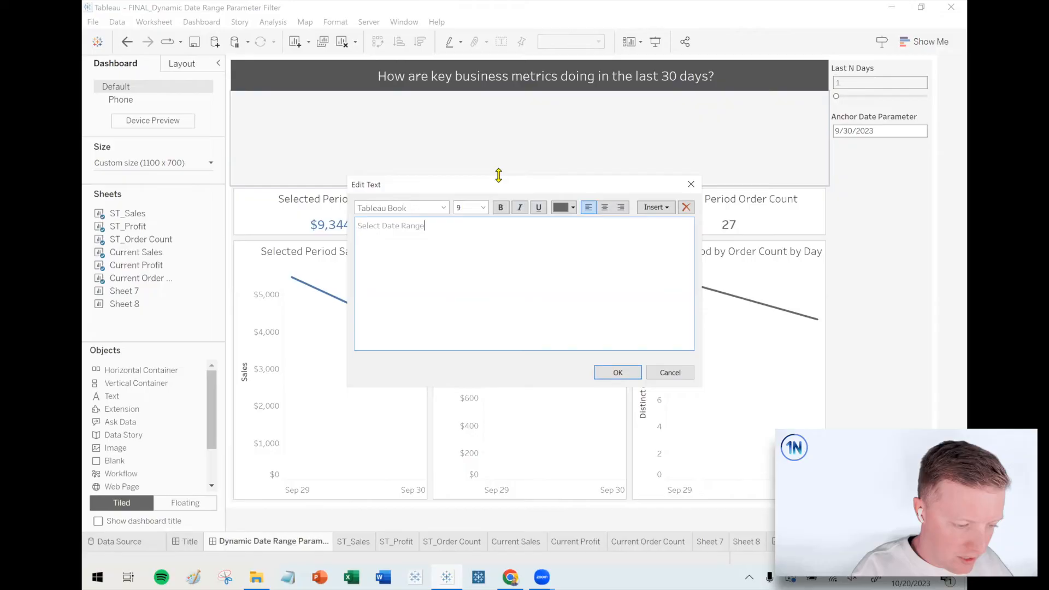
left_click(481, 208)
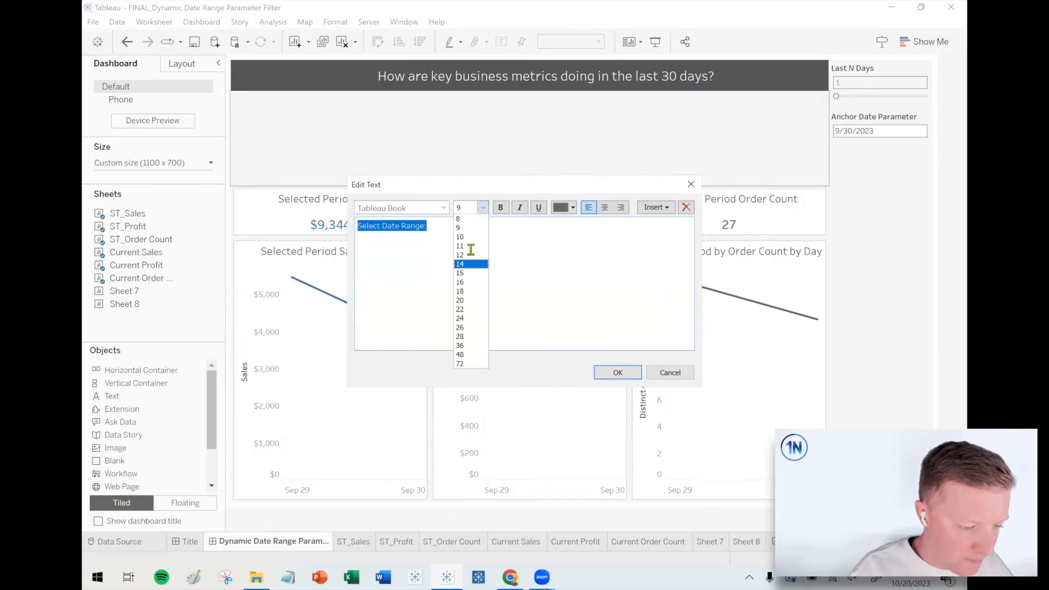
left_click(459, 263)
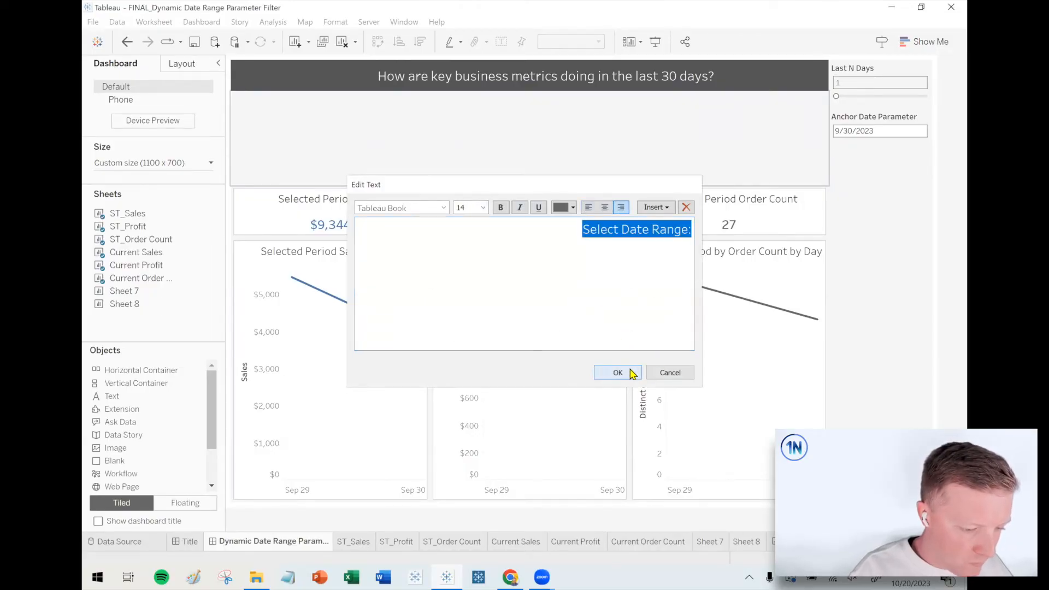
left_click(617, 373)
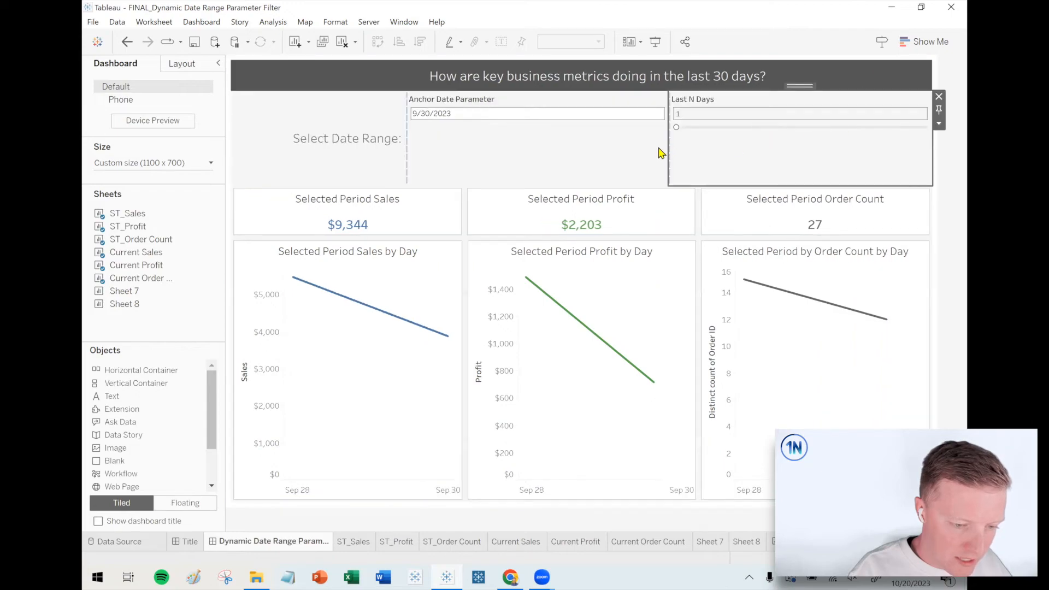
left_click(939, 123)
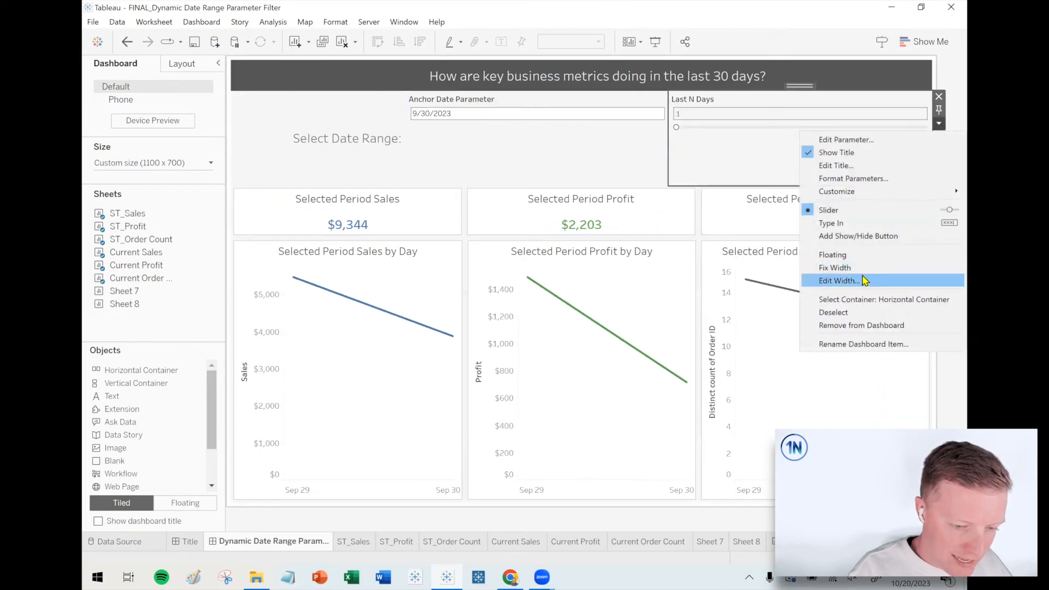
left_click(838, 281)
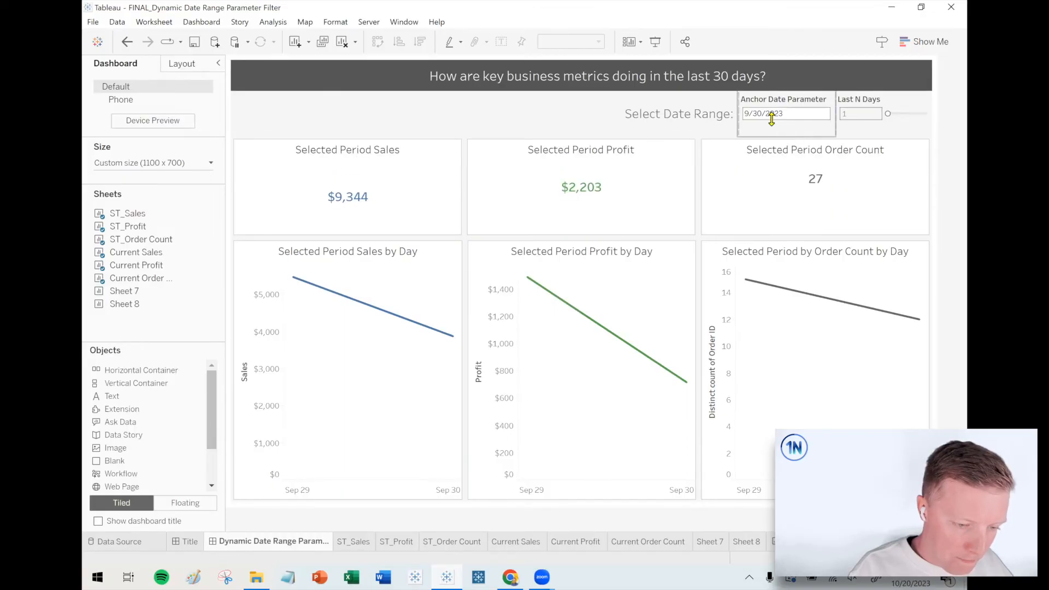
Set the anchor date to 10/20/2023 and Last N Days to 41
left_click(785, 113)
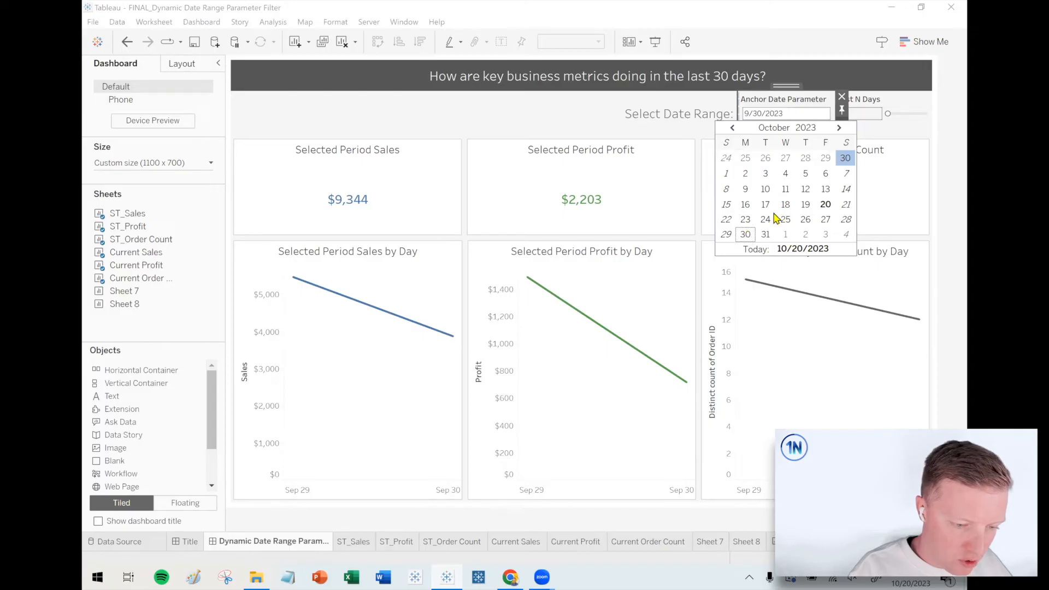
left_click(825, 204)
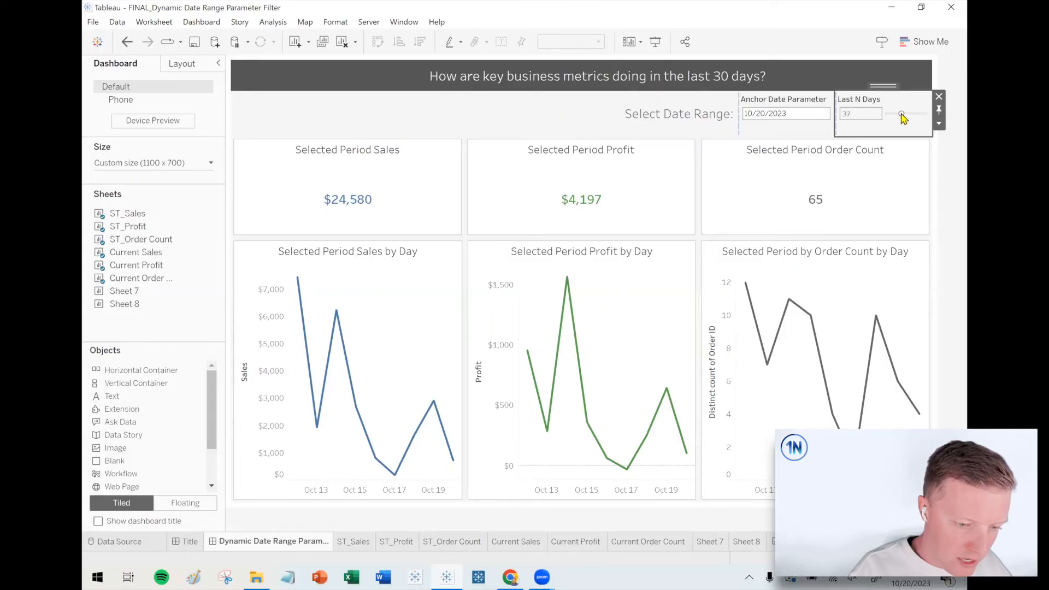
left_click_drag(901, 114, 902, 113)
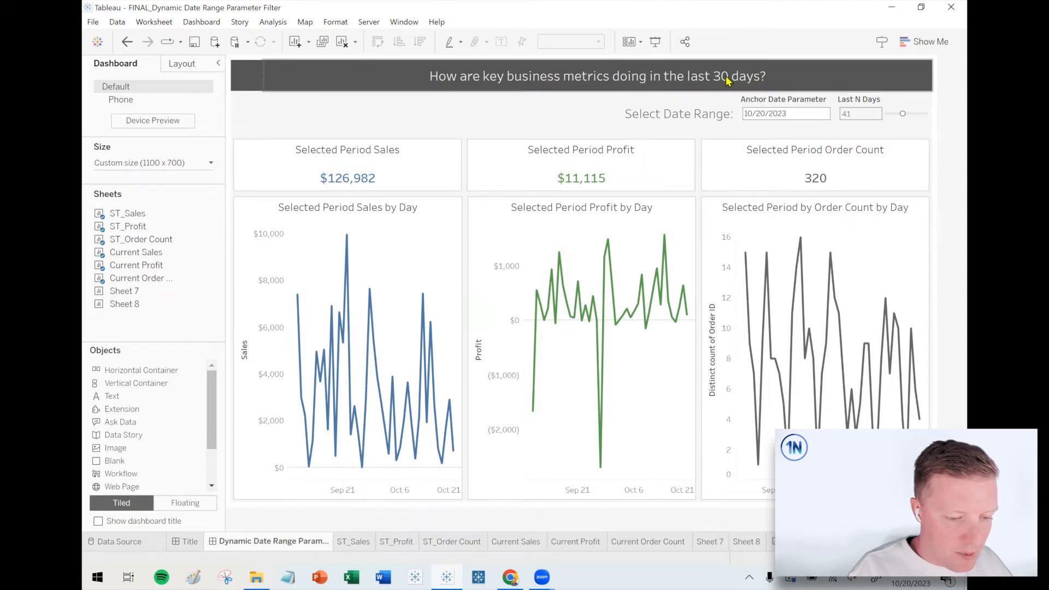
double_click(595, 75)
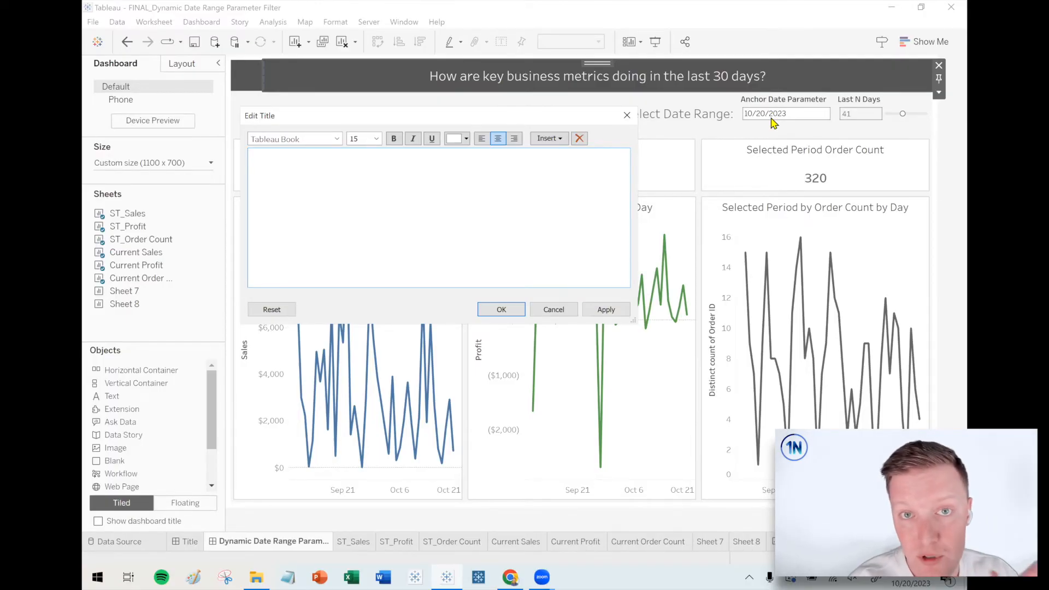
left_click(439, 161)
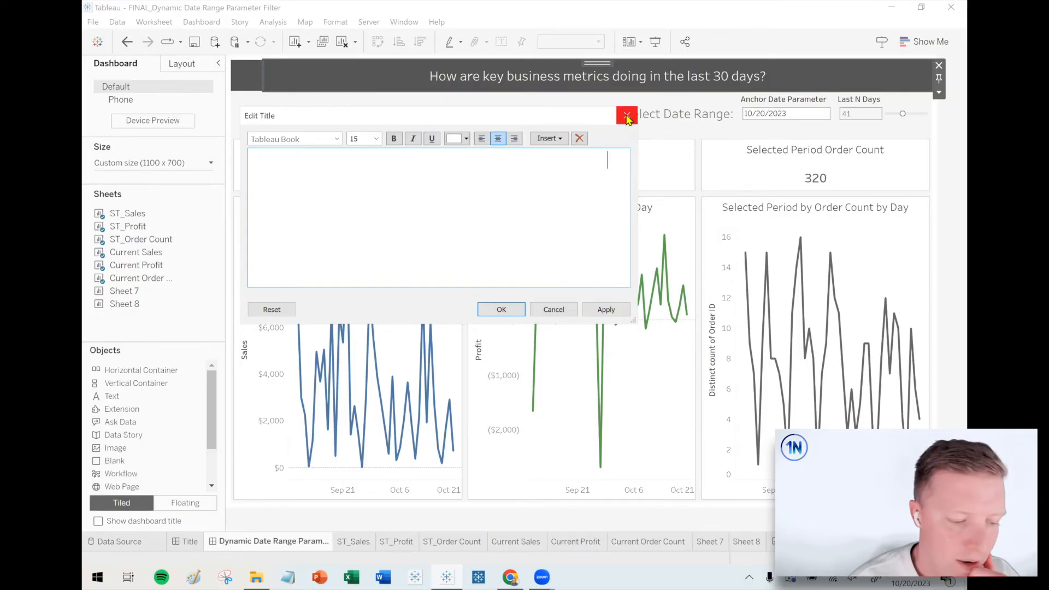
left_click(626, 115)
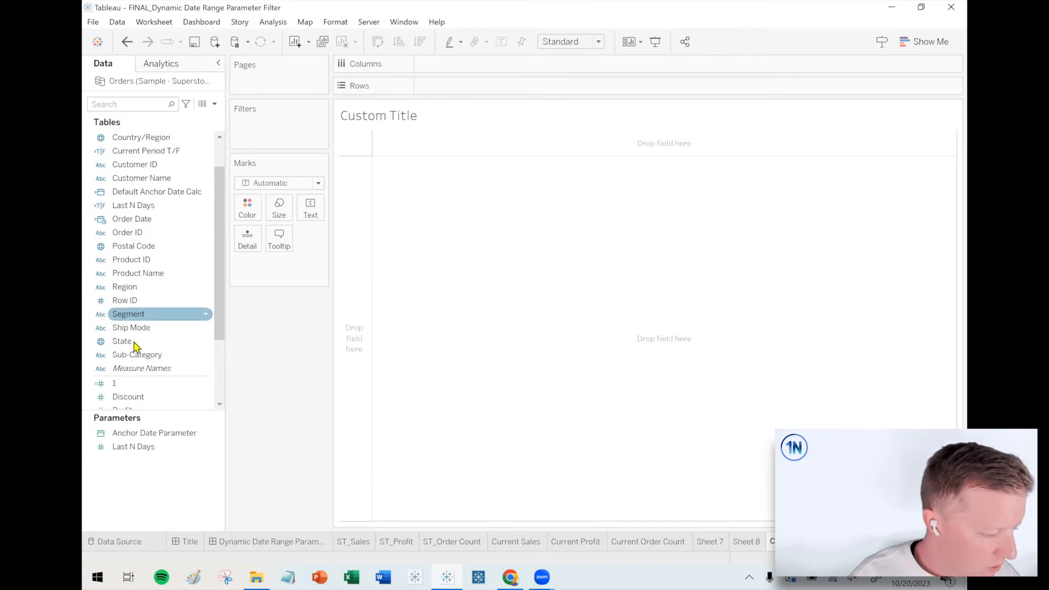
Filter the new sheet to Last N Days True and show MIN and MAX Order Date as text
scroll("down", 3)
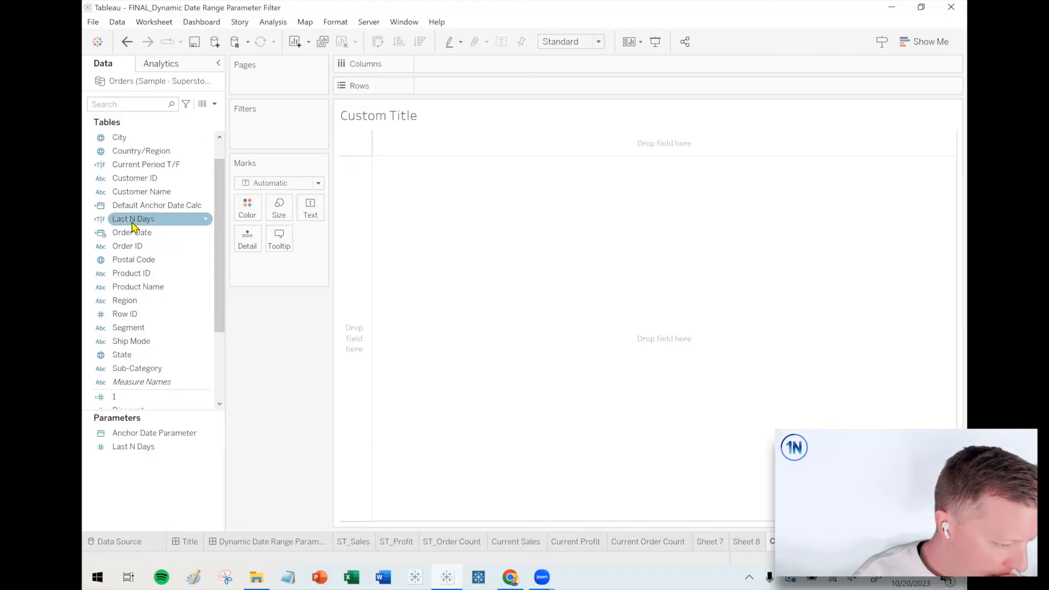
left_click(134, 219)
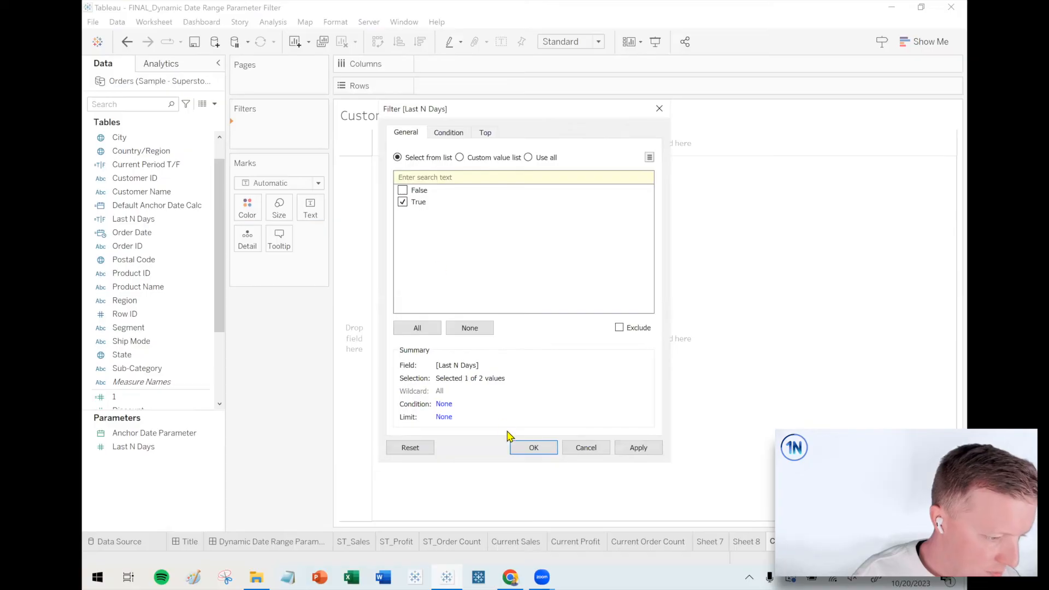
left_click(532, 447)
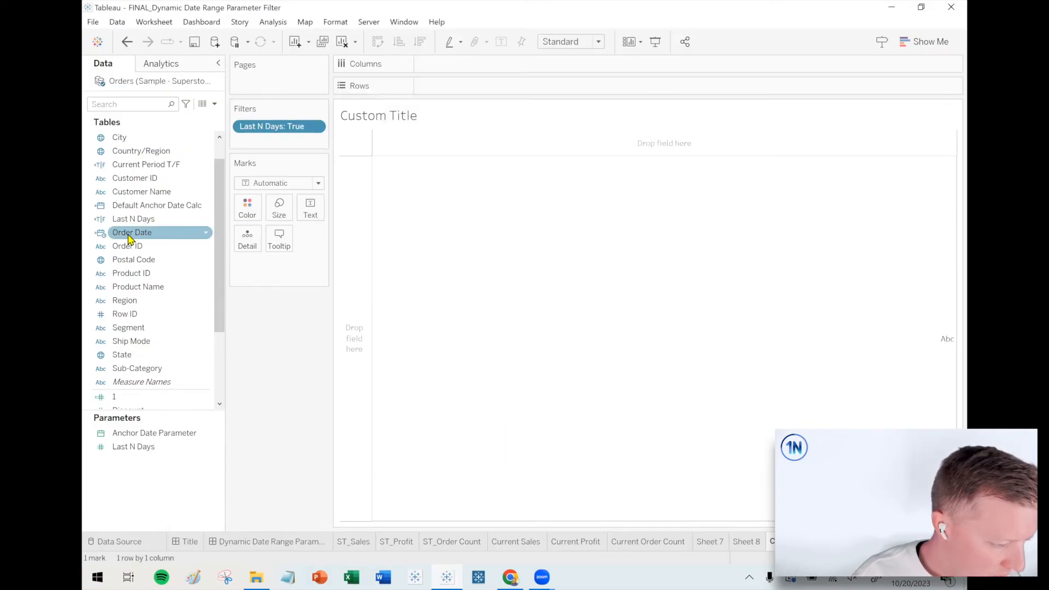
left_click_drag(131, 233, 311, 210)
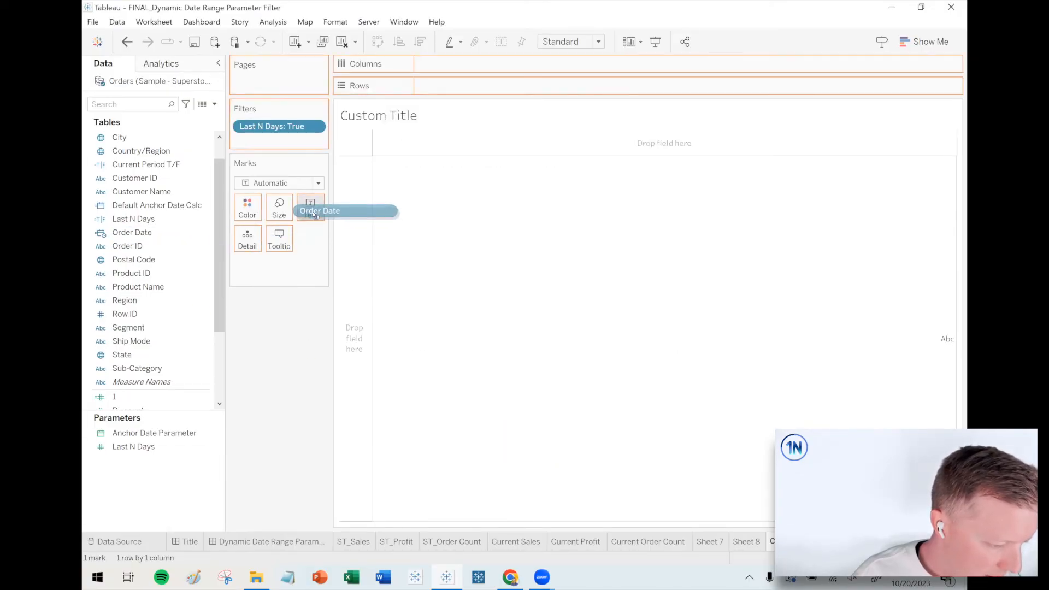
left_click_drag(318, 210, 309, 207)
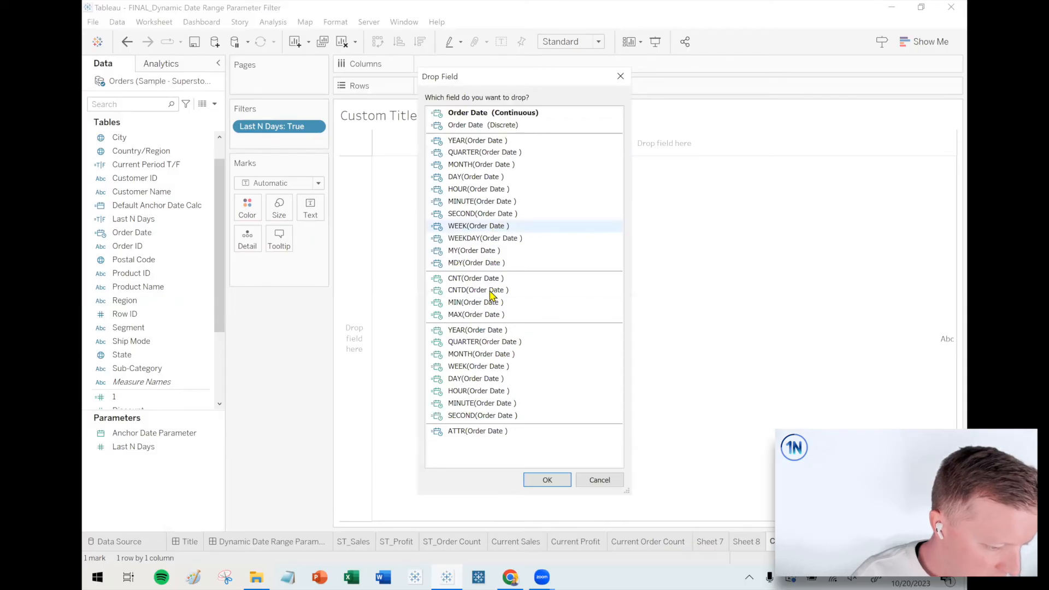
left_click(546, 479)
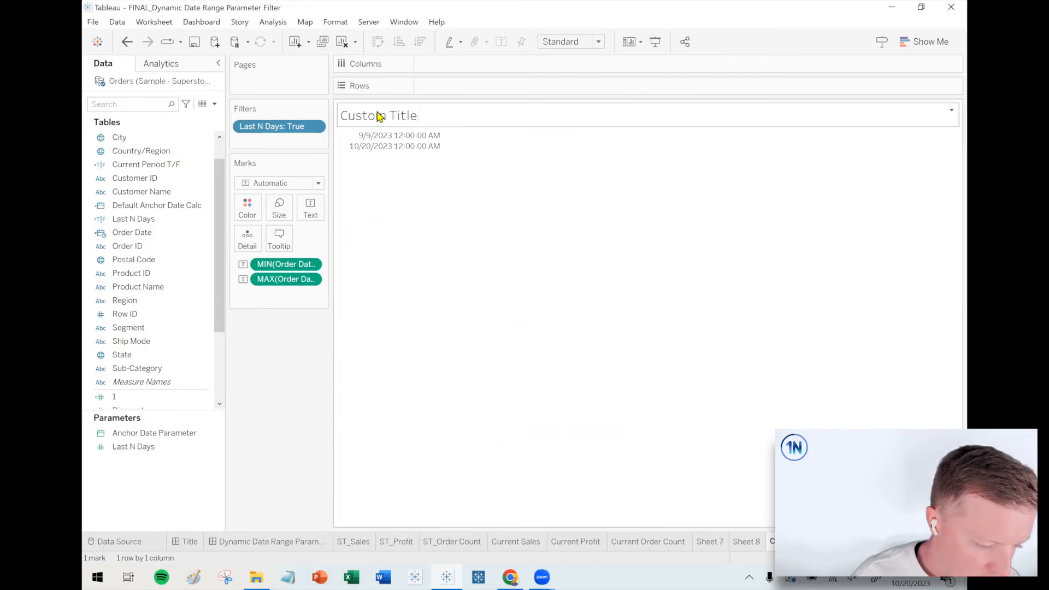
Start the sheet title 'How are our key metric…' and insert the Last N Days parameter
double_click(379, 115)
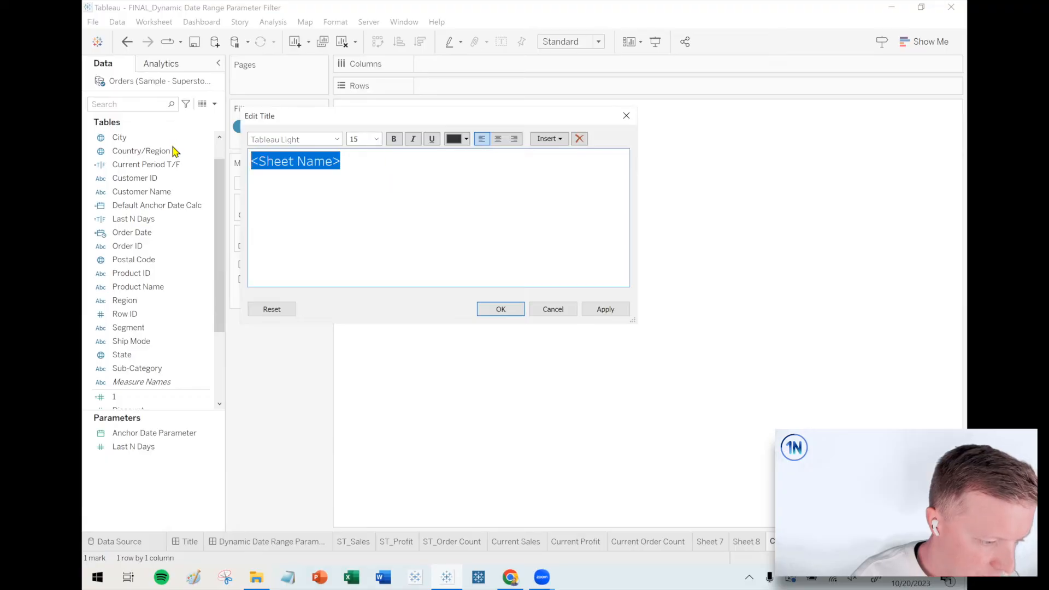
type("How are")
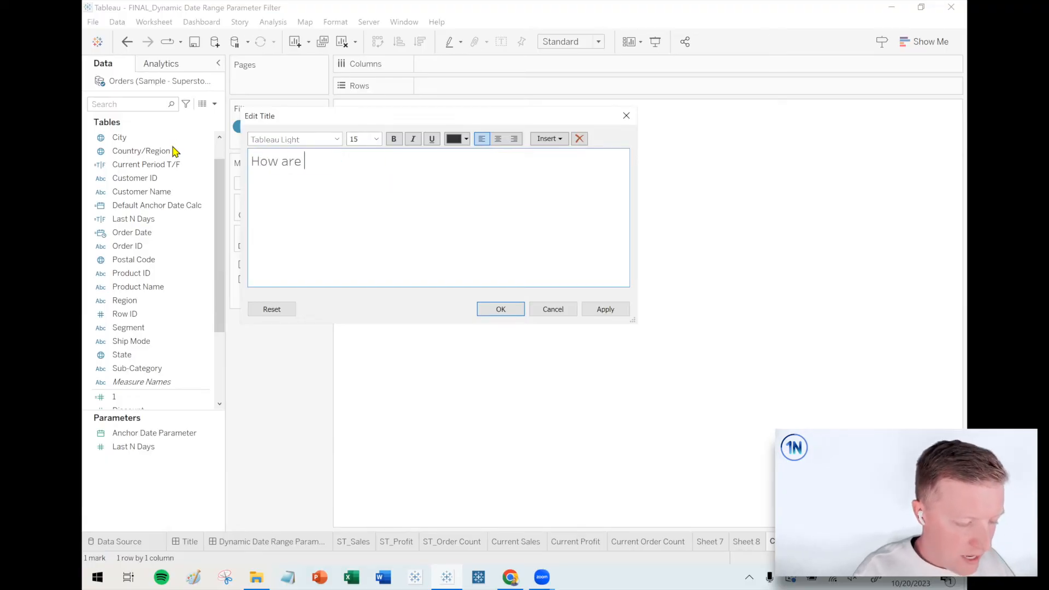
type("our key metrics doing in the")
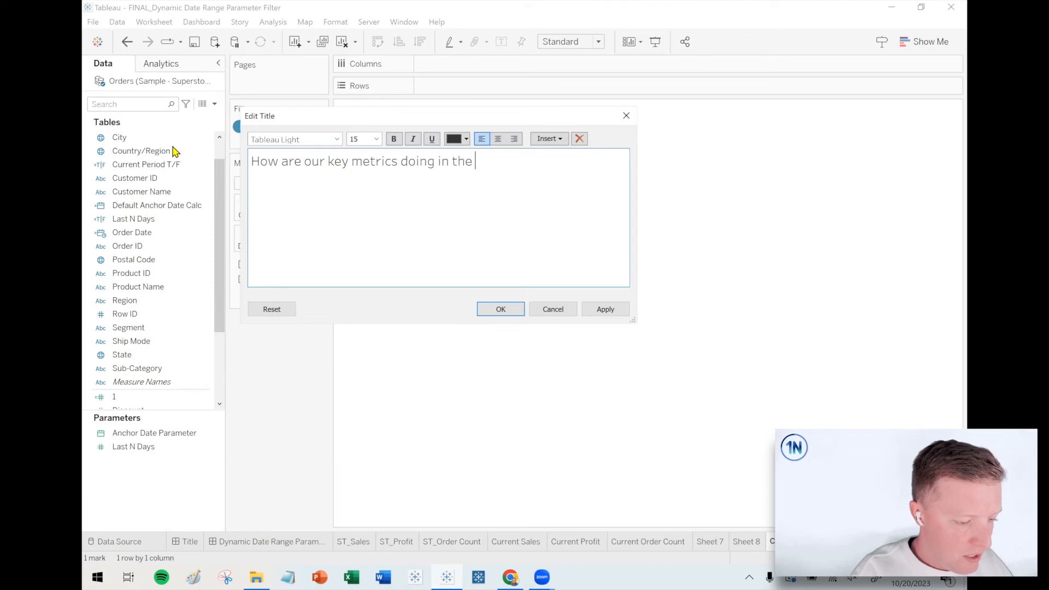
left_click(549, 138)
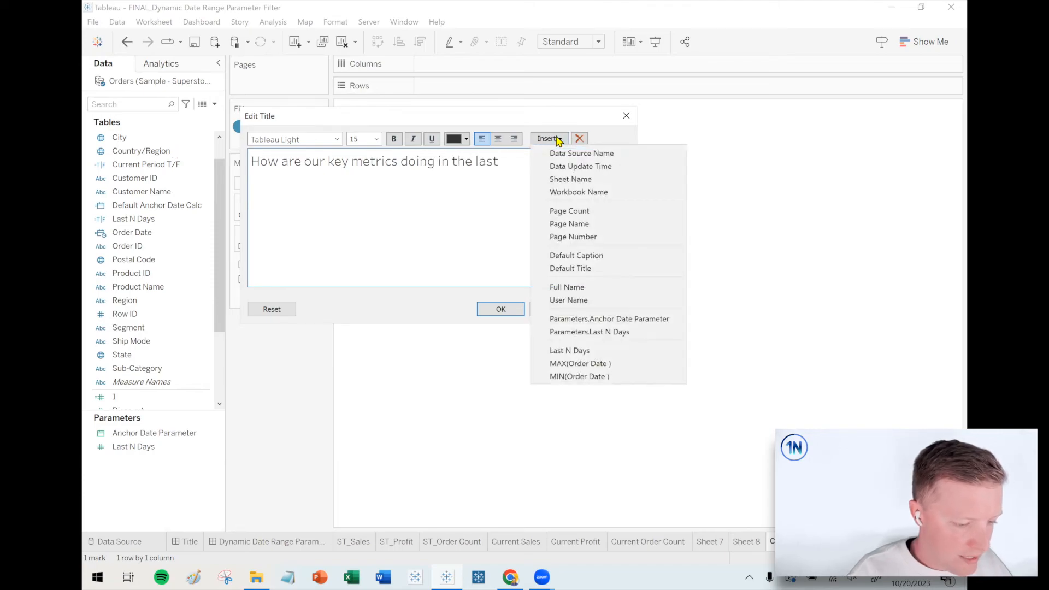
mouse_move(609, 319)
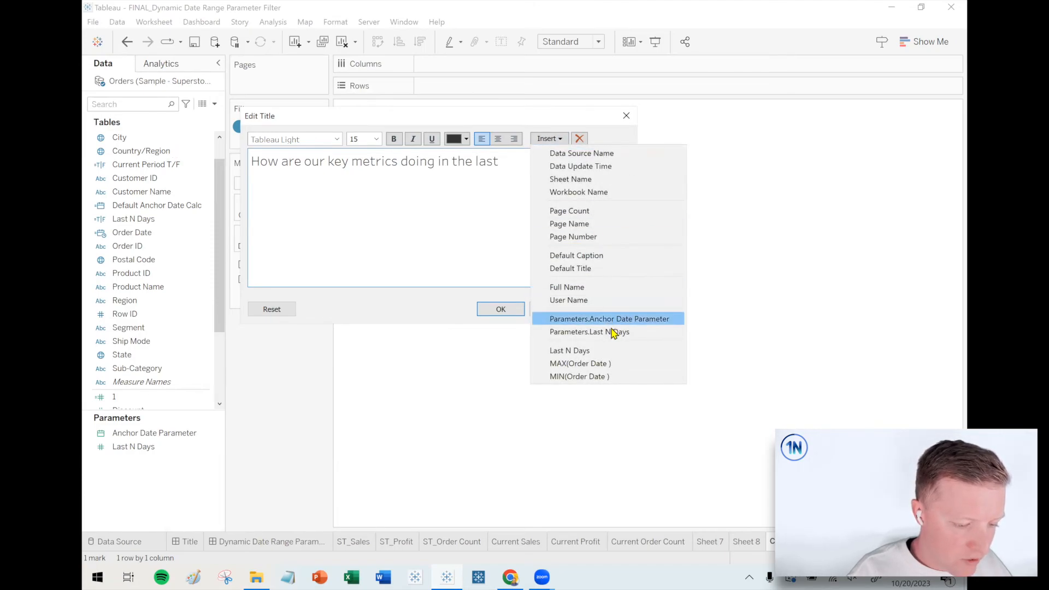
left_click(589, 332)
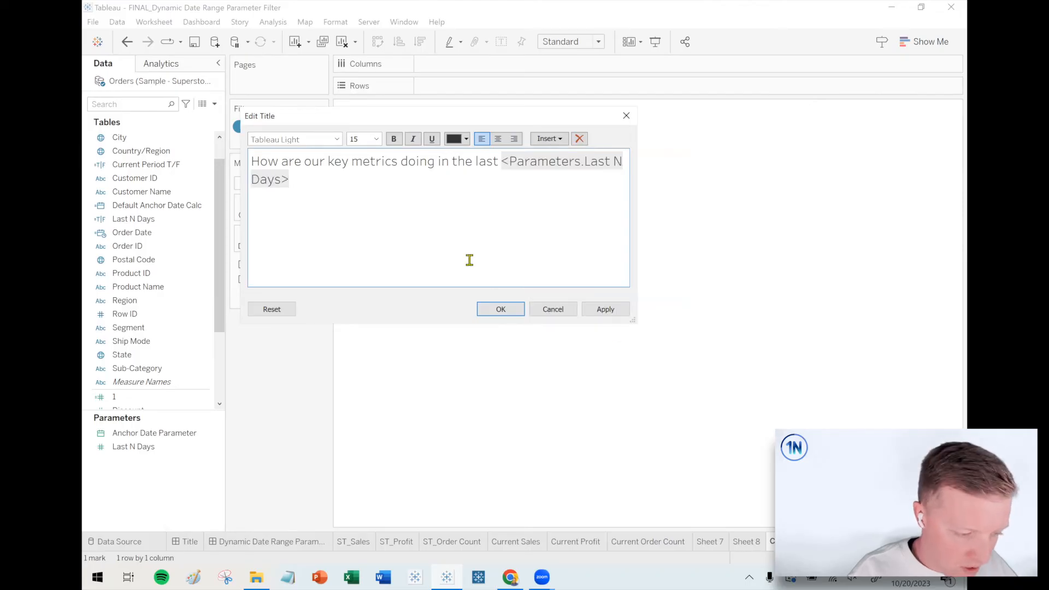
Add 'ending' with the Anchor Date parameter and the MIN–MAX Order Date range line
type("ending")
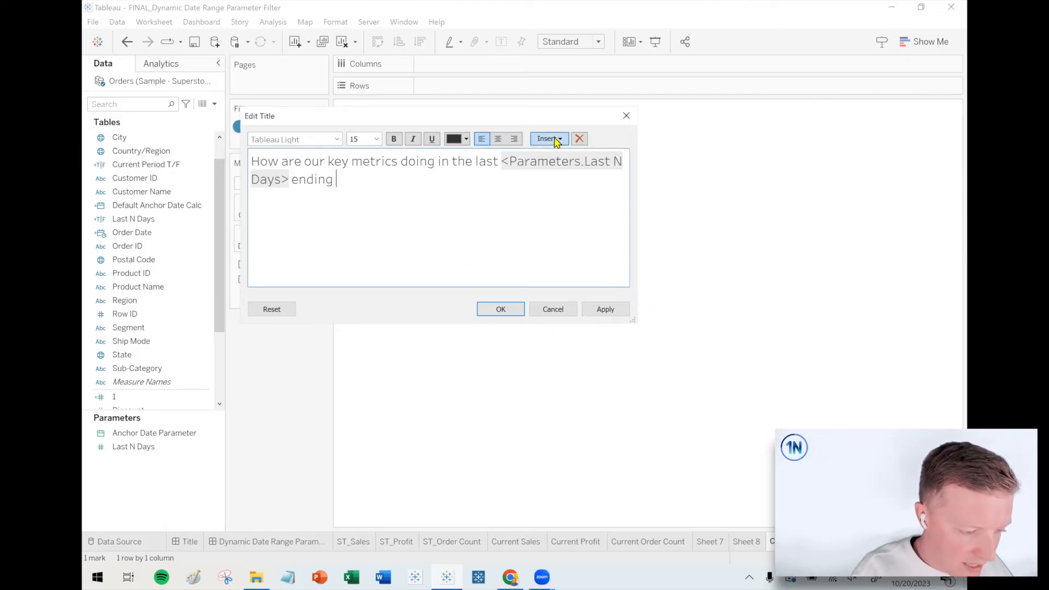
left_click(548, 138)
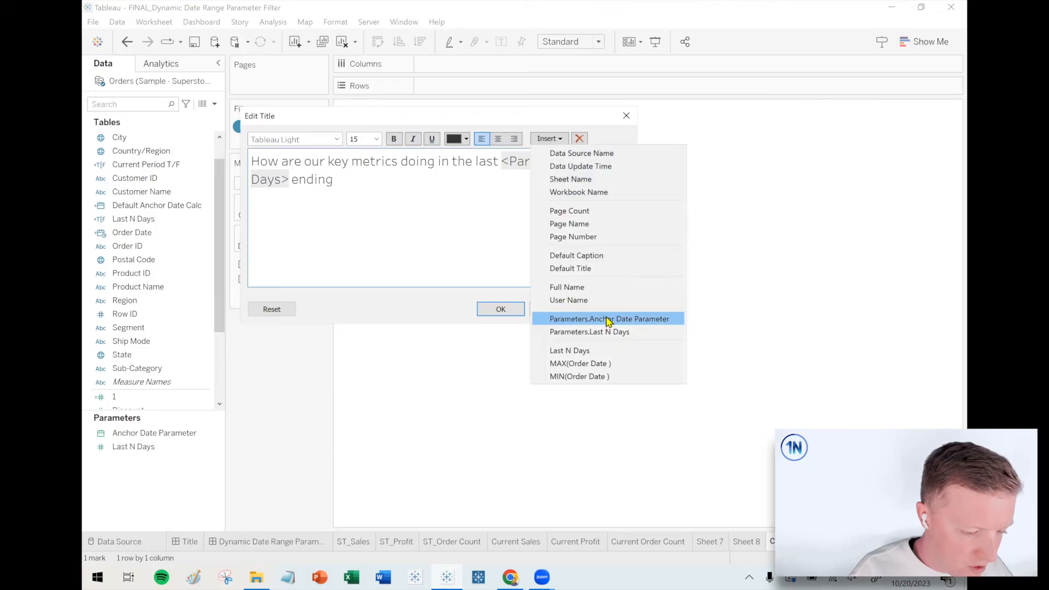
left_click(607, 318)
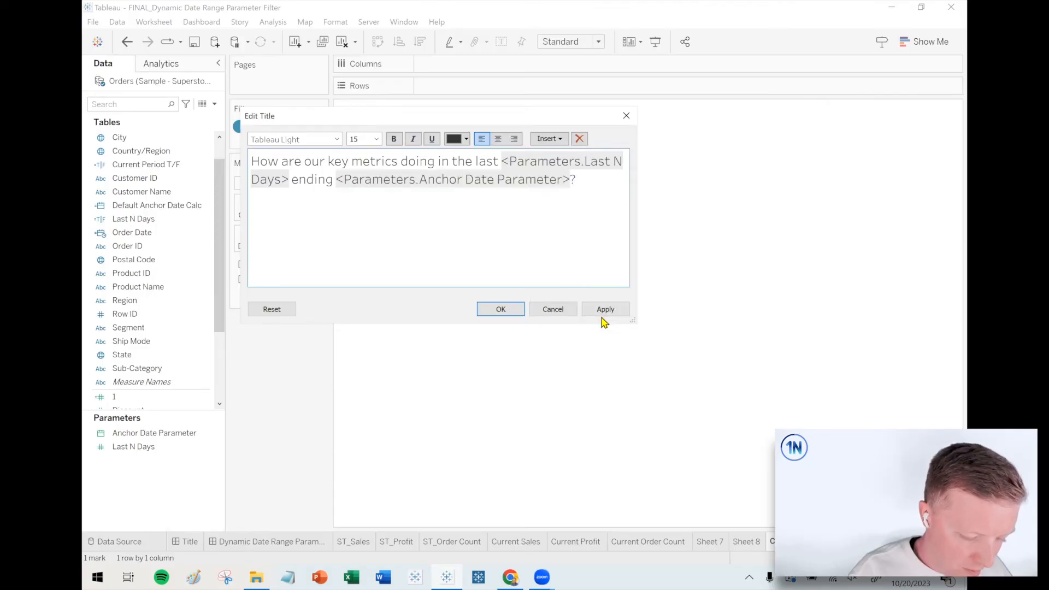
left_click(548, 138)
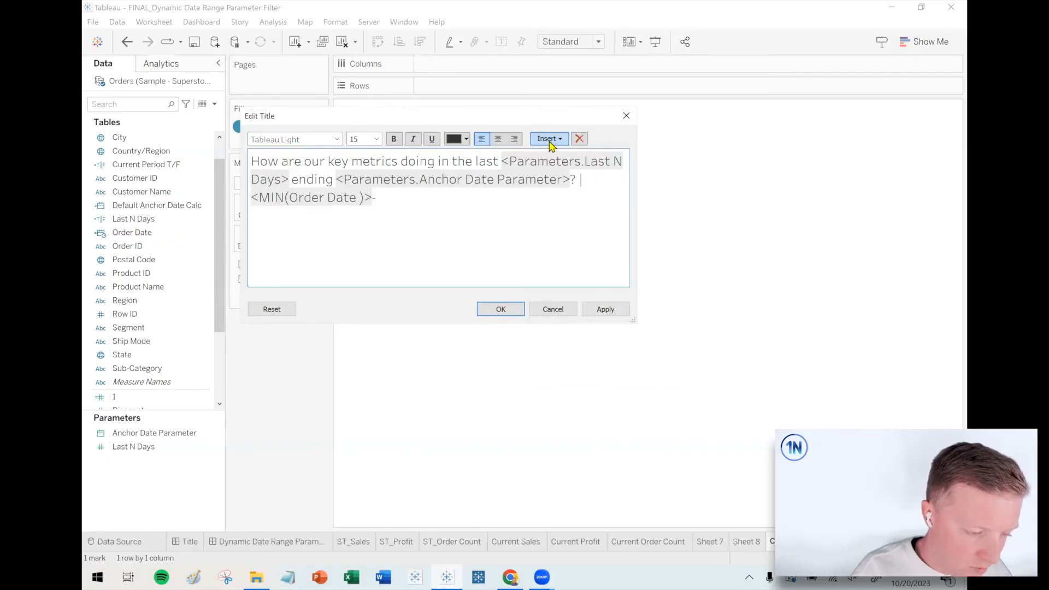
left_click(548, 138)
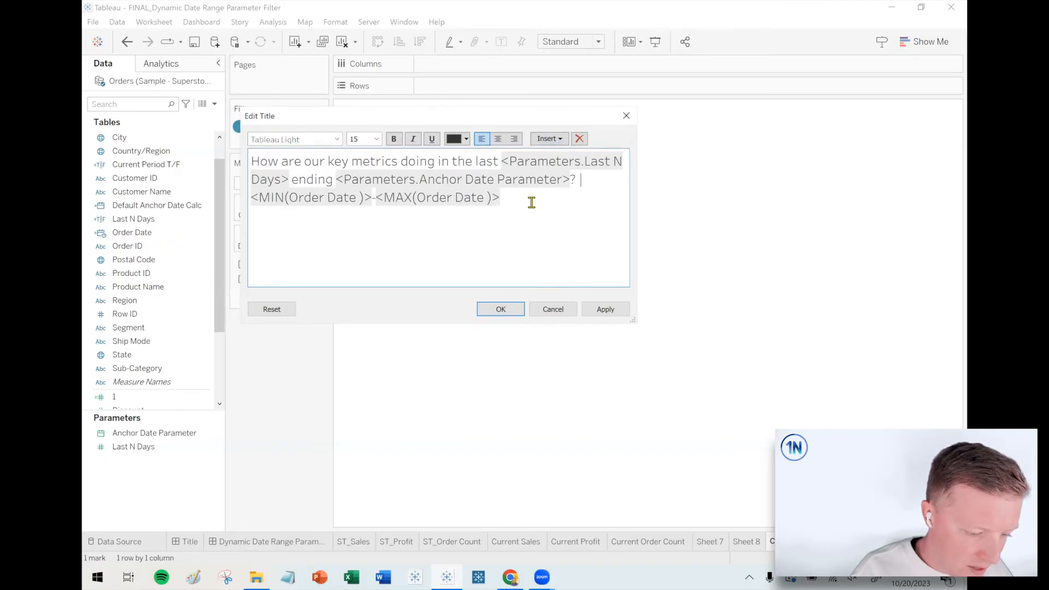
left_click(375, 138)
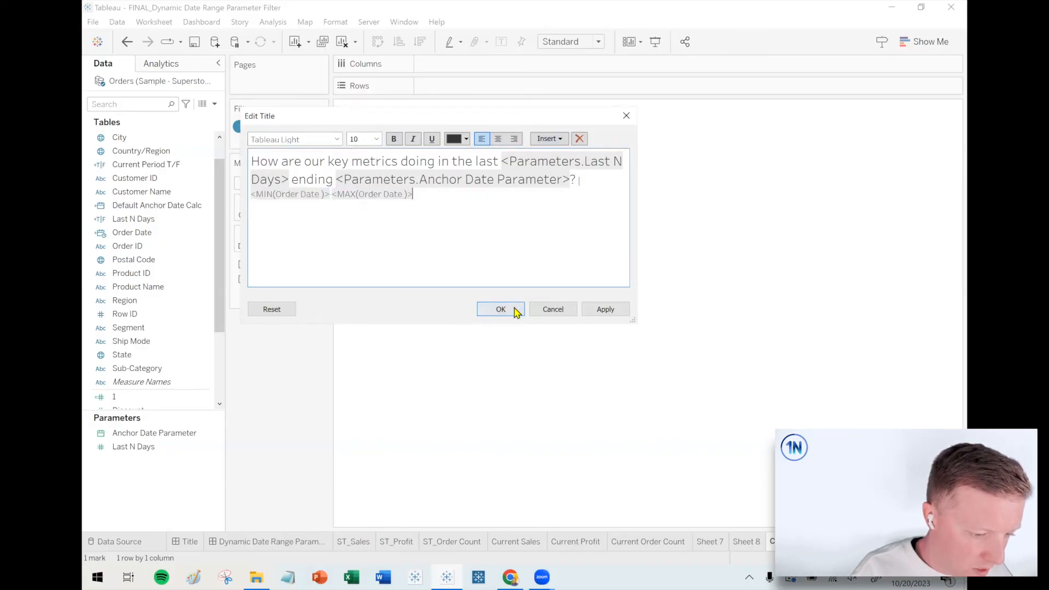
left_click(500, 309)
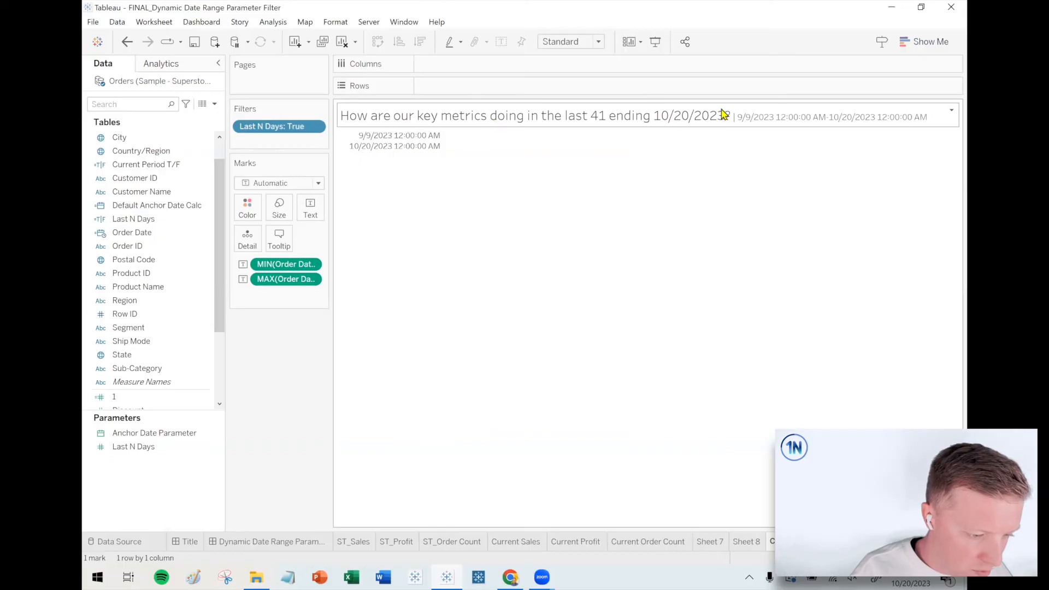
mouse_move(868, 137)
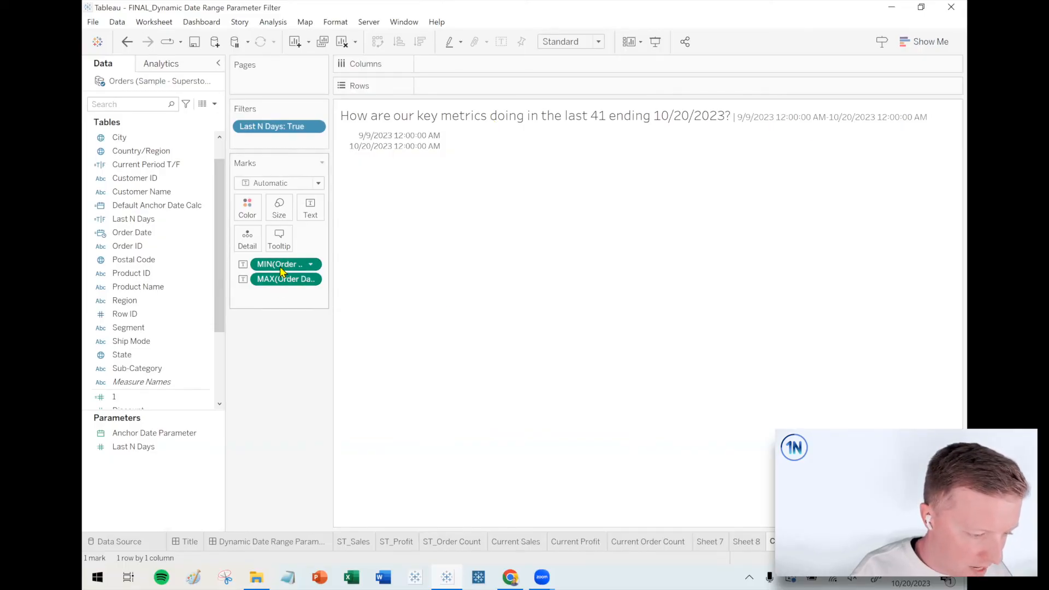
Format the MIN(Order Date) field with the short date format, e.g. 9/9/23
right_click(281, 263)
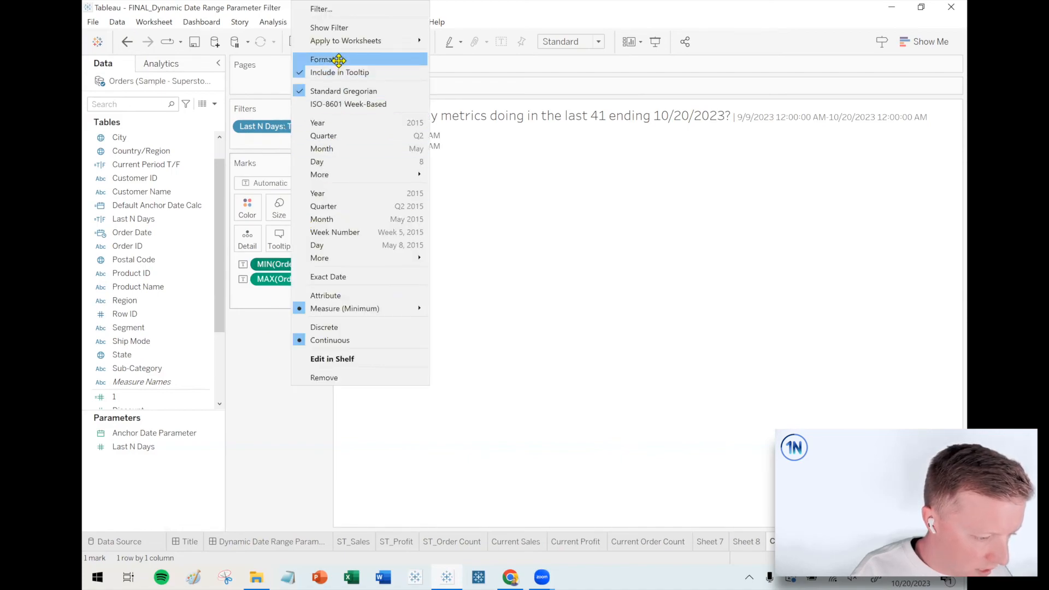
left_click(324, 59)
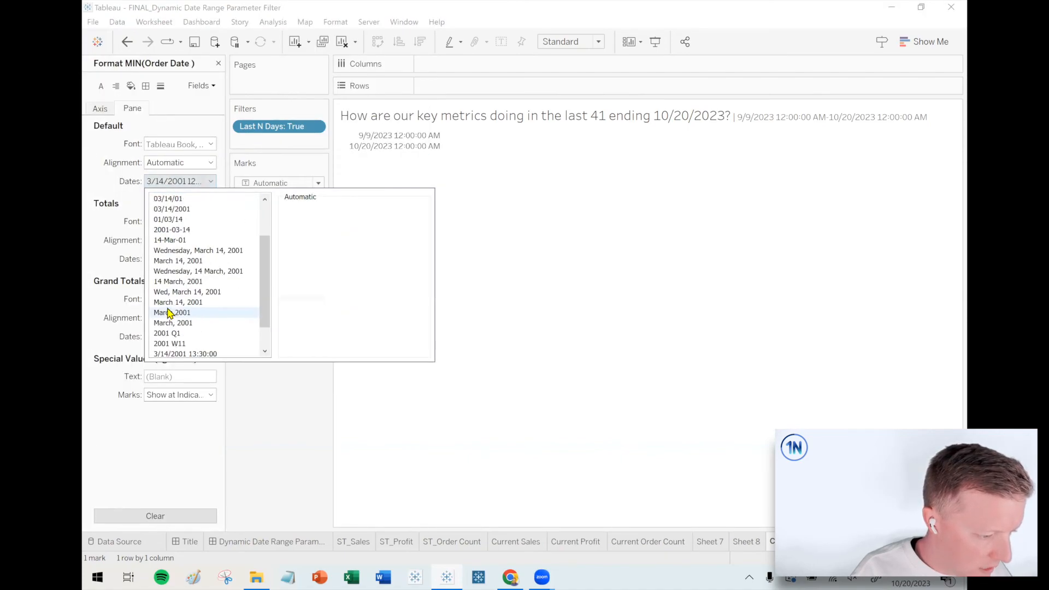
left_click(165, 239)
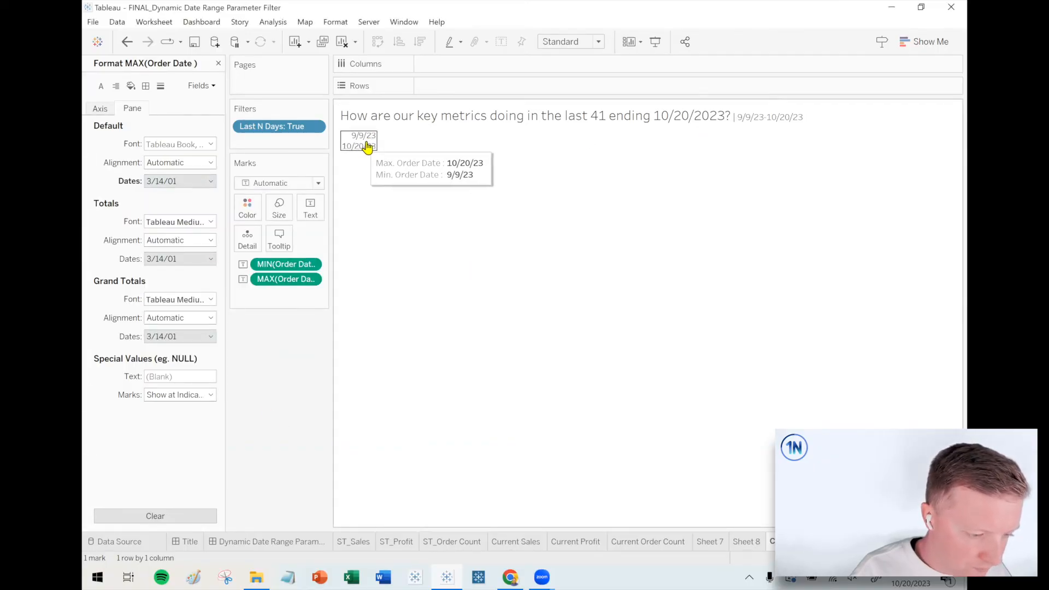
Set mark opacity to 0%, then review the tooltip and title and go to the dashboard
left_click(247, 207)
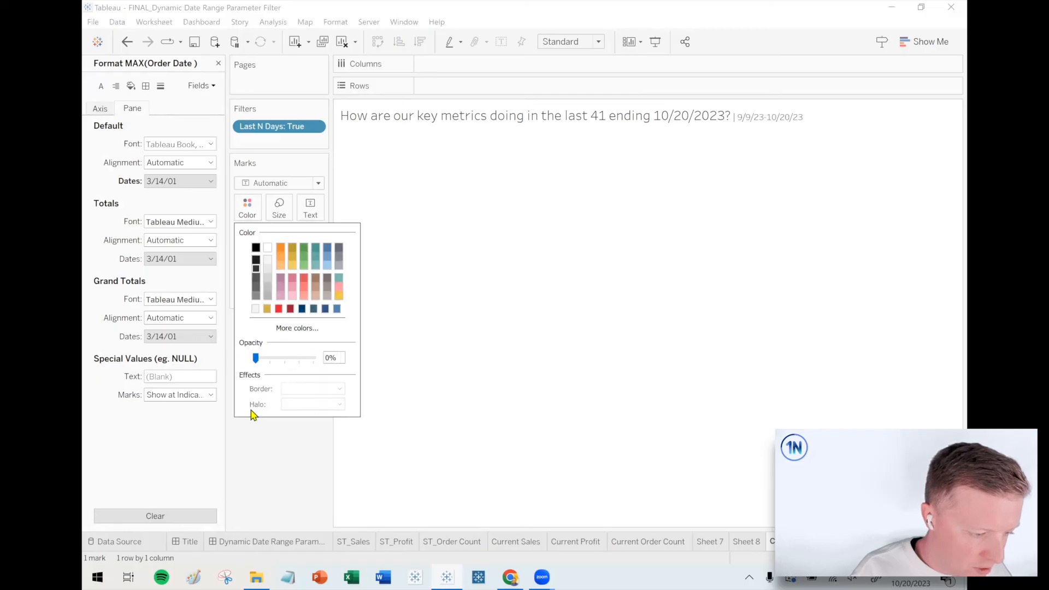
left_click(278, 239)
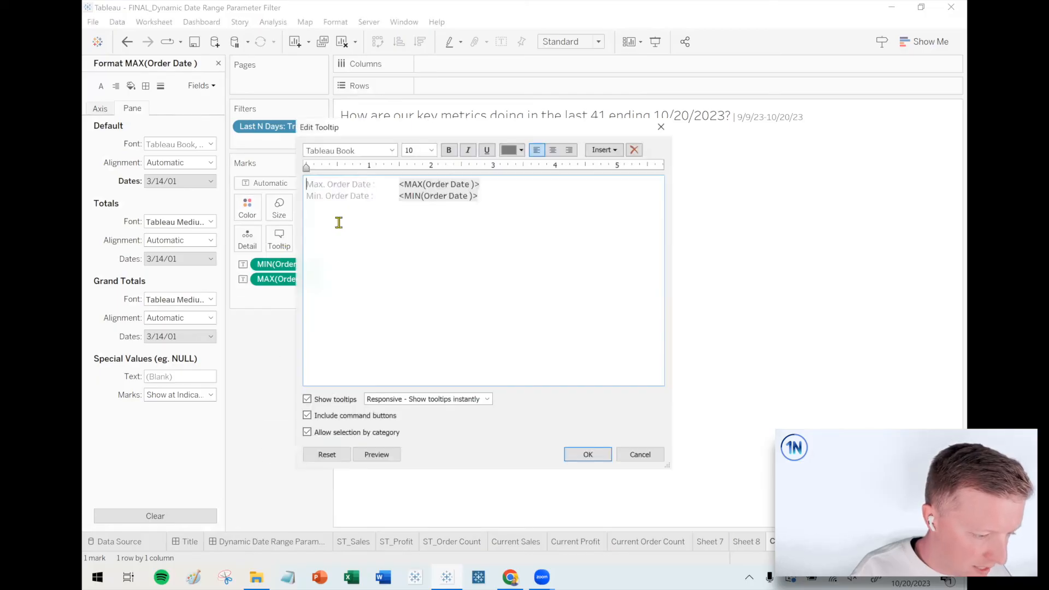
left_click(587, 454)
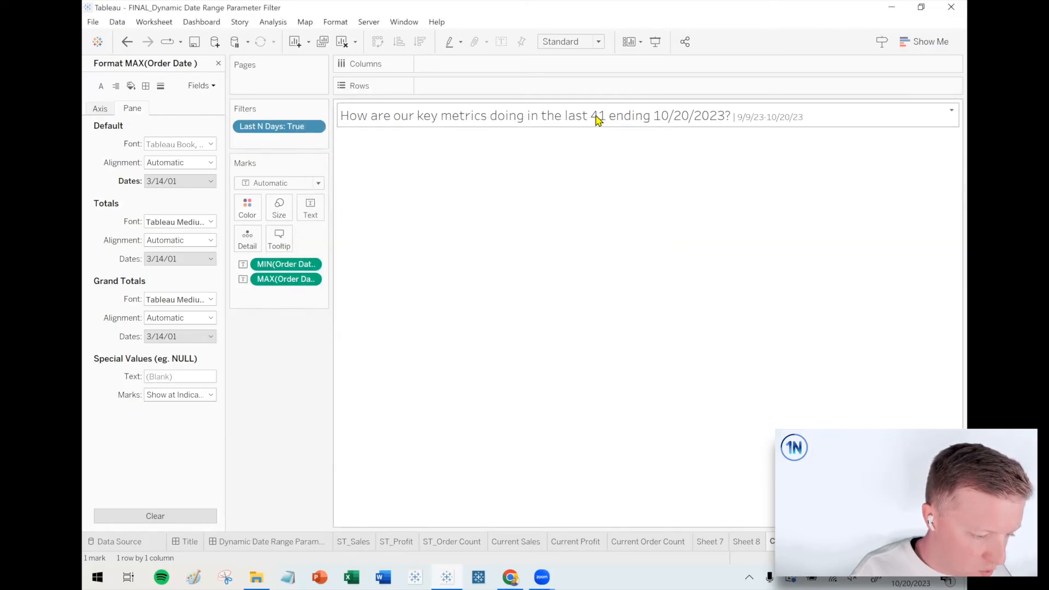
double_click(596, 116)
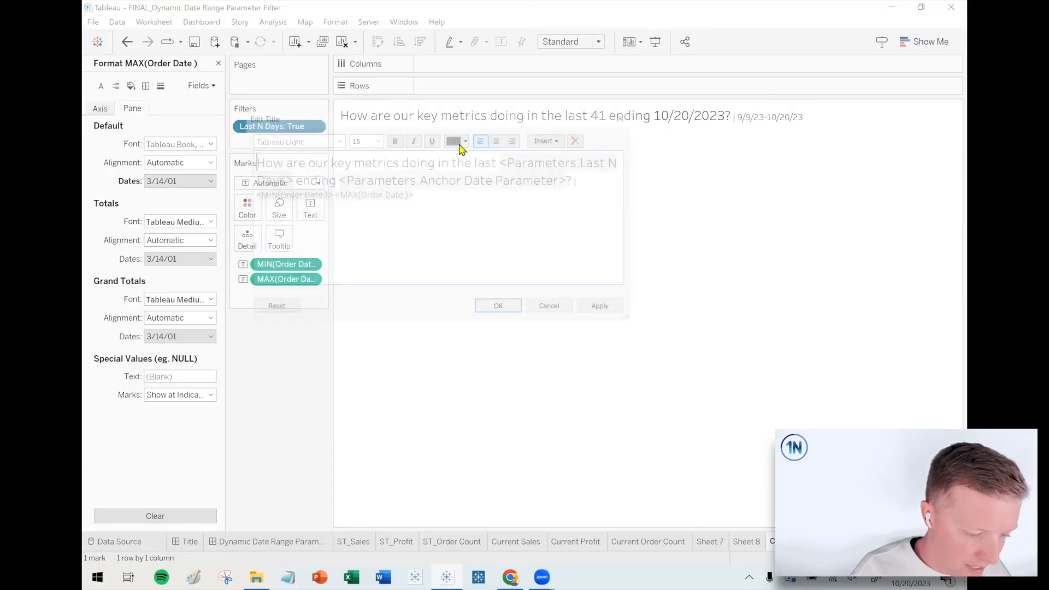
left_click(498, 305)
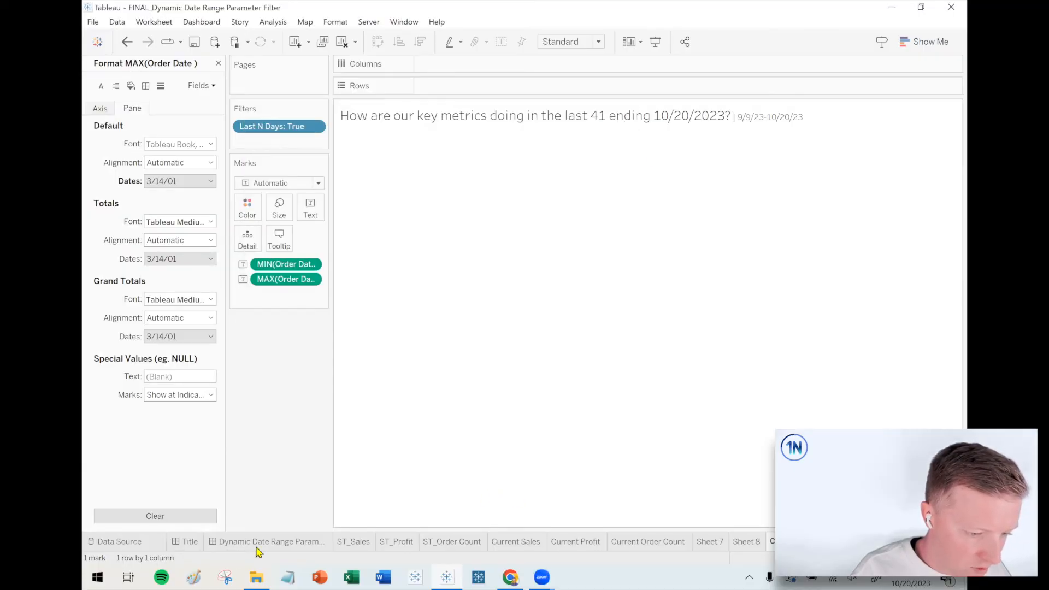
left_click(272, 542)
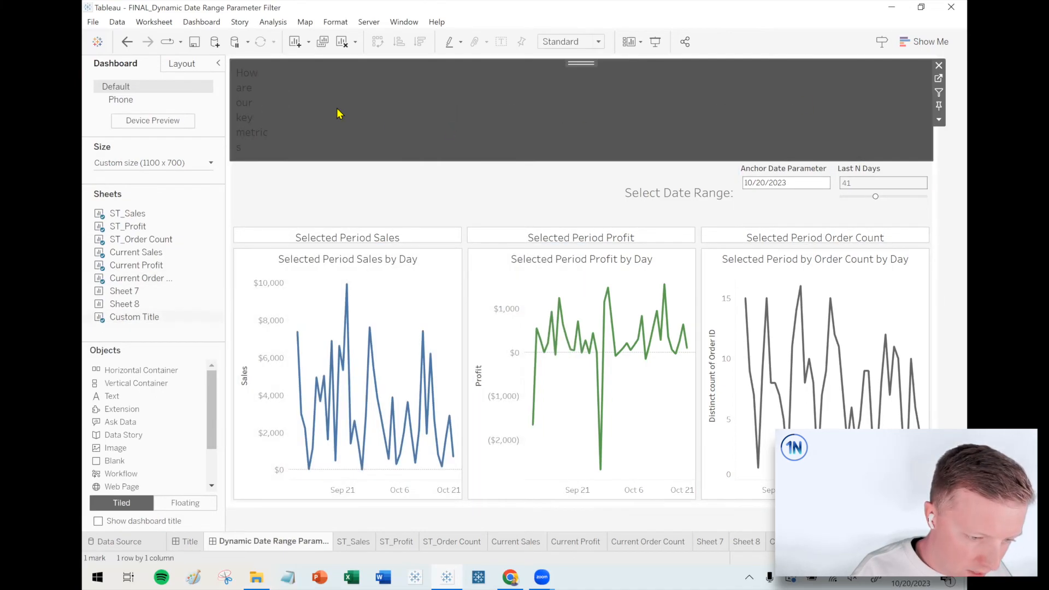
Center-align the dashboard's title reading last 36 ending 10/20/2023, 9/14/23–10/20/23
left_click(570, 42)
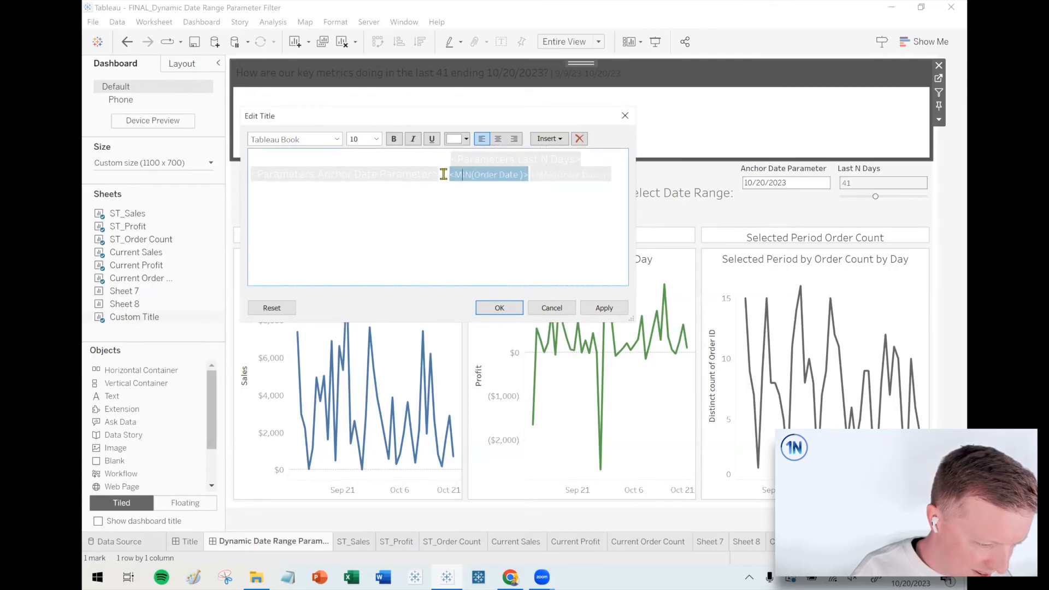
left_click(375, 138)
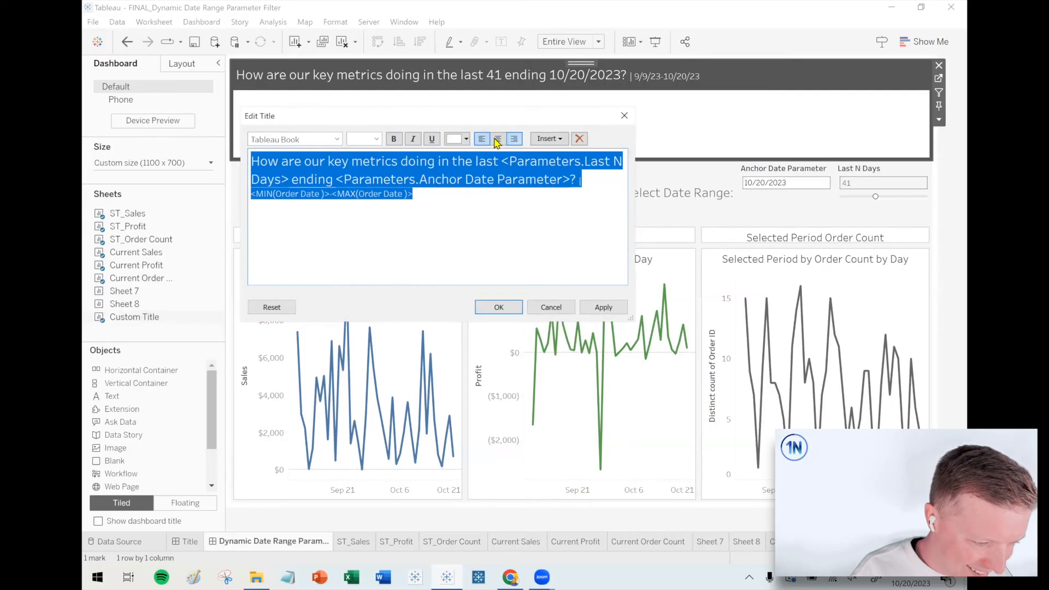
left_click(497, 138)
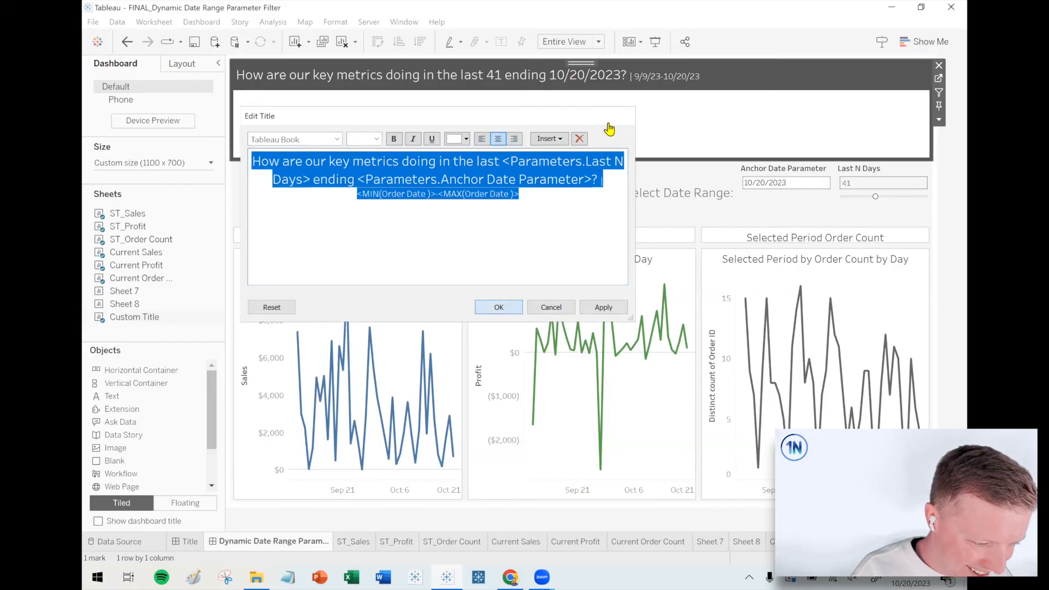
left_click(498, 308)
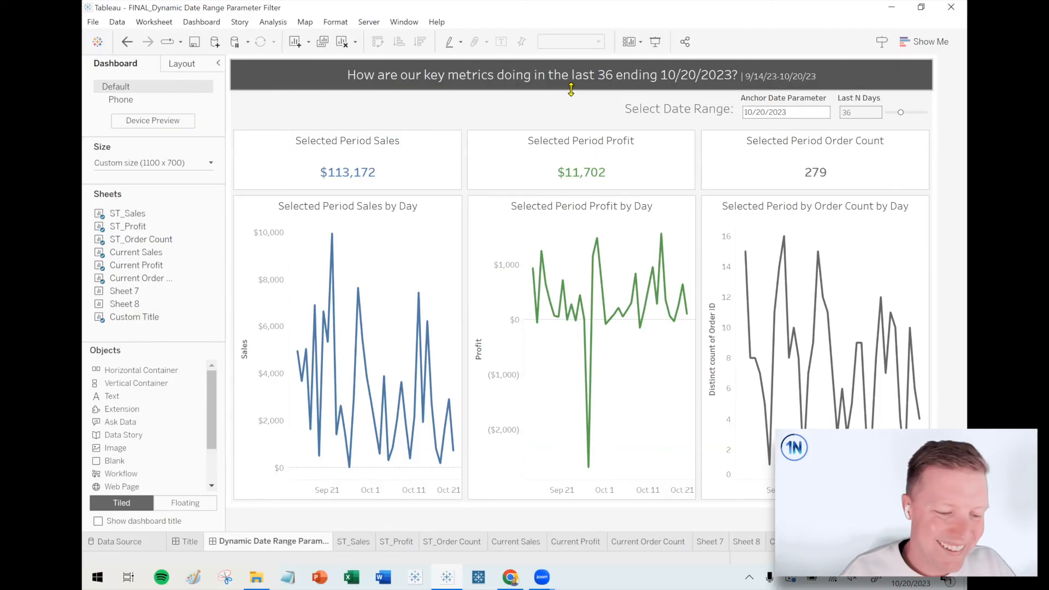
mouse_move(950, 146)
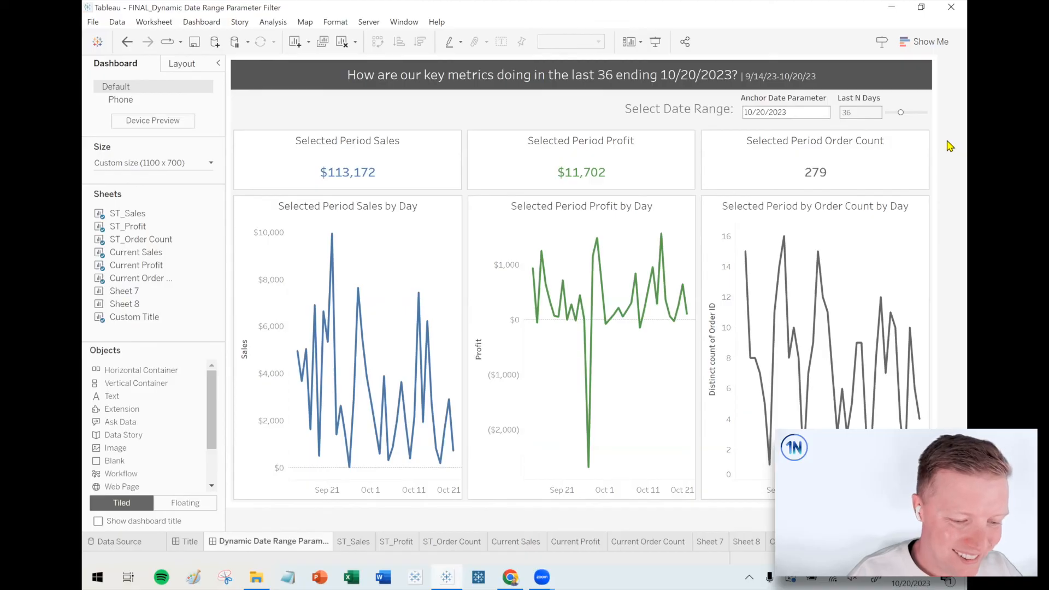